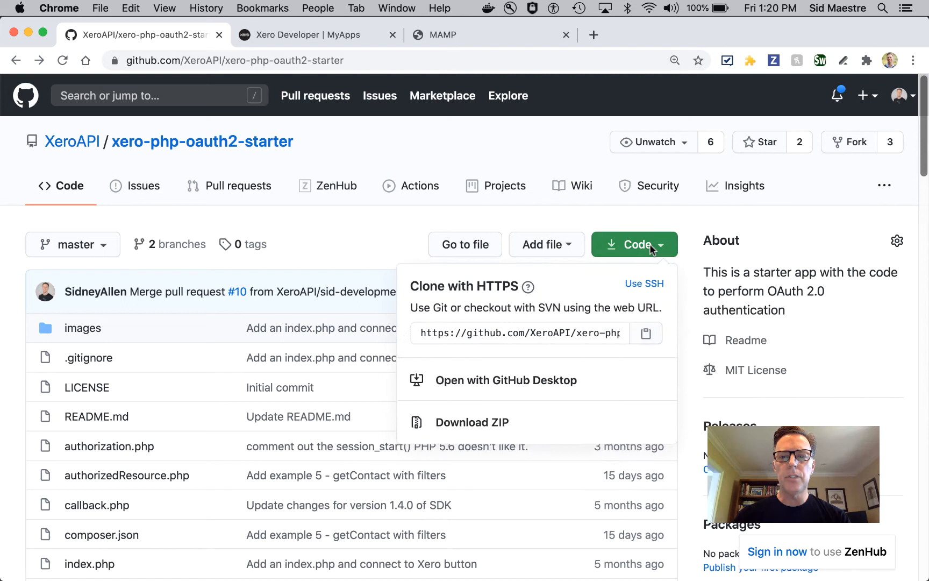
- Download the xero-php-oauth2-starter repository as a ZIP archive from the Code menu
{"action": "left_click", "coordinate": [472, 421]}
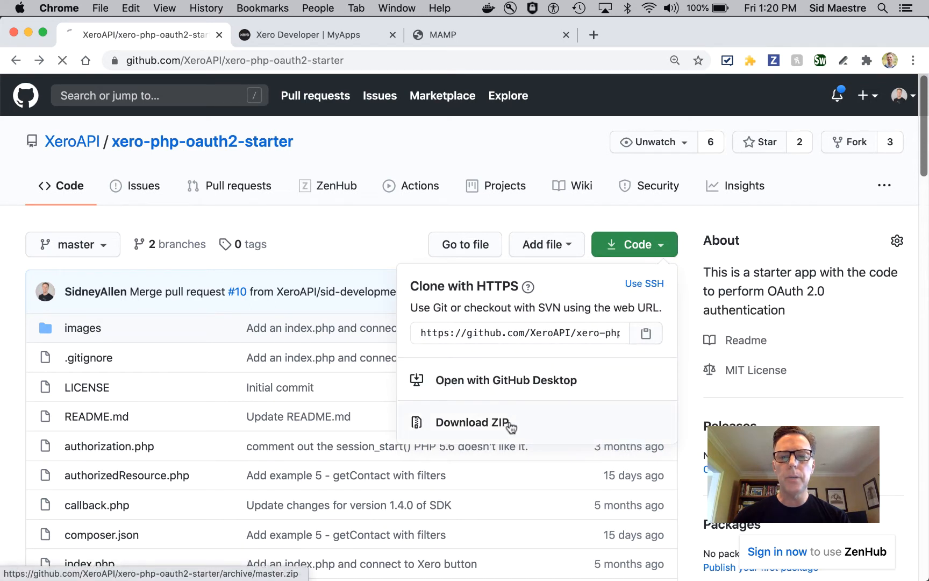
{"action": "left_click", "coordinate": [472, 421]}
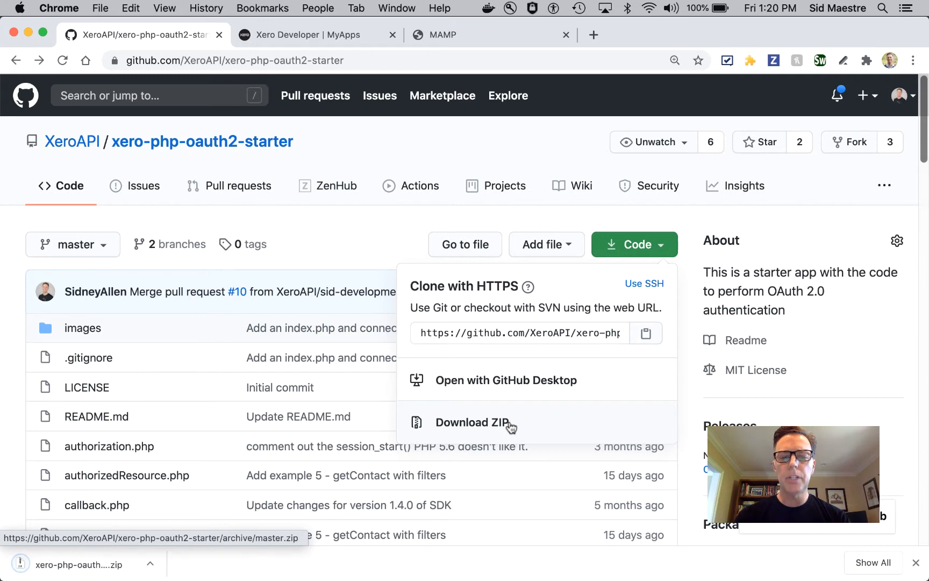
{"action": "mouse_move", "coordinate": [131, 544]}
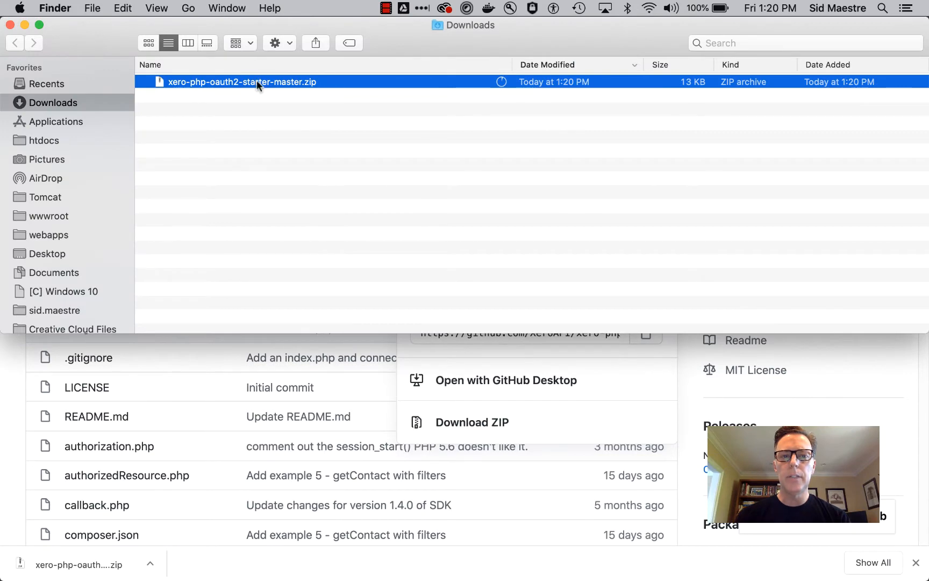
- Unpack xero-php-oauth2-starter-master.zip in the Downloads folder
{"action": "double_click", "coordinate": [242, 82]}
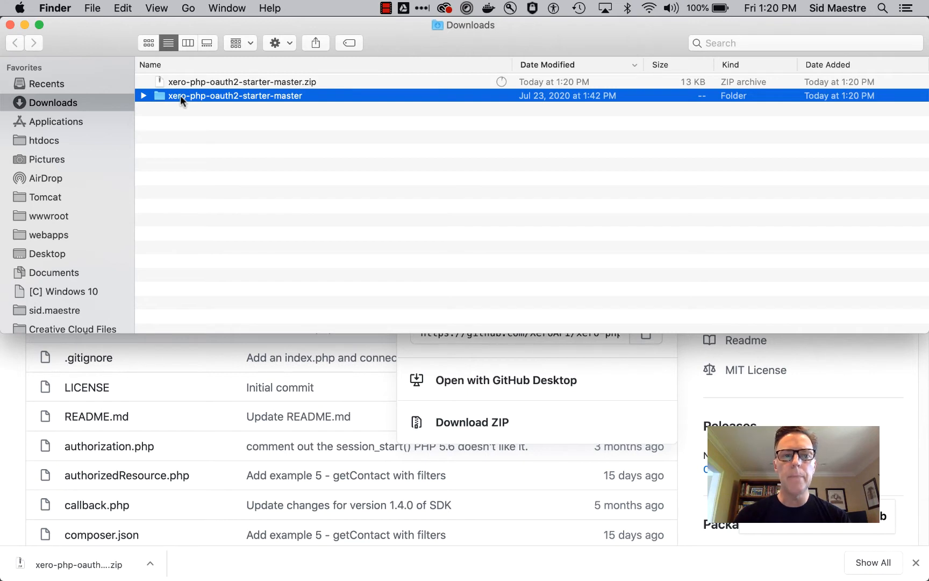
{"action": "mouse_move", "coordinate": [52, 143]}
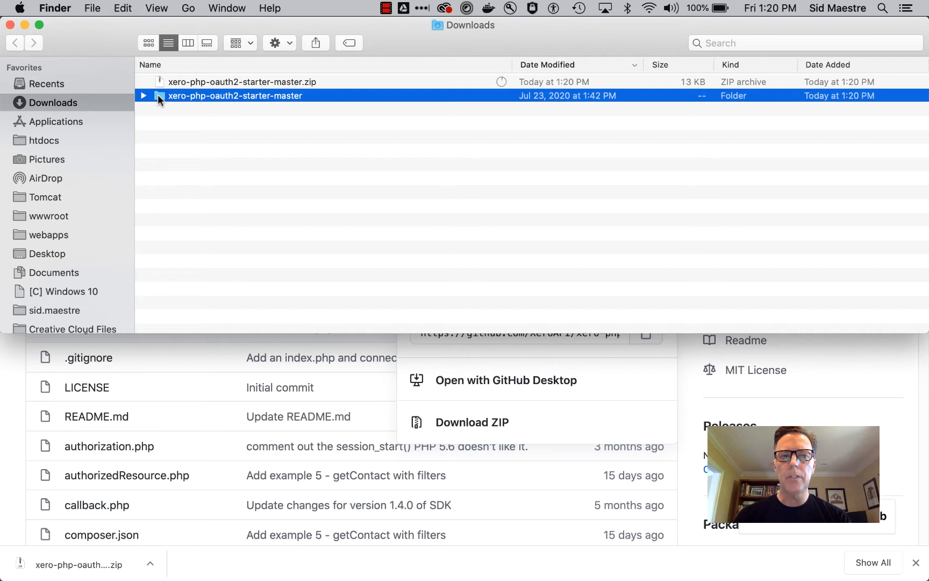
- Remove the old starter folder from htdocs and move the extracted folder into htdocs
{"action": "left_click", "coordinate": [44, 141]}
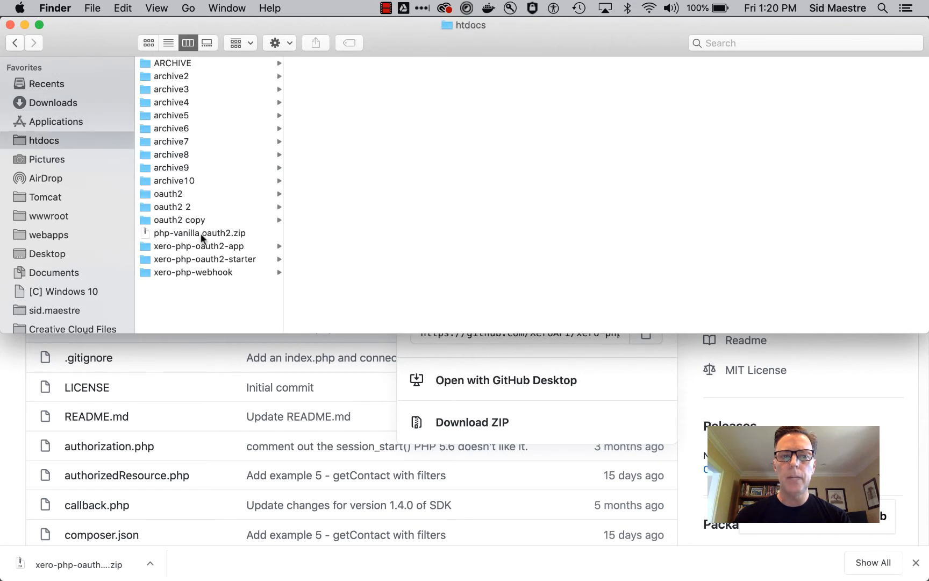
{"action": "left_click", "coordinate": [205, 249]}
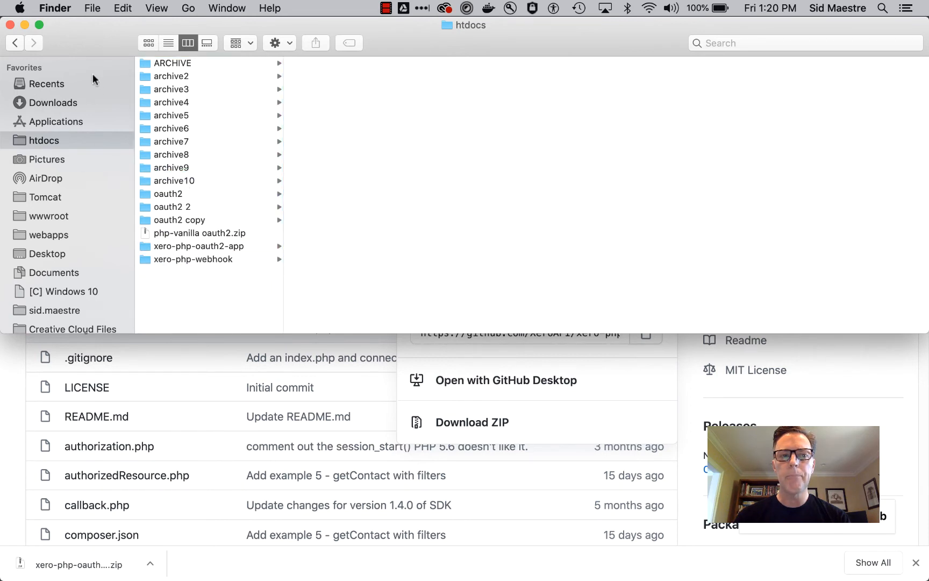
{"action": "left_click", "coordinate": [54, 103]}
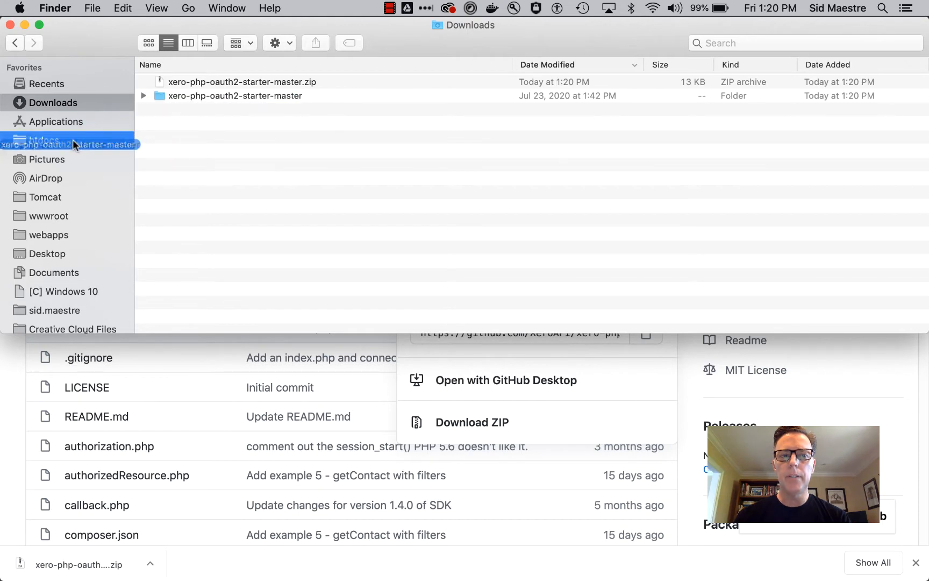
{"action": "left_click", "coordinate": [44, 140]}
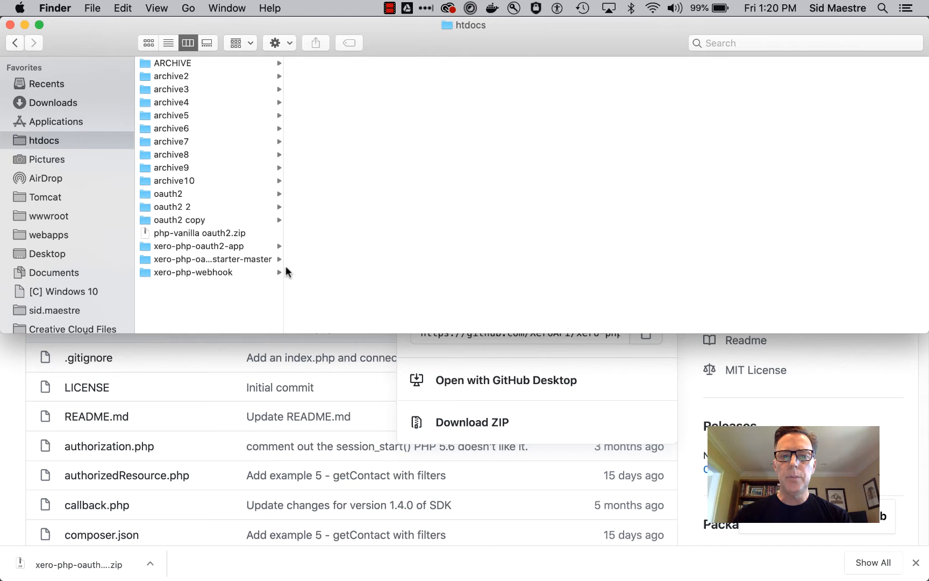
- Rename the moved folder in htdocs to xero-php-oauth2-starter
{"action": "left_click", "coordinate": [213, 259]}
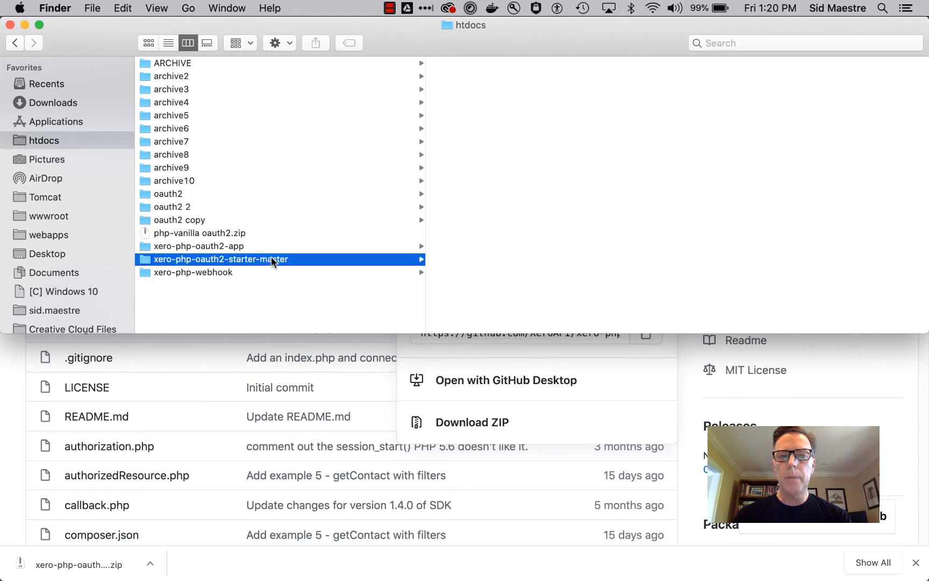
{"action": "left_click", "coordinate": [220, 259]}
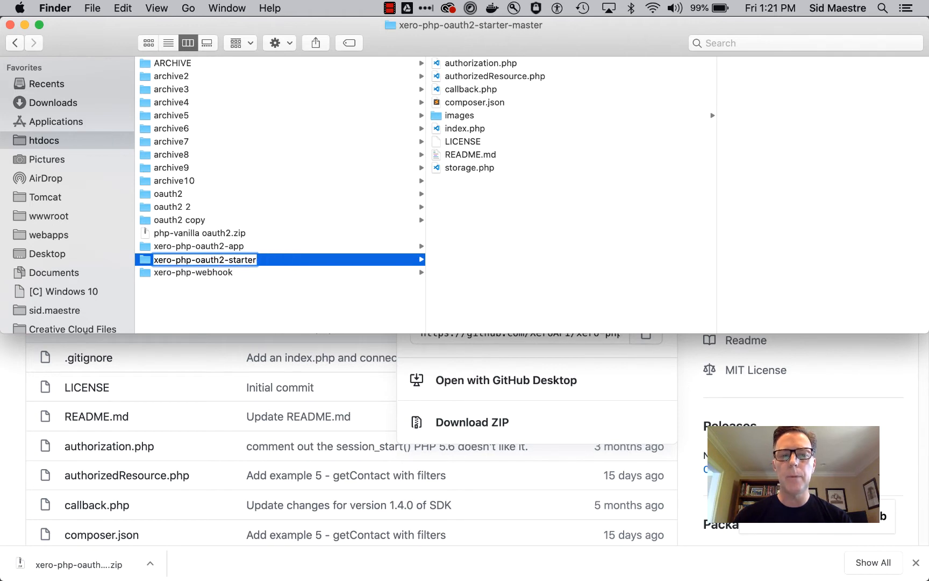
{"action": "left_click", "coordinate": [324, 314]}
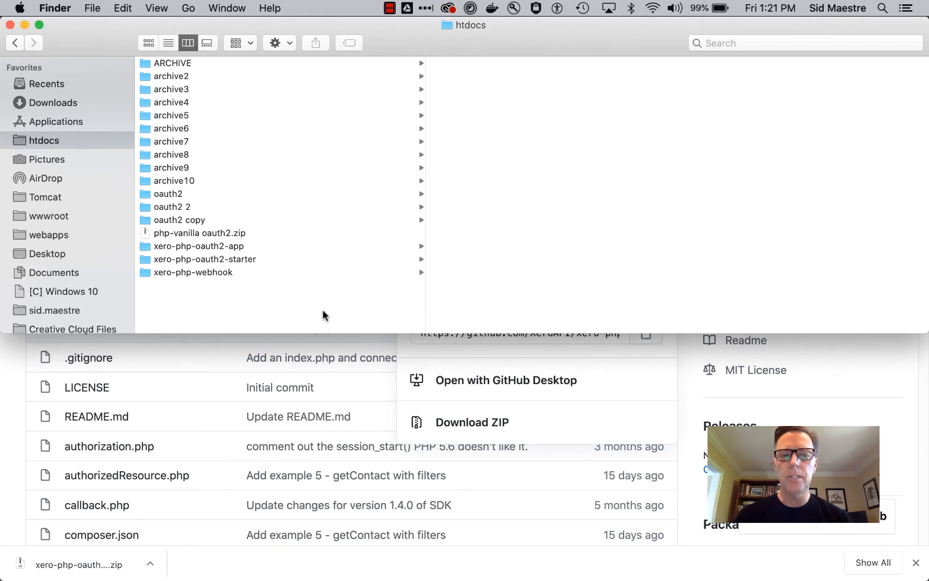
{"action": "left_click", "coordinate": [204, 259]}
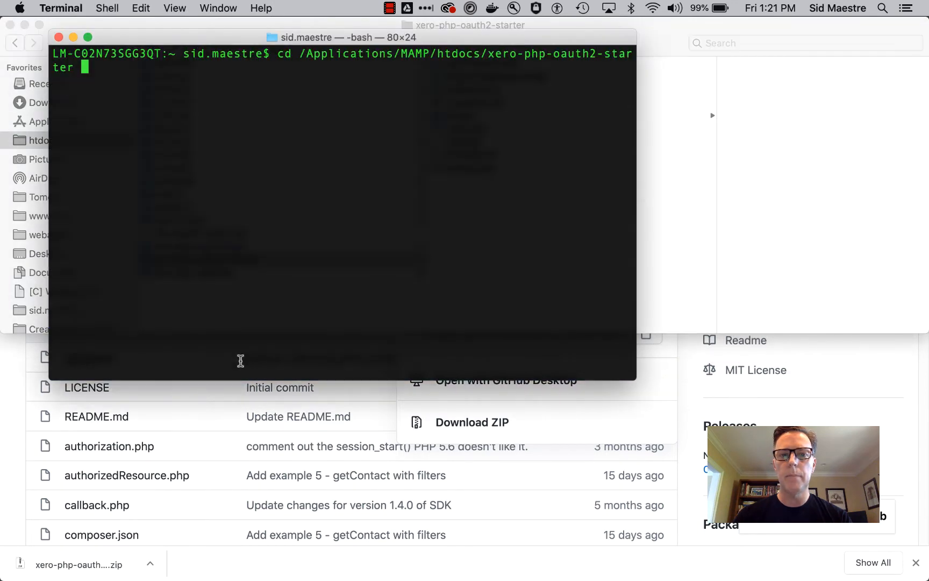
- Change into the xero-php-oauth2-starter folder and launch VS Code there with 'code .'
{"action": "key", "text": "Return"}
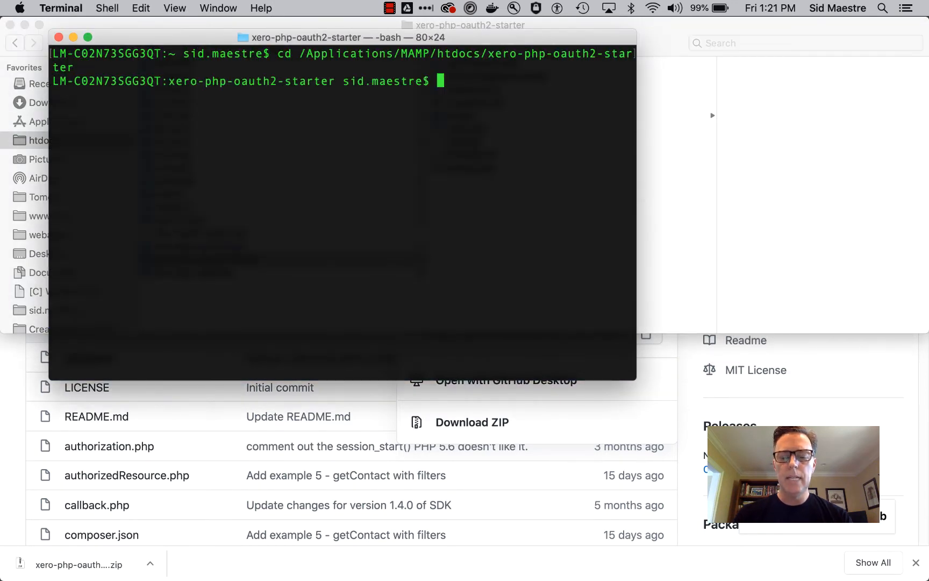
{"action": "type", "text": "code"}
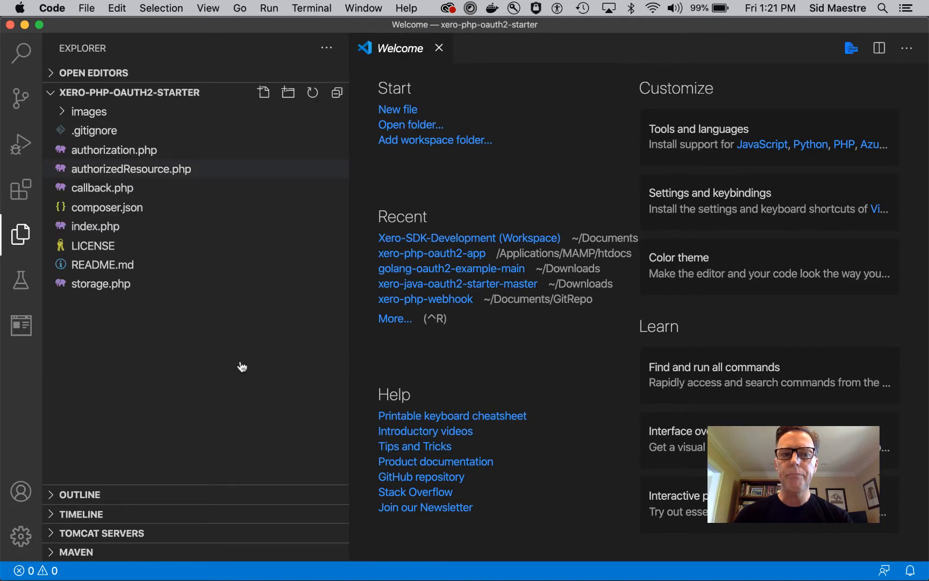
- Review authorization.php, composer.json's xero-php-oauth2 2.0.5 dependency, and index.php
{"action": "left_click", "coordinate": [114, 150]}
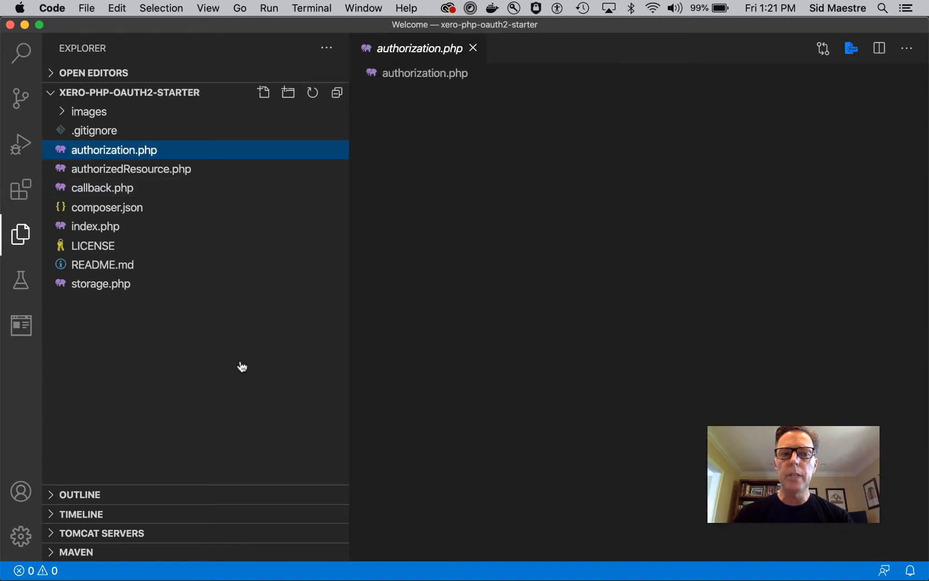
{"action": "left_click", "coordinate": [114, 150]}
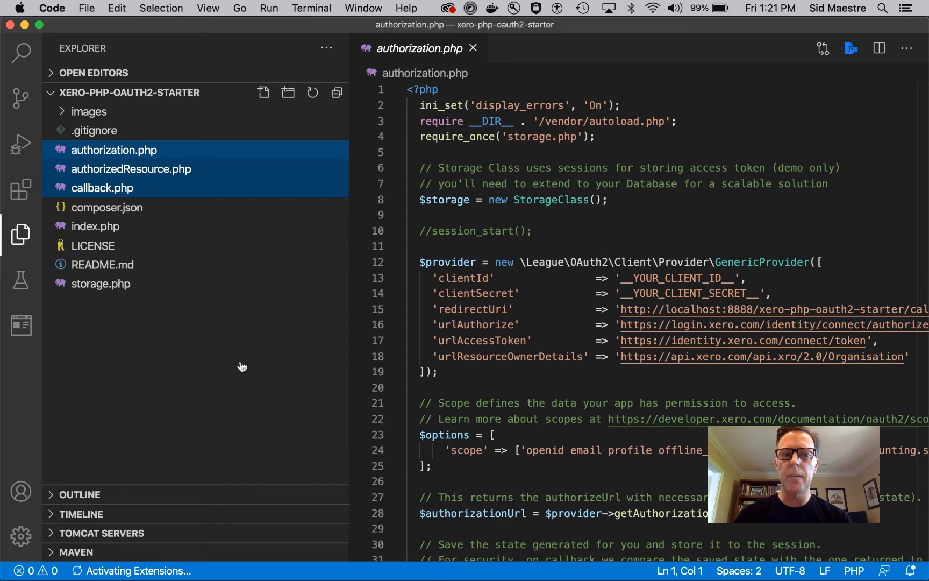
{"action": "left_click", "coordinate": [106, 206]}
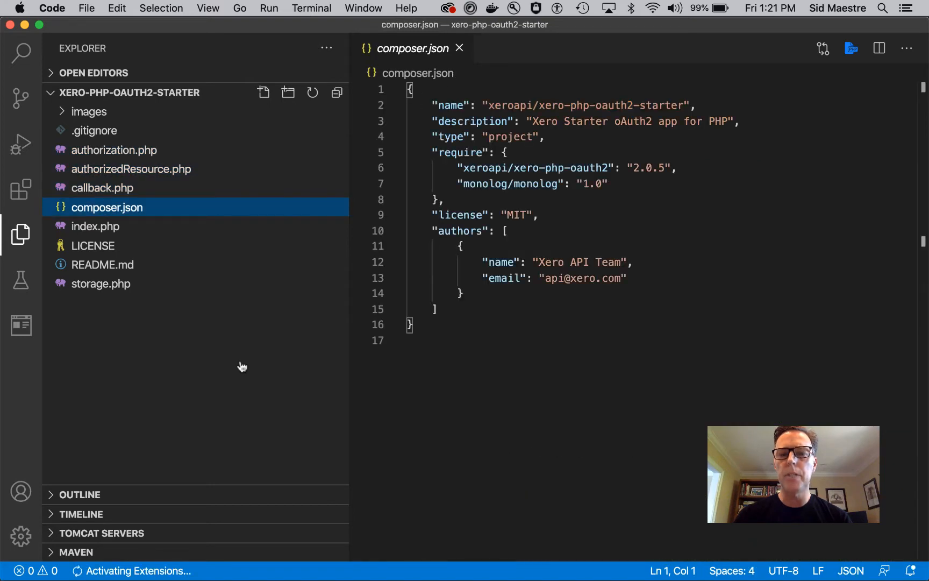
{"action": "mouse_move", "coordinate": [103, 208]}
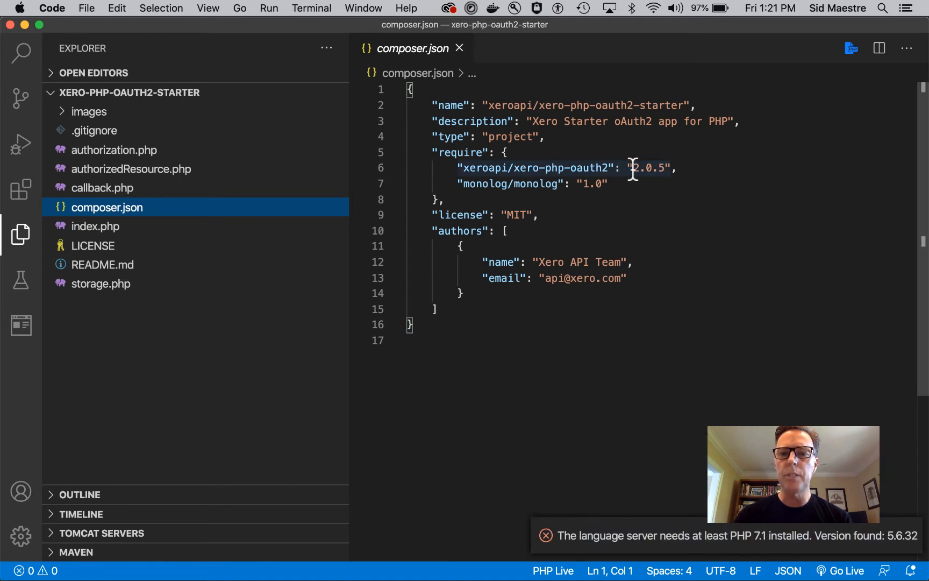
{"action": "double_click", "coordinate": [649, 168]}
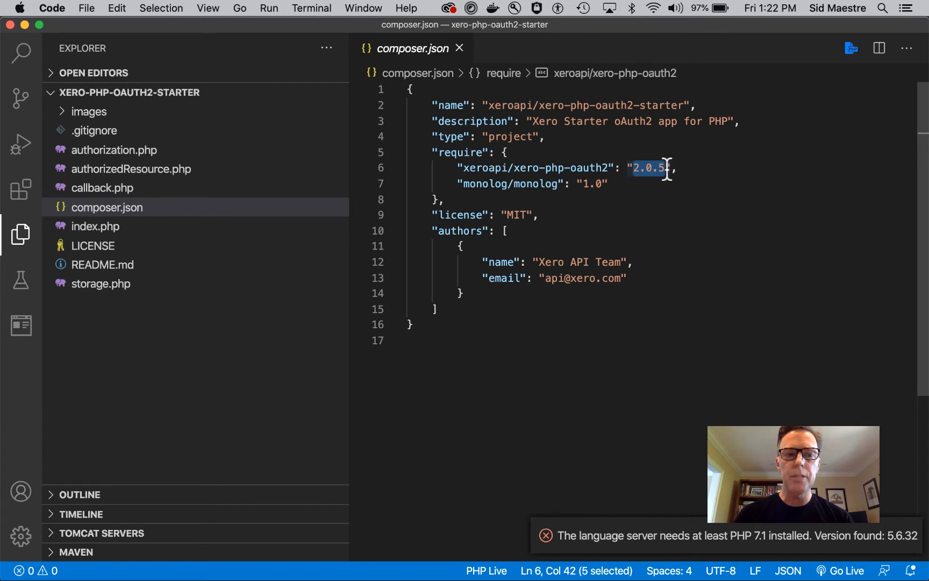
{"action": "mouse_move", "coordinate": [124, 169]}
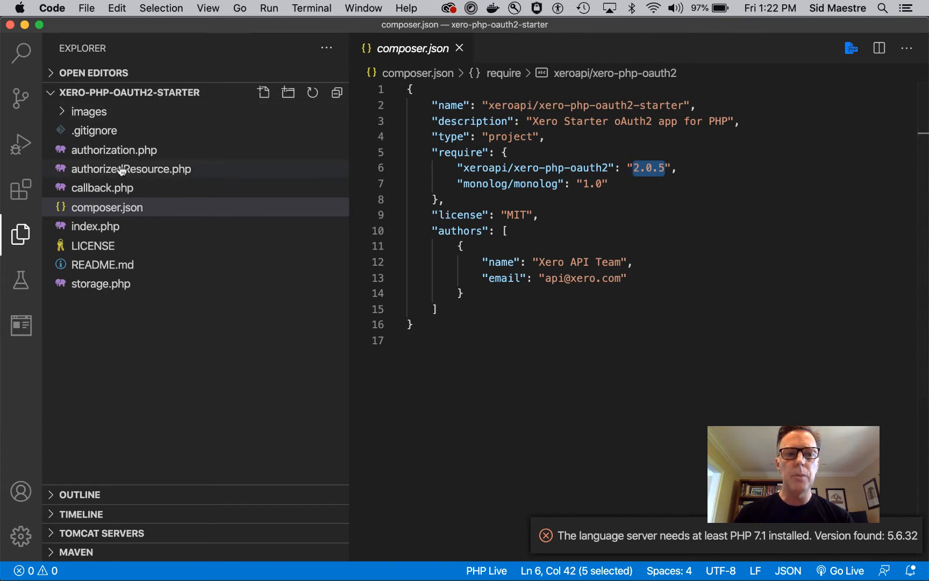
{"action": "mouse_move", "coordinate": [102, 188]}
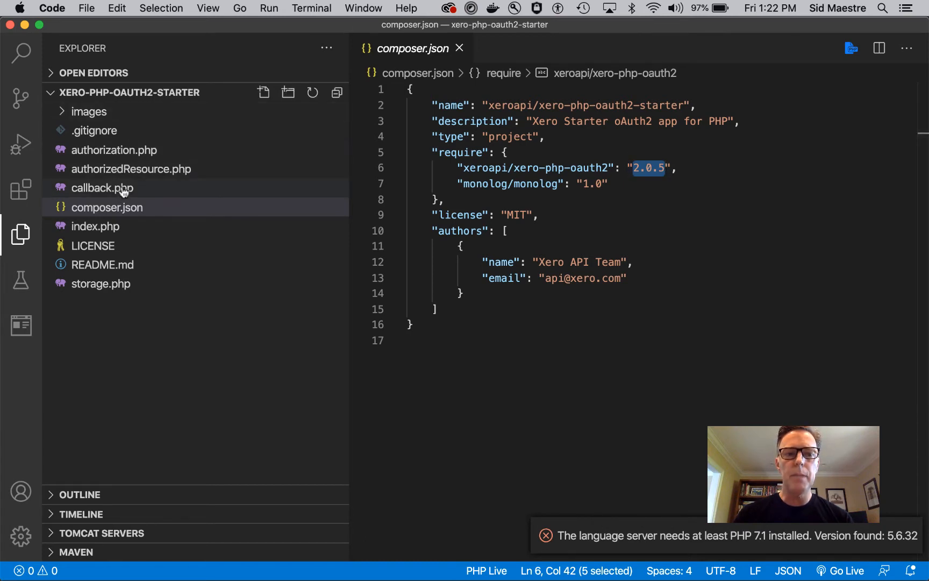
{"action": "left_click", "coordinate": [96, 226]}
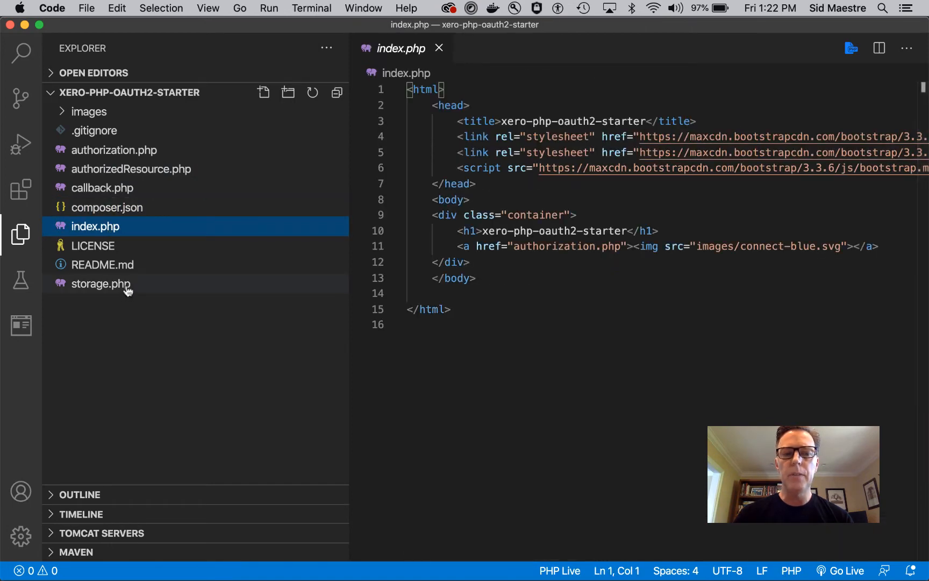
- Review storage.php, then authorization.php with its __YOUR_CLIENT_SECRET__ placeholder selected
{"action": "left_click", "coordinate": [100, 282]}
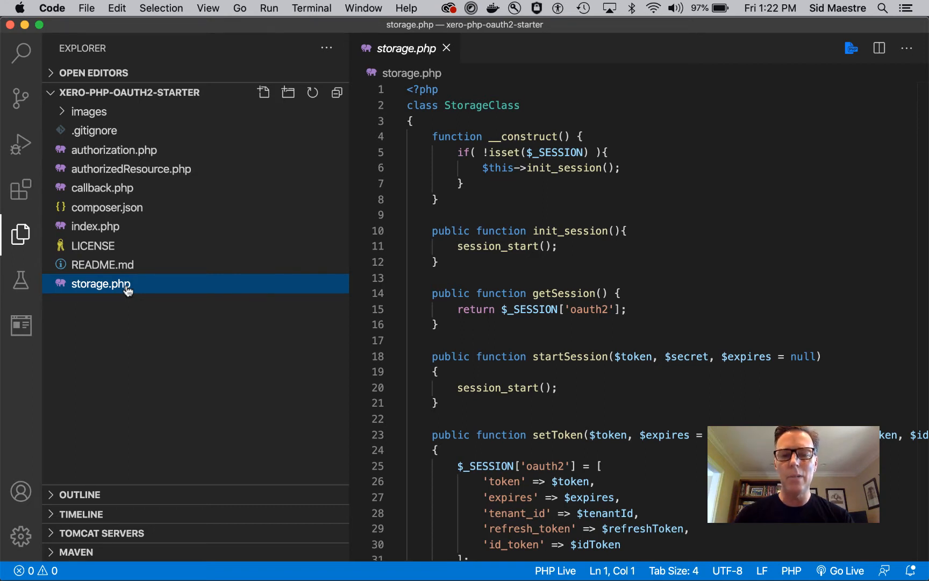
{"action": "mouse_move", "coordinate": [143, 149]}
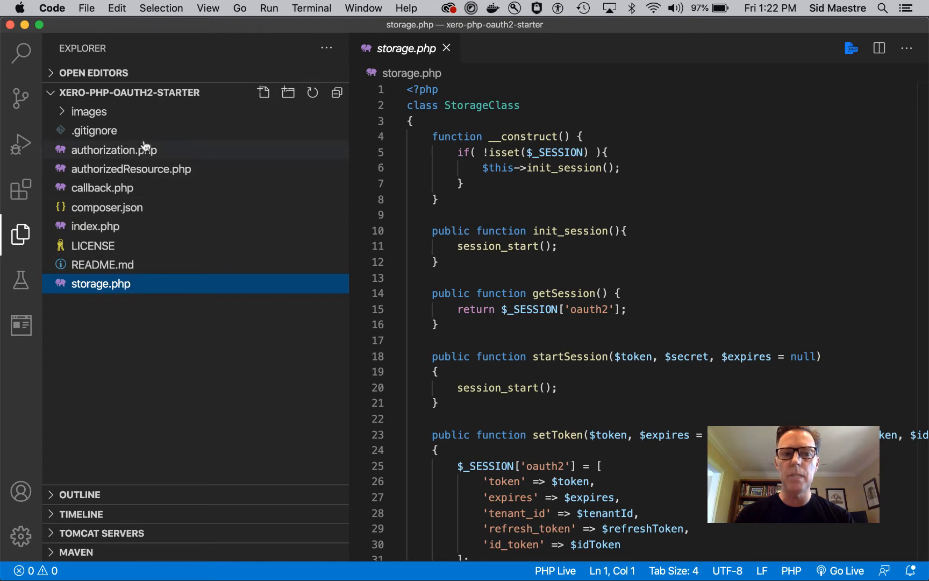
{"action": "left_click", "coordinate": [114, 149]}
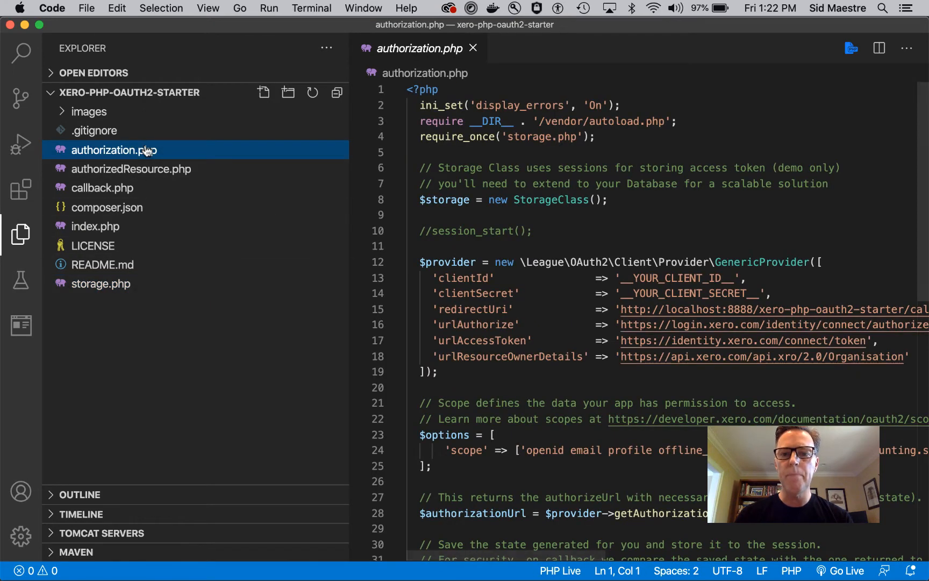
{"action": "mouse_move", "coordinate": [89, 152]}
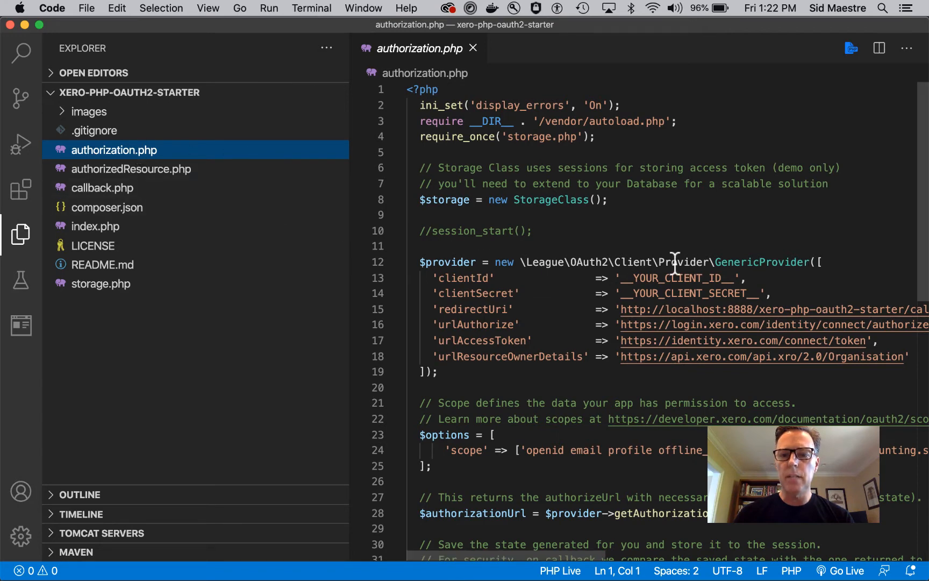
{"action": "double_click", "coordinate": [676, 278]}
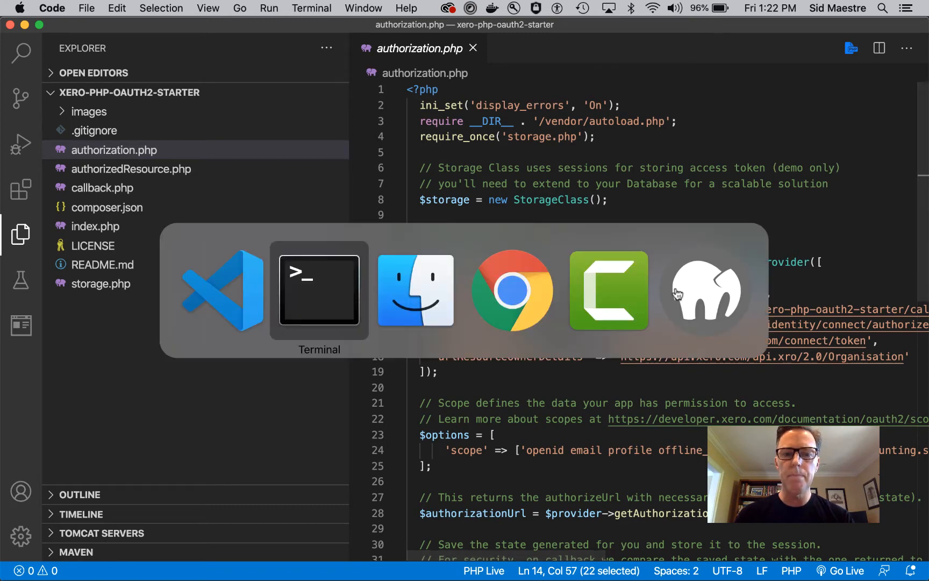
- Switch to the Xero Developer site, view the Getting started guide, and head to My Apps
{"action": "left_click", "coordinate": [512, 289]}
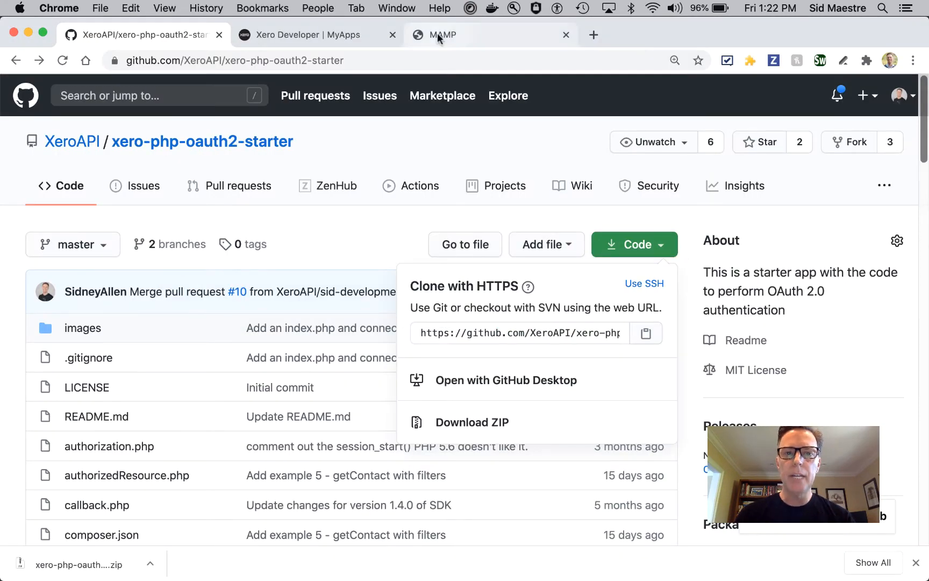
{"action": "left_click", "coordinate": [301, 35]}
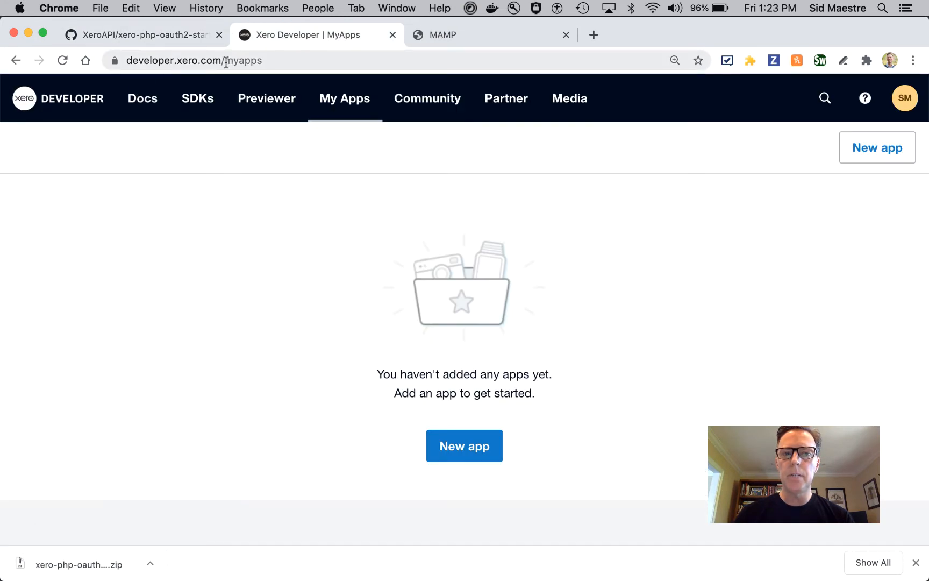
{"action": "mouse_move", "coordinate": [344, 98]}
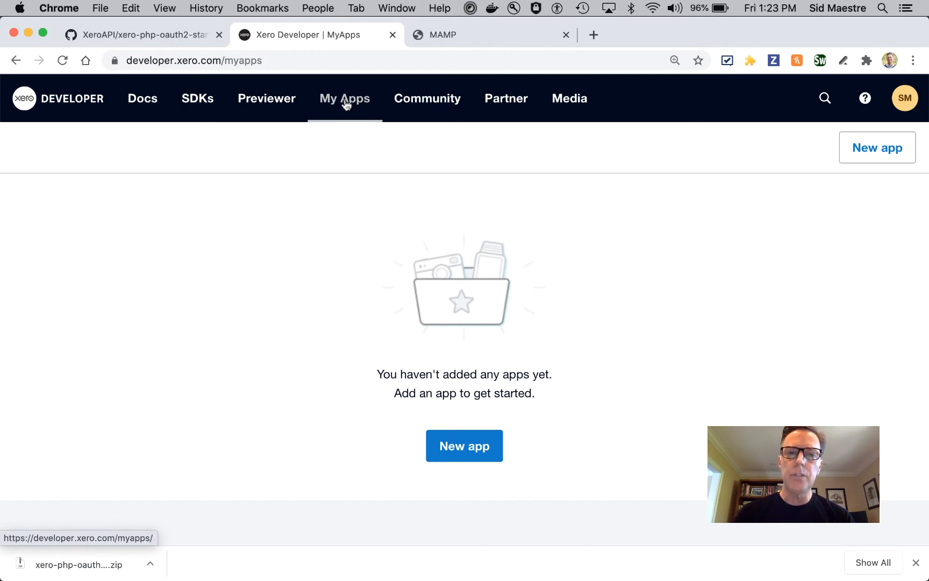
{"action": "mouse_move", "coordinate": [142, 97]}
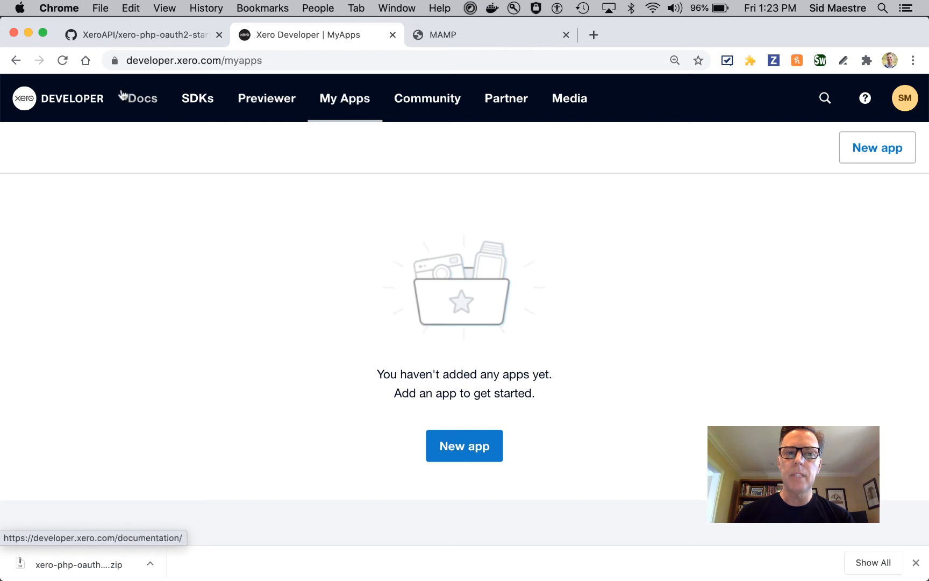
{"action": "left_click", "coordinate": [72, 98]}
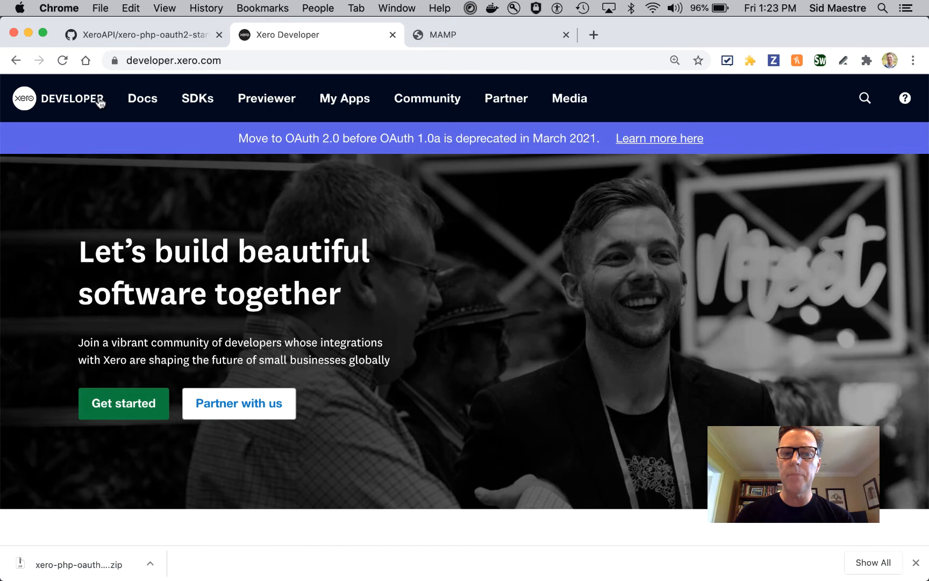
{"action": "mouse_move", "coordinate": [129, 377]}
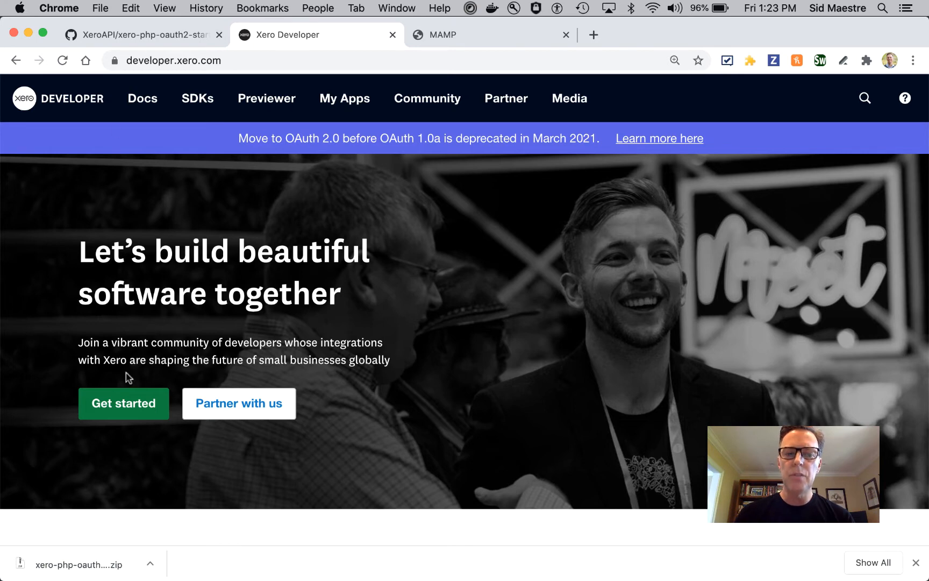
{"action": "left_click", "coordinate": [123, 403]}
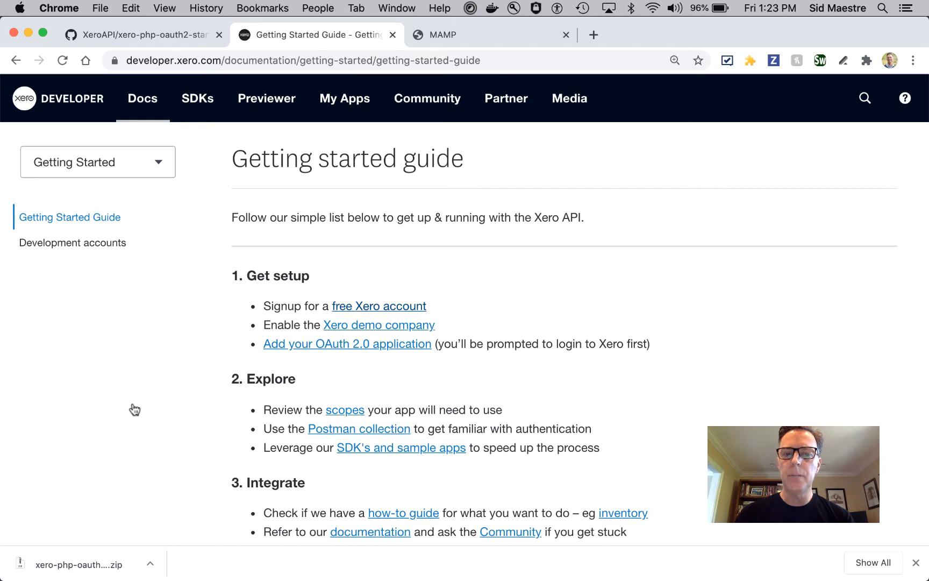
{"action": "mouse_move", "coordinate": [368, 311]}
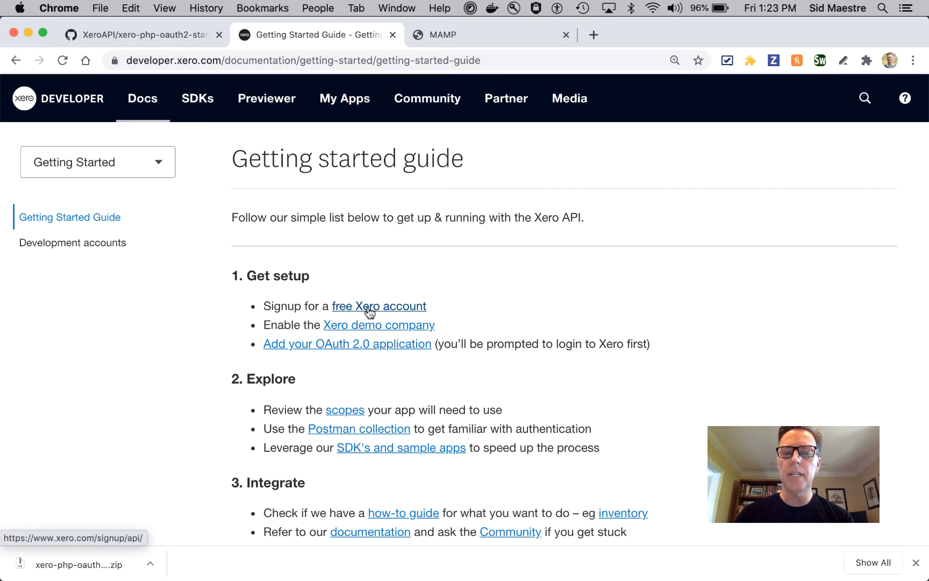
{"action": "mouse_move", "coordinate": [354, 330]}
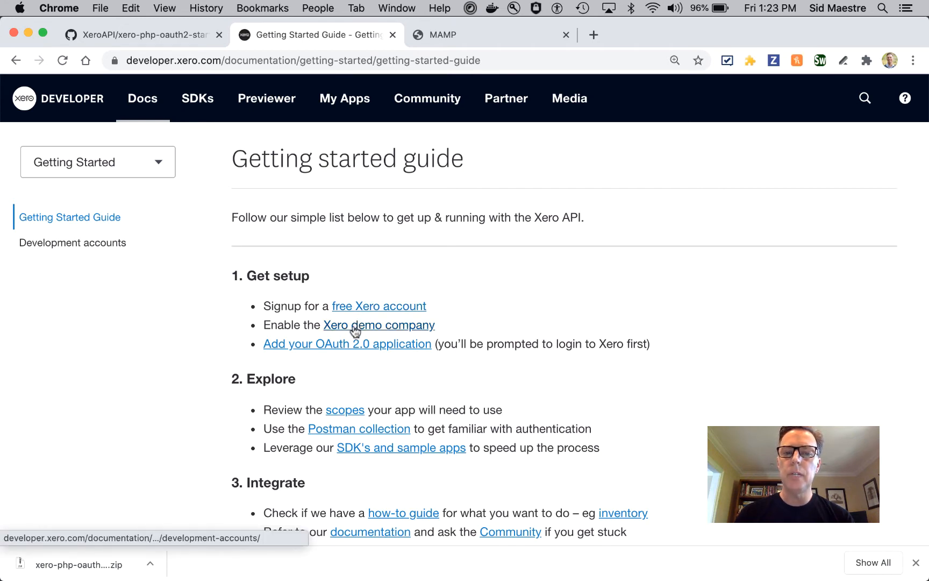
{"action": "mouse_move", "coordinate": [379, 325]}
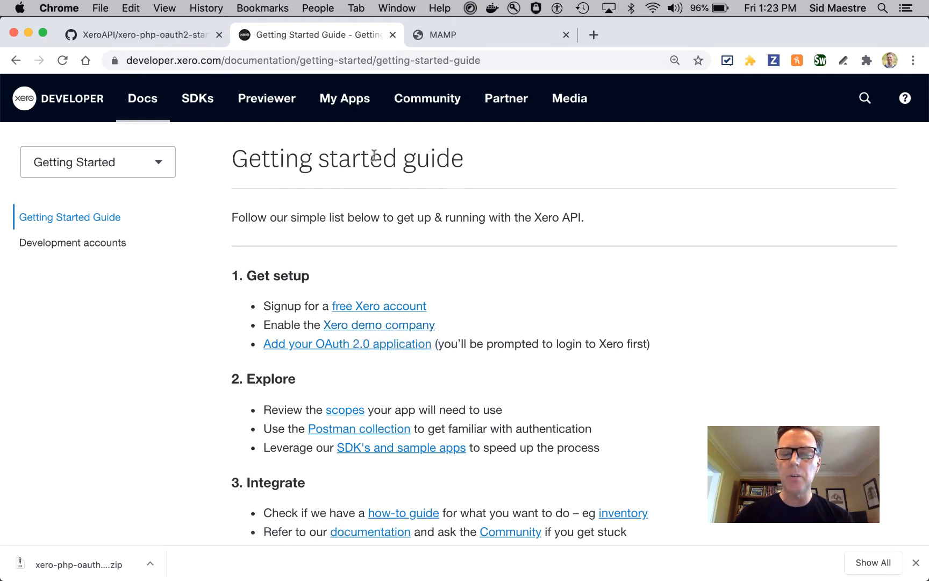
{"action": "left_click", "coordinate": [344, 98]}
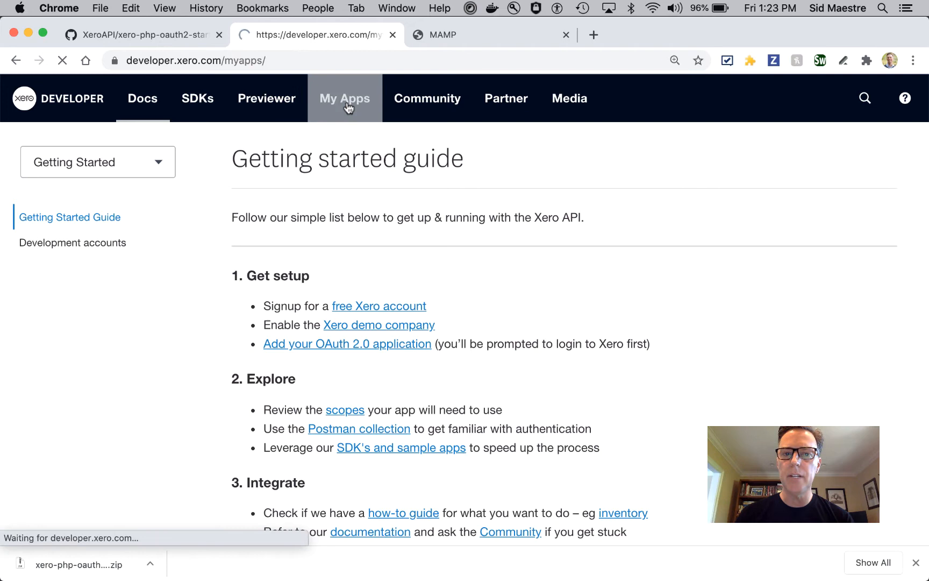
- Start a new Xero app named 'sid php starter demo'
{"action": "left_click", "coordinate": [344, 98]}
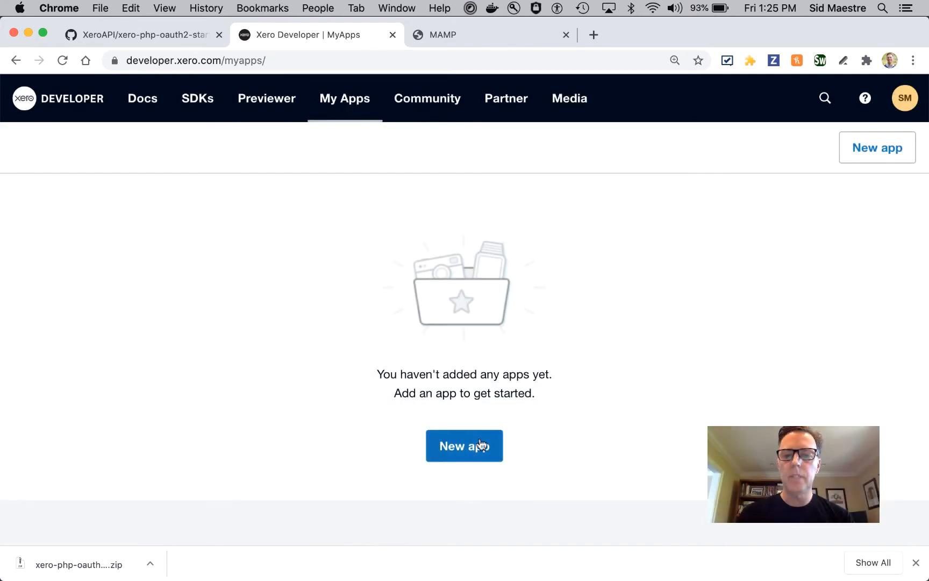
{"action": "left_click", "coordinate": [463, 445]}
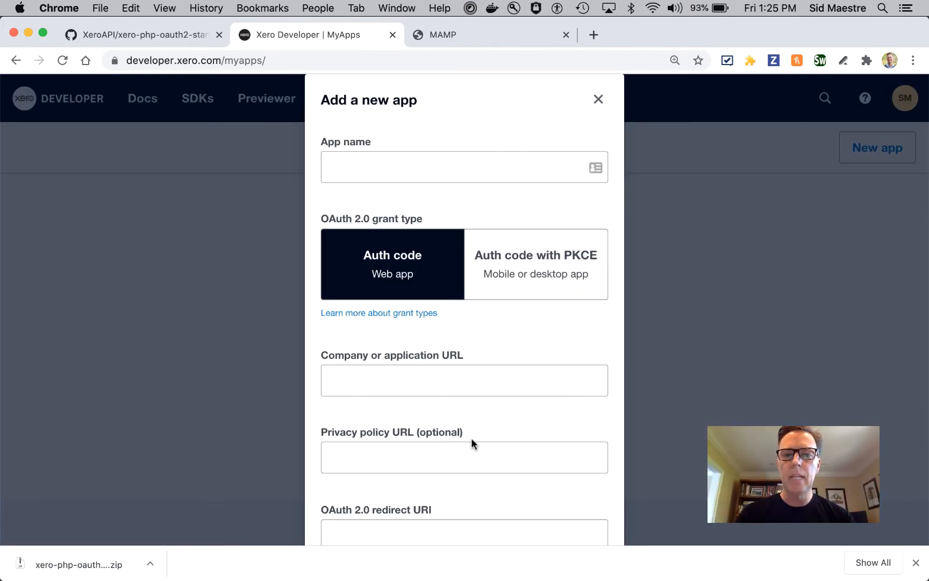
{"action": "left_click", "coordinate": [463, 167]}
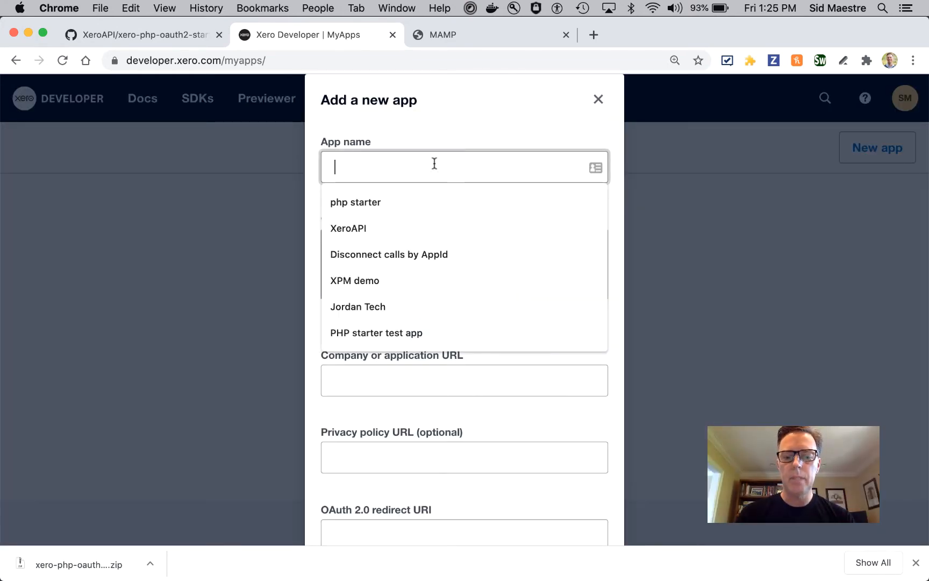
{"action": "type", "text": "sid"}
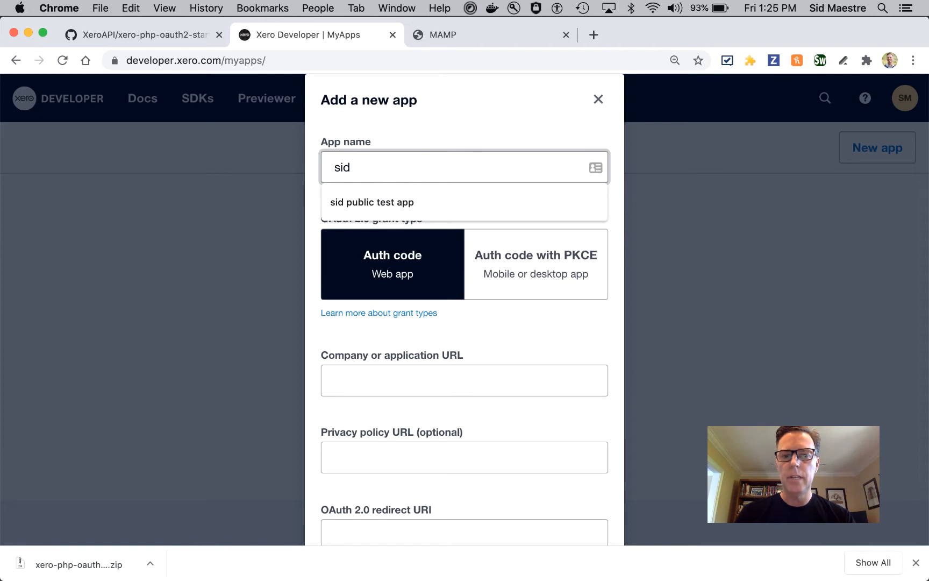
{"action": "type", "text": "php starter demo"}
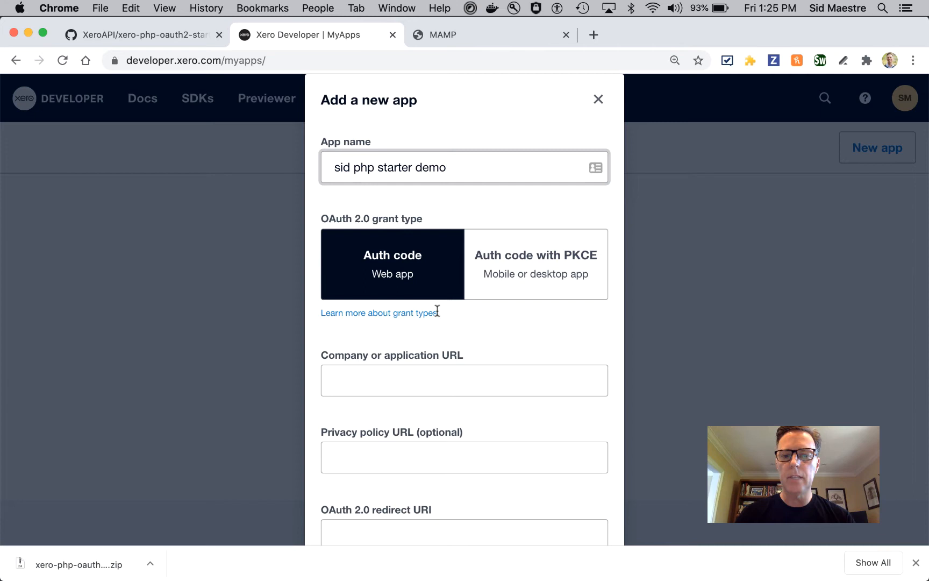
{"action": "left_click", "coordinate": [463, 379]}
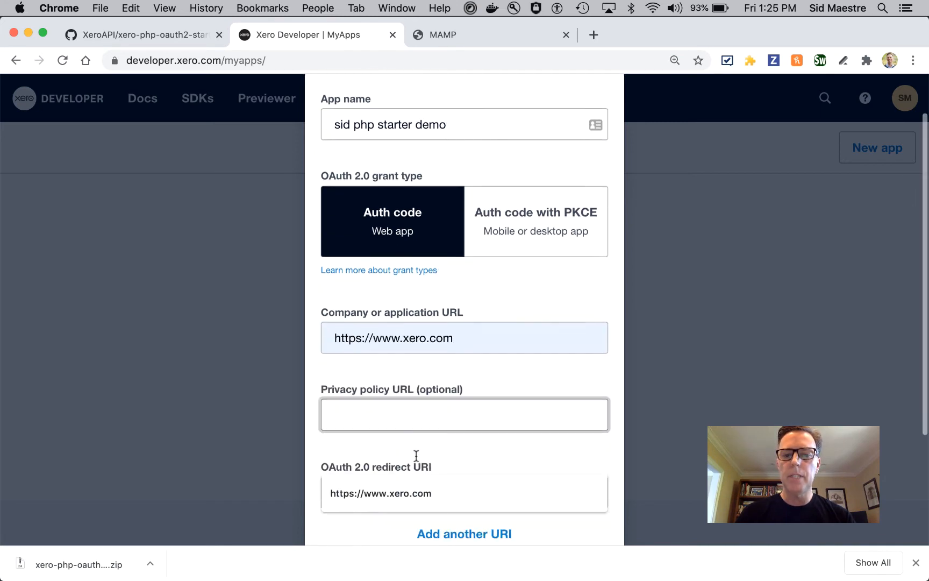
{"action": "scroll", "scroll_direction": "down", "scroll_amount": 3}
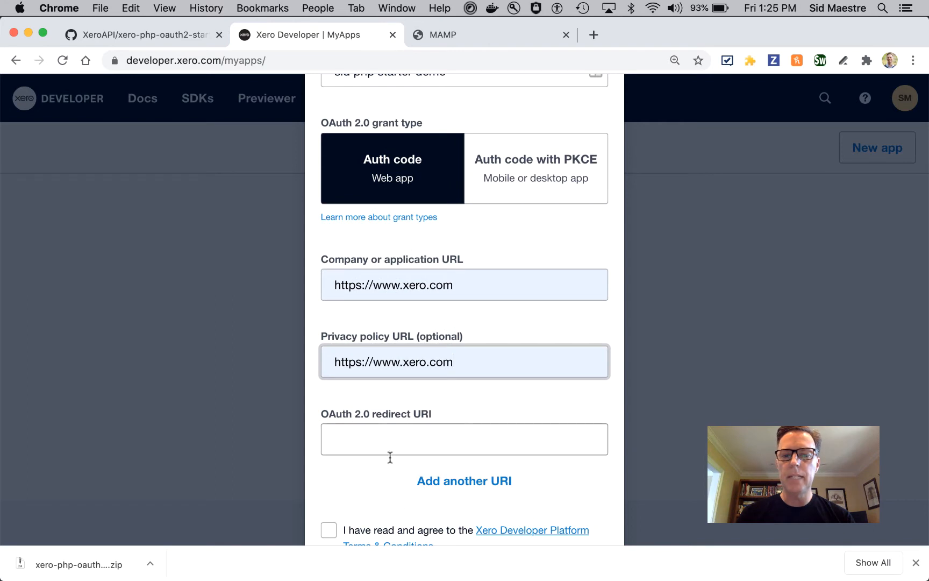
{"action": "mouse_move", "coordinate": [365, 421]}
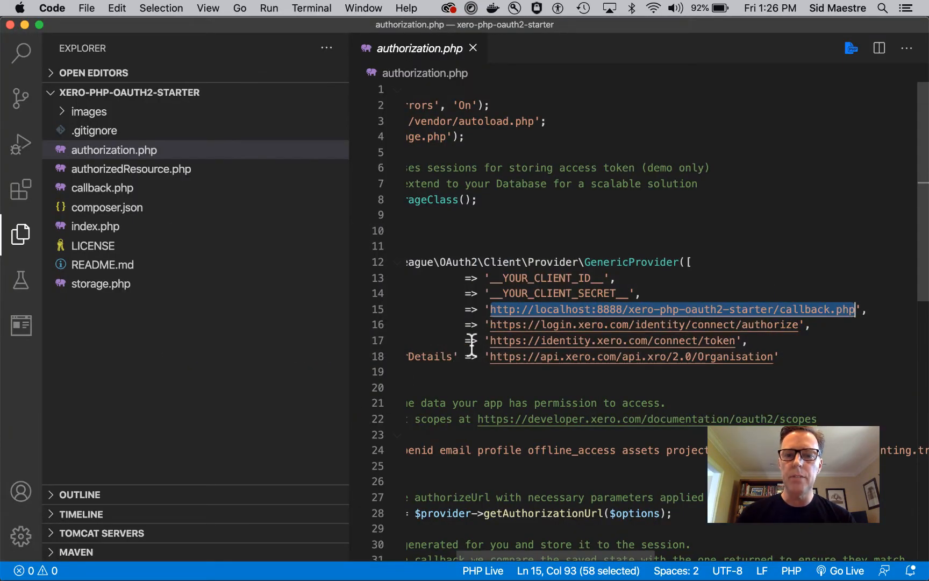
- Scroll authorization.php to reveal the localhost callback.php redirect URI for copying
{"action": "scroll", "scroll_direction": "left", "scroll_amount": 3}
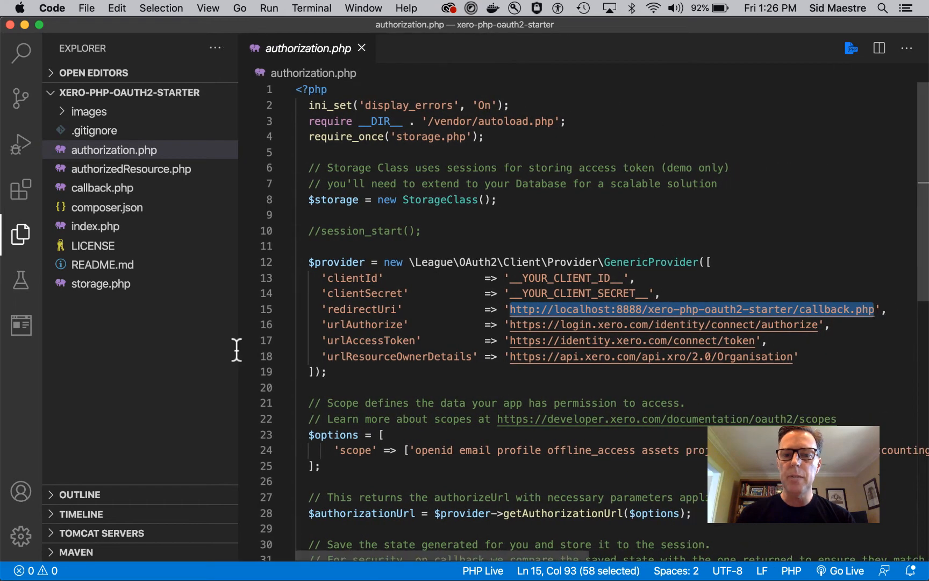
{"action": "mouse_move", "coordinate": [622, 308]}
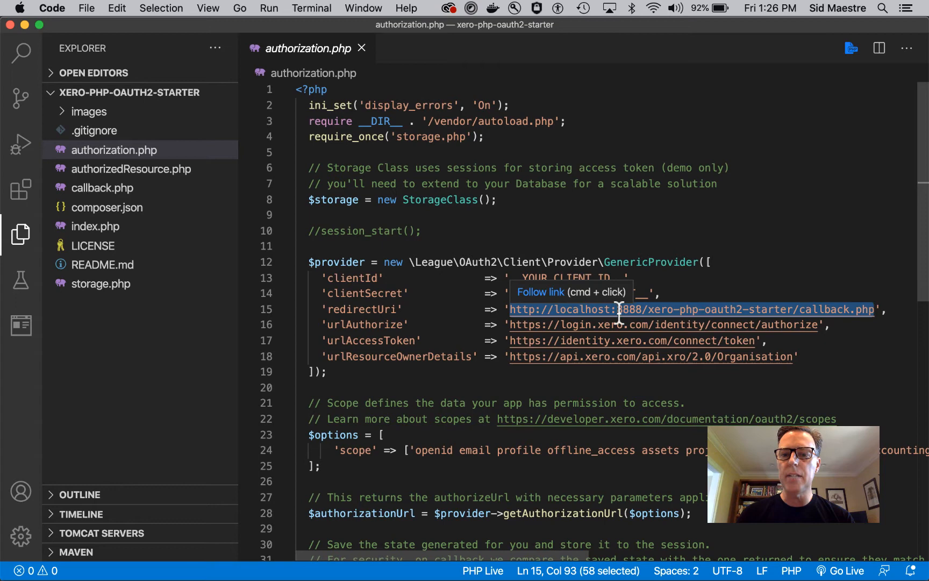
{"action": "mouse_move", "coordinate": [695, 270]}
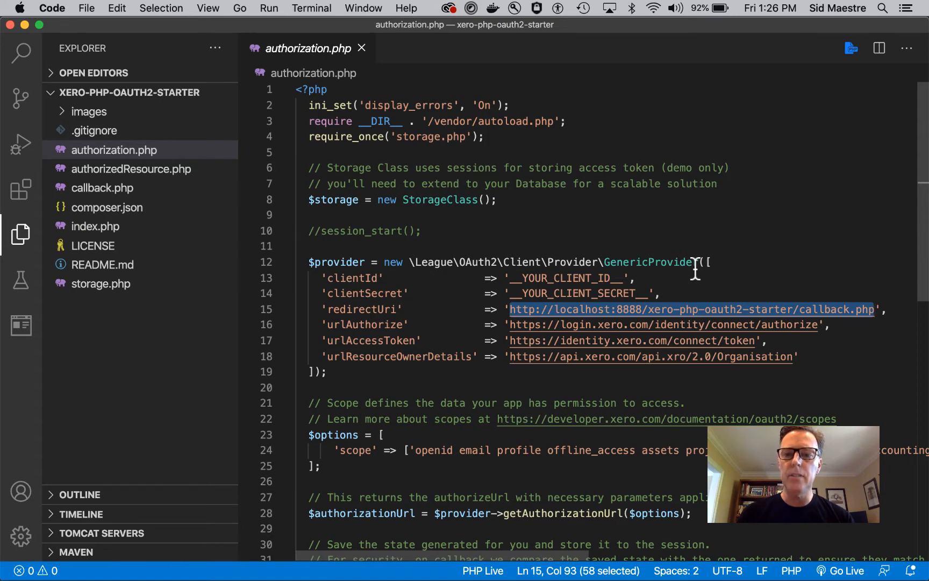
{"action": "mouse_move", "coordinate": [652, 309]}
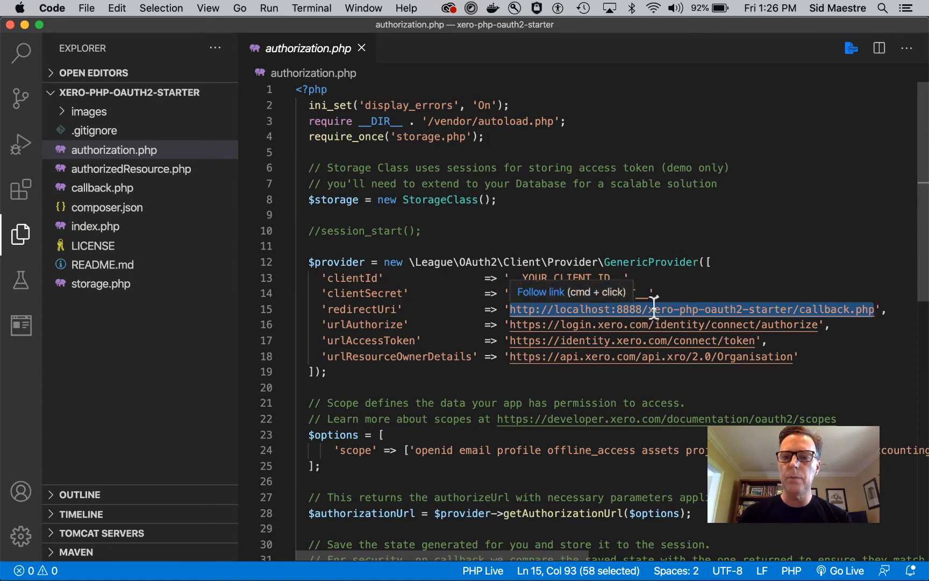
{"action": "mouse_move", "coordinate": [794, 309]}
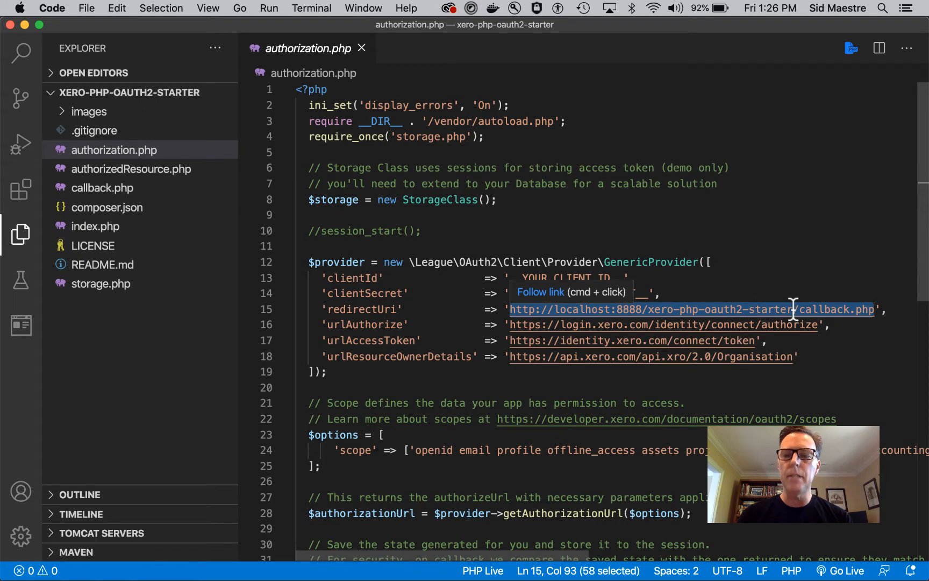
{"action": "mouse_move", "coordinate": [871, 309]}
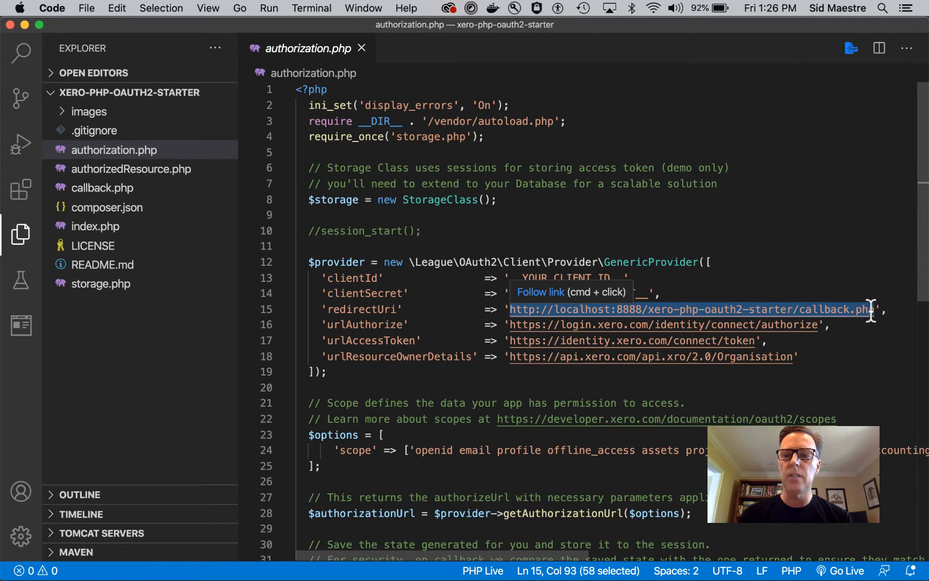
{"action": "mouse_move", "coordinate": [874, 335]}
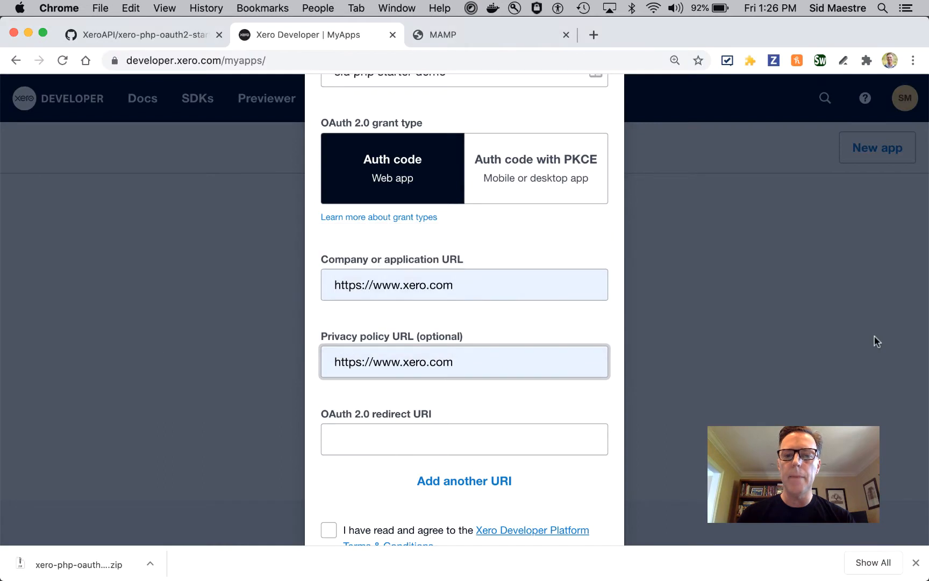
- Enter the localhost redirect URI, accept the platform terms, and create the app
{"action": "left_click", "coordinate": [463, 438]}
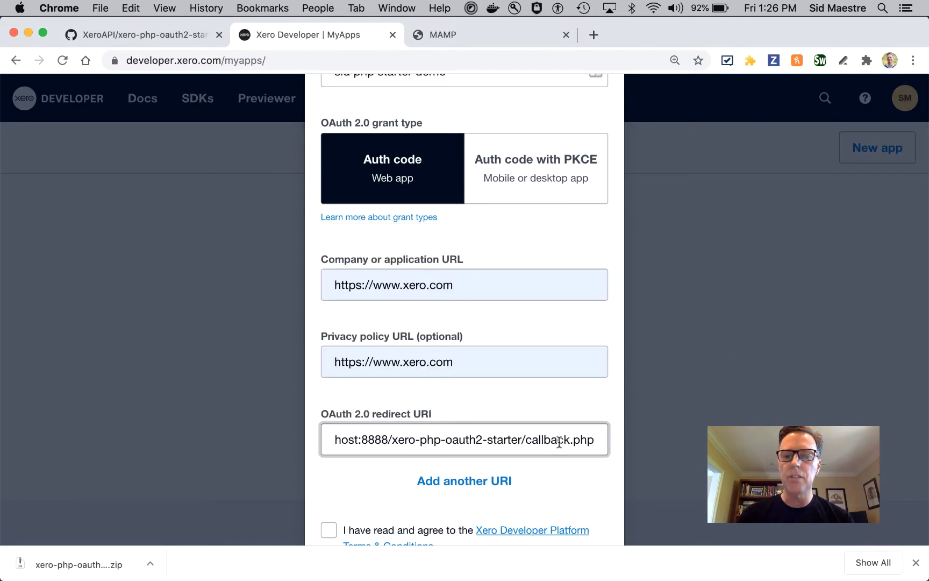
{"action": "scroll", "scroll_direction": "down", "scroll_amount": 3}
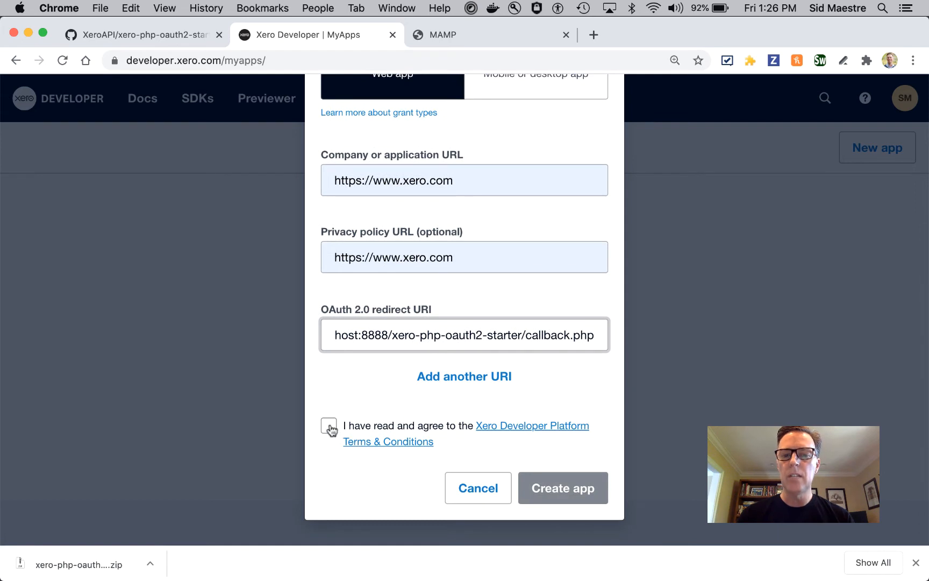
{"action": "left_click", "coordinate": [328, 426]}
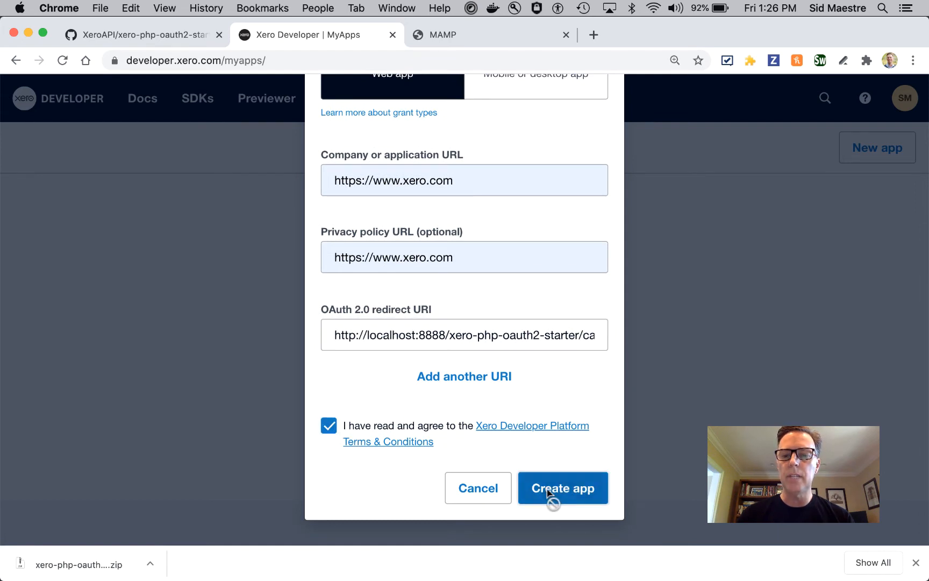
{"action": "left_click", "coordinate": [561, 487]}
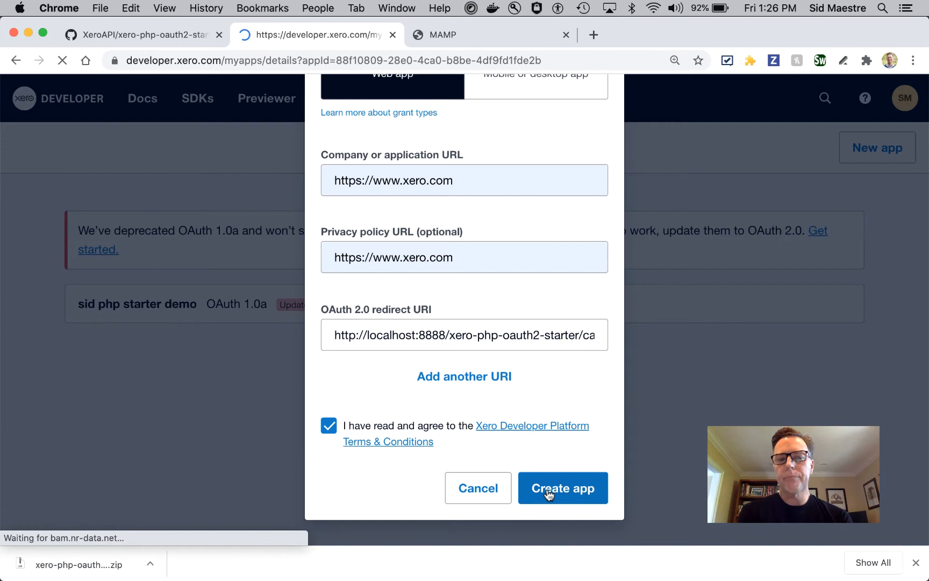
{"action": "left_click", "coordinate": [562, 487]}
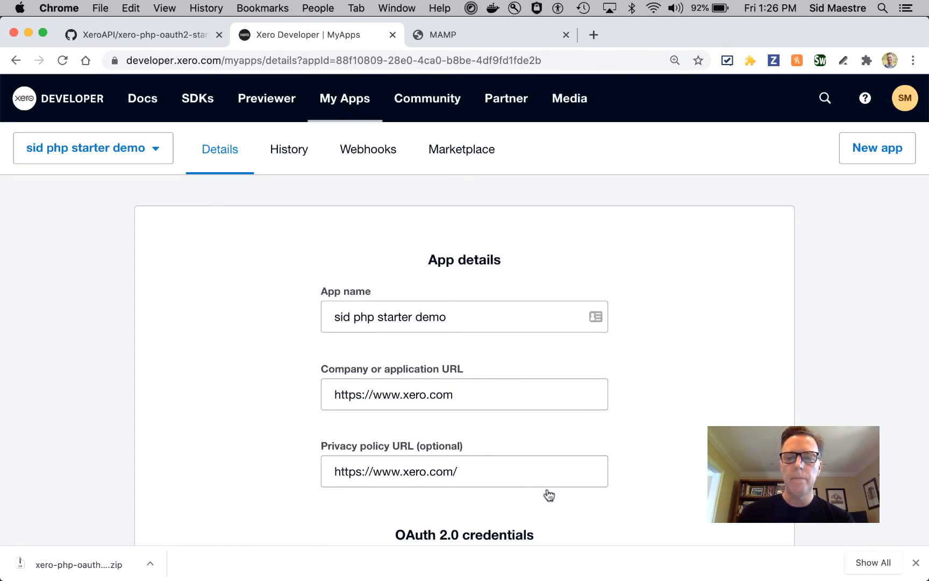
- Generate a client secret under the app's OAuth 2.0 credentials
{"action": "scroll", "scroll_direction": "down", "scroll_amount": 3}
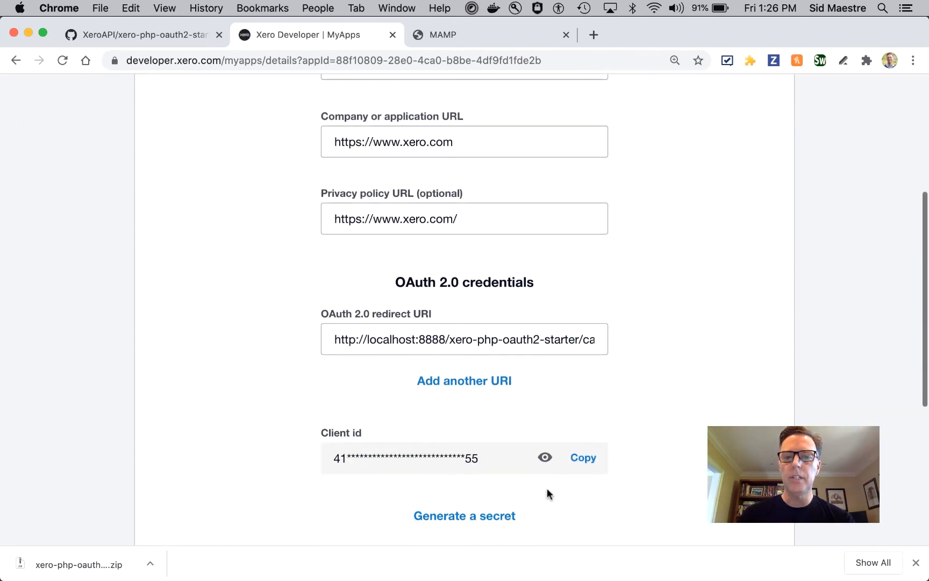
{"action": "scroll", "scroll_direction": "down", "scroll_amount": 3}
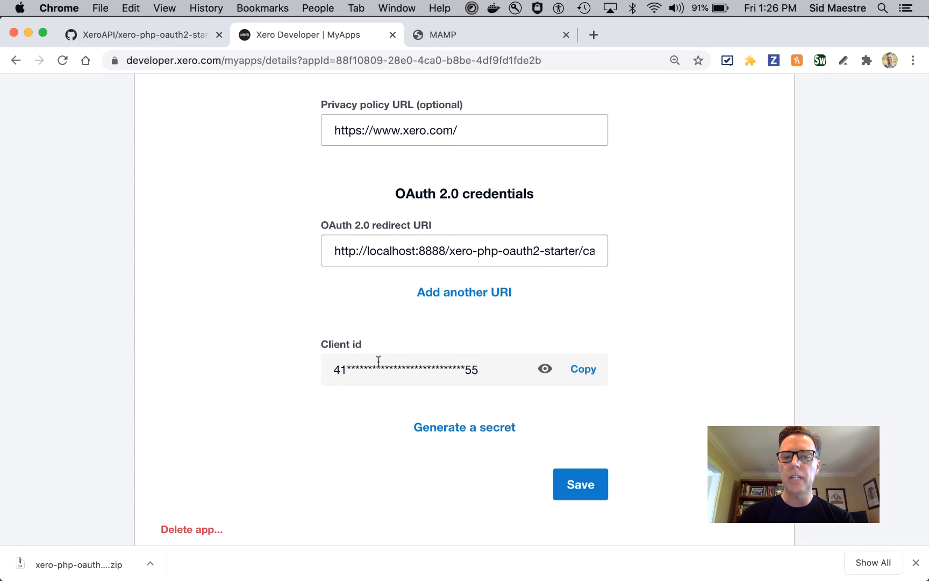
{"action": "mouse_move", "coordinate": [551, 416]}
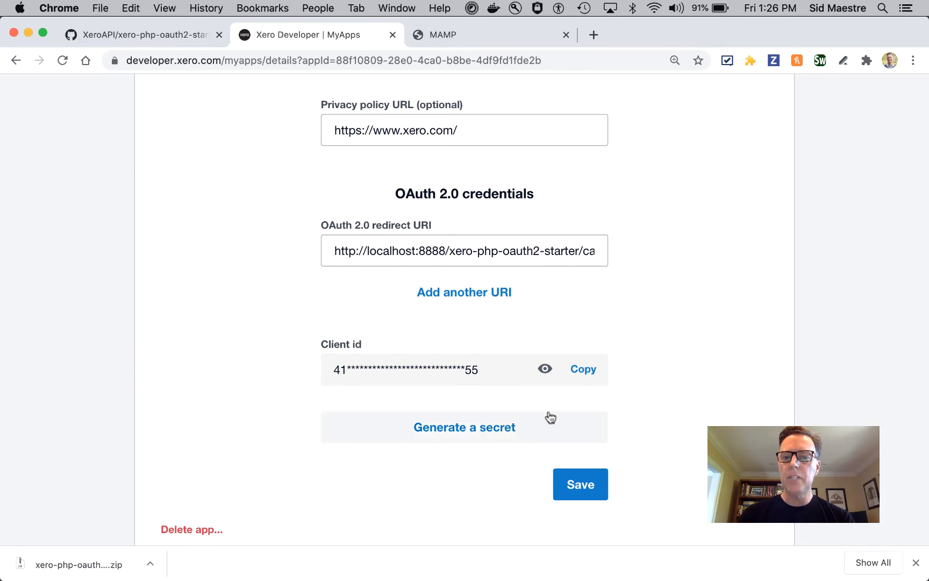
{"action": "left_click", "coordinate": [463, 427]}
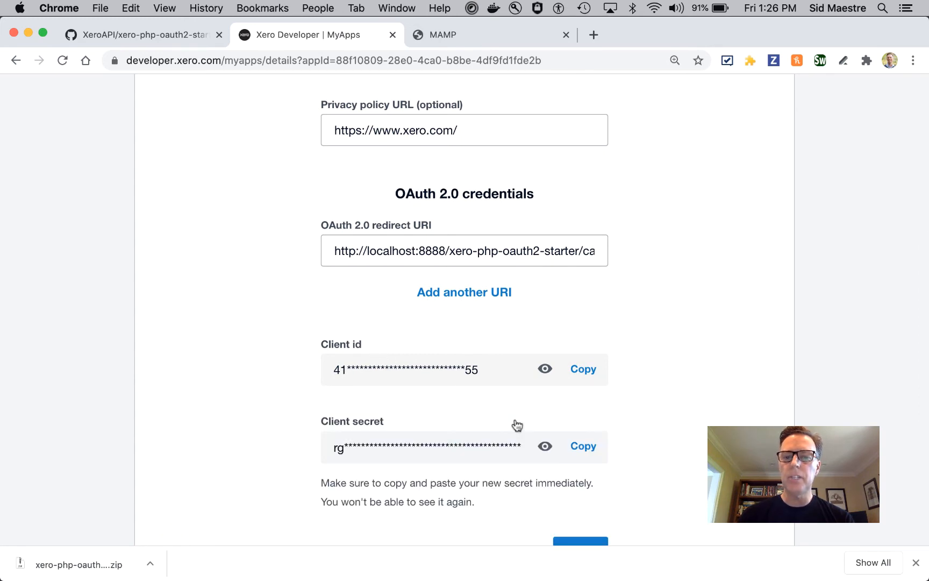
- Replace the __YOUR_CLIENT_SECRET__ placeholder in authorization.php with the new client secret and save the Xero app settings
{"action": "left_click", "coordinate": [583, 368]}
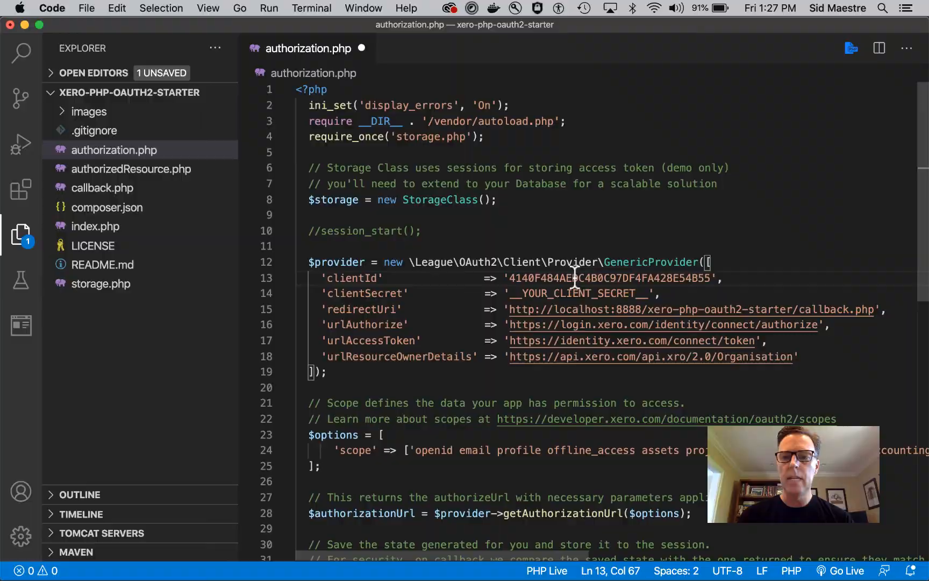
{"action": "left_click", "coordinate": [583, 446]}
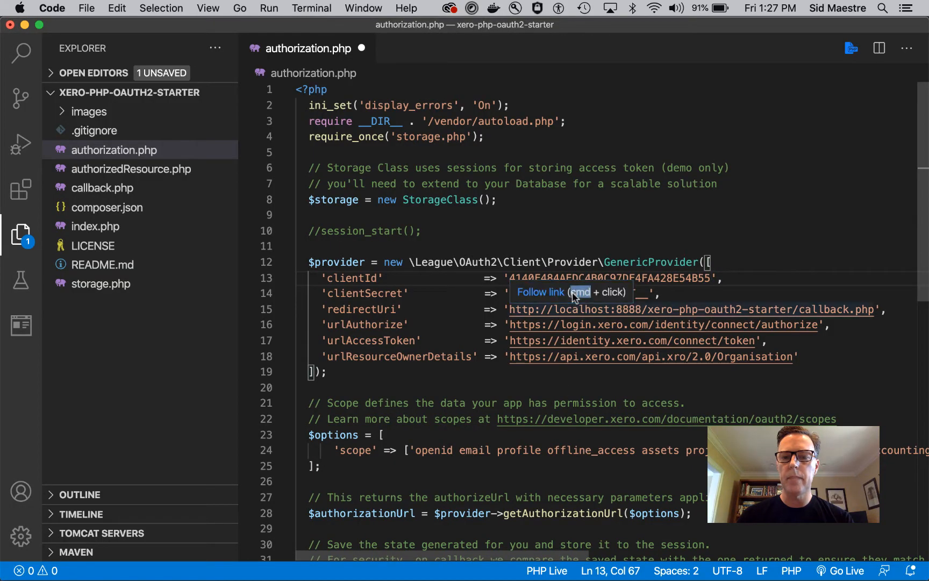
{"action": "double_click", "coordinate": [576, 292]}
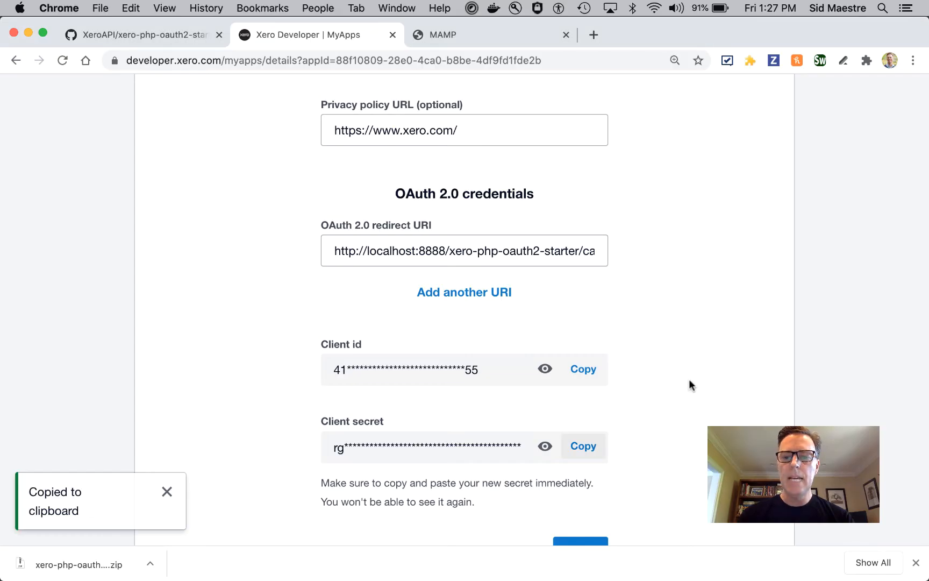
{"action": "scroll", "scroll_direction": "down", "scroll_amount": 3}
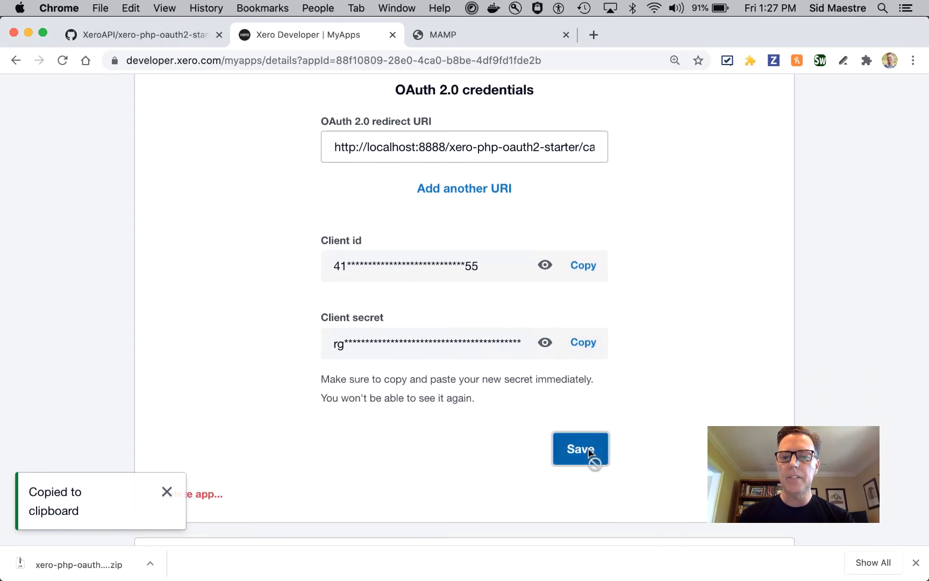
{"action": "left_click", "coordinate": [579, 448]}
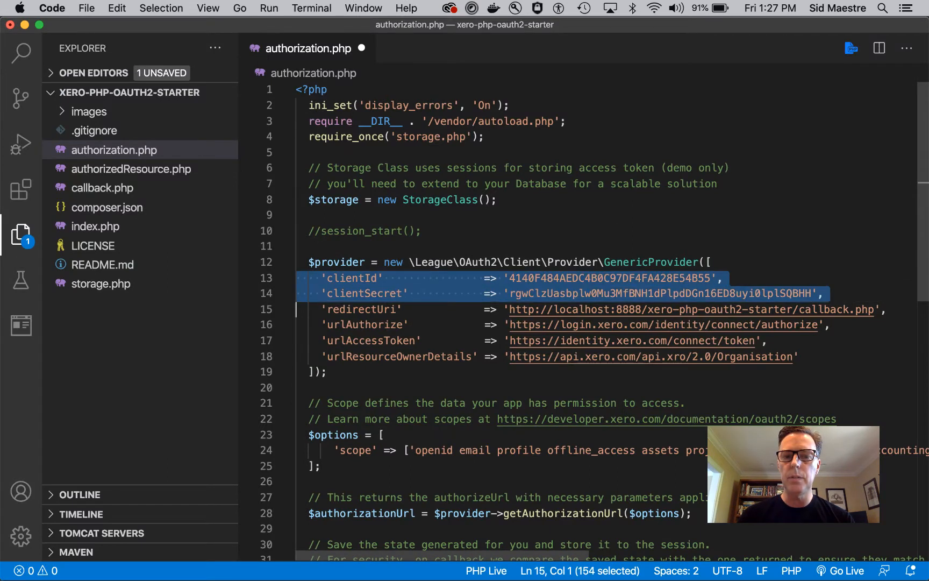
- Paste the real client id and secret lines over the placeholders in callback.php
{"action": "key", "text": "cmd+s"}
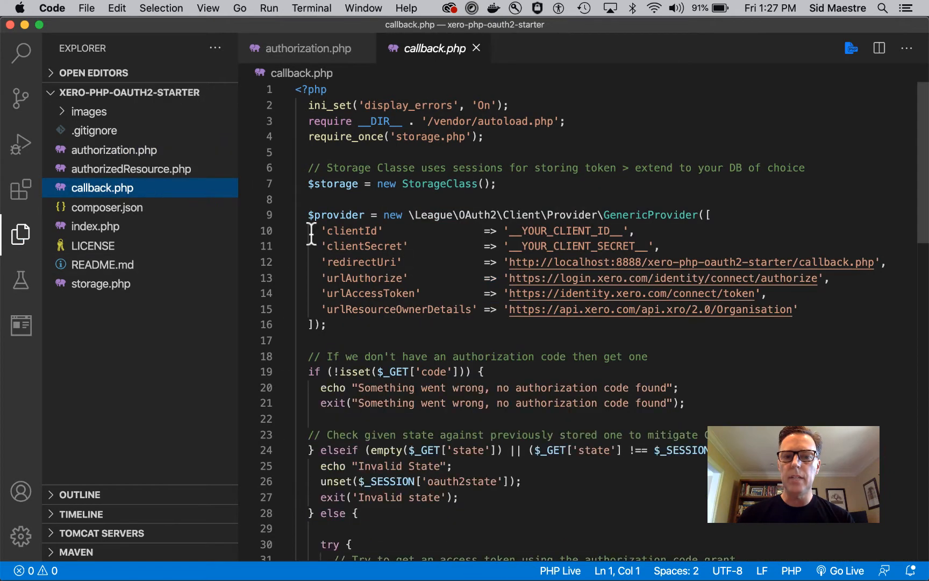
{"action": "left_click", "coordinate": [309, 230]}
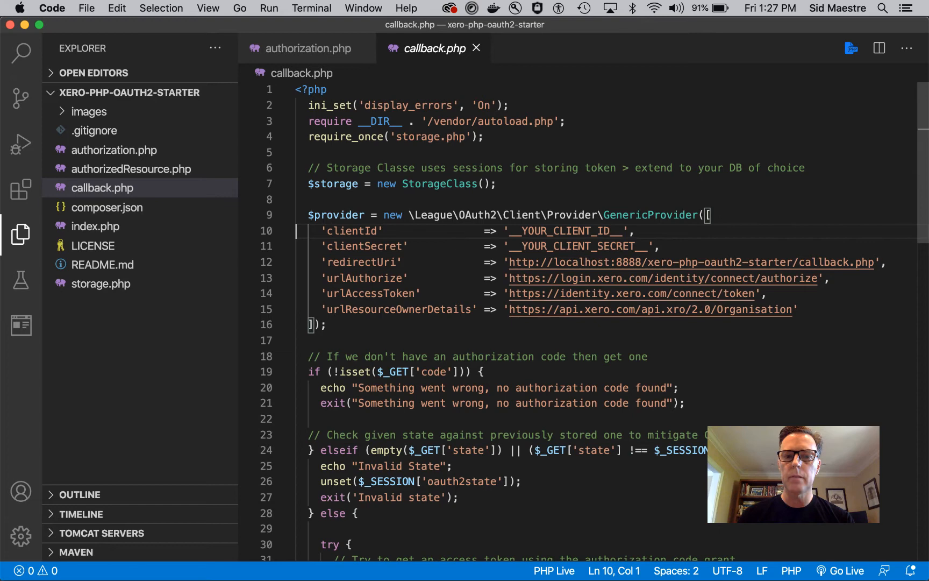
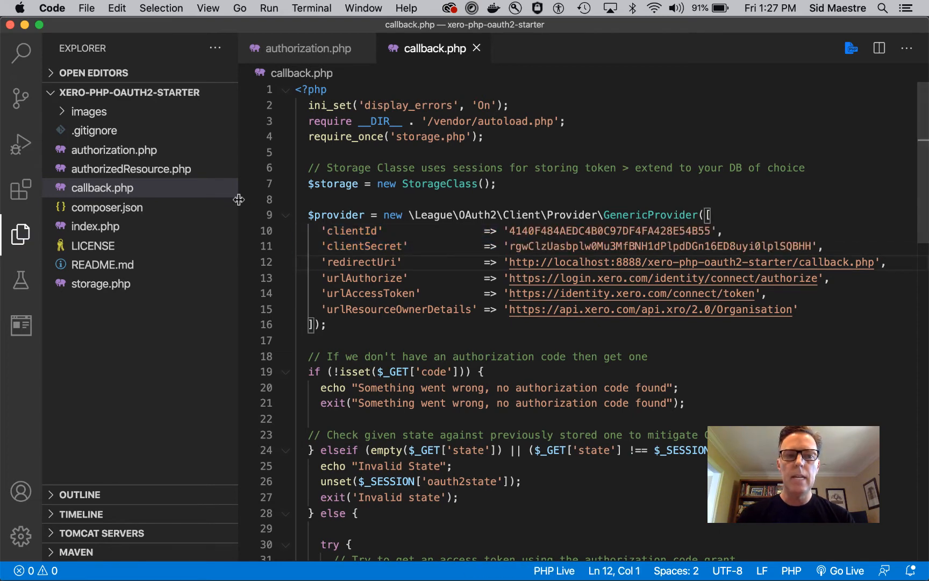
{"action": "mouse_move", "coordinate": [165, 236]}
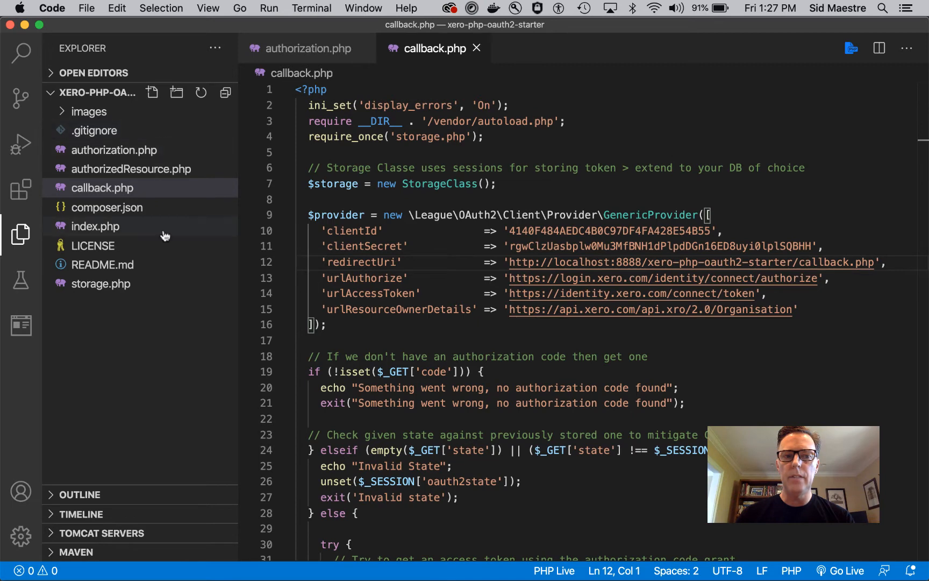
{"action": "mouse_move", "coordinate": [178, 230]}
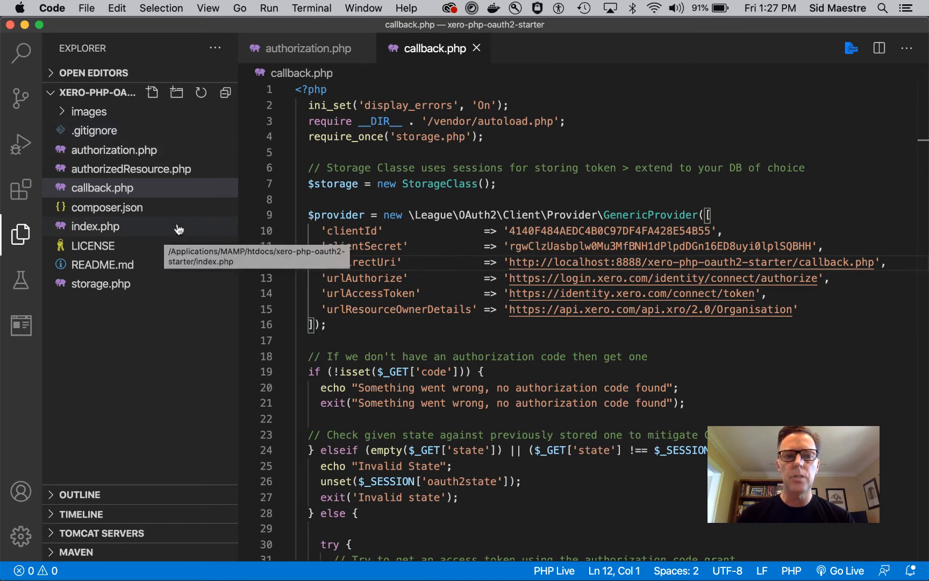
- Paste the same credential lines into authorizedResource.php
{"action": "left_click", "coordinate": [130, 168]}
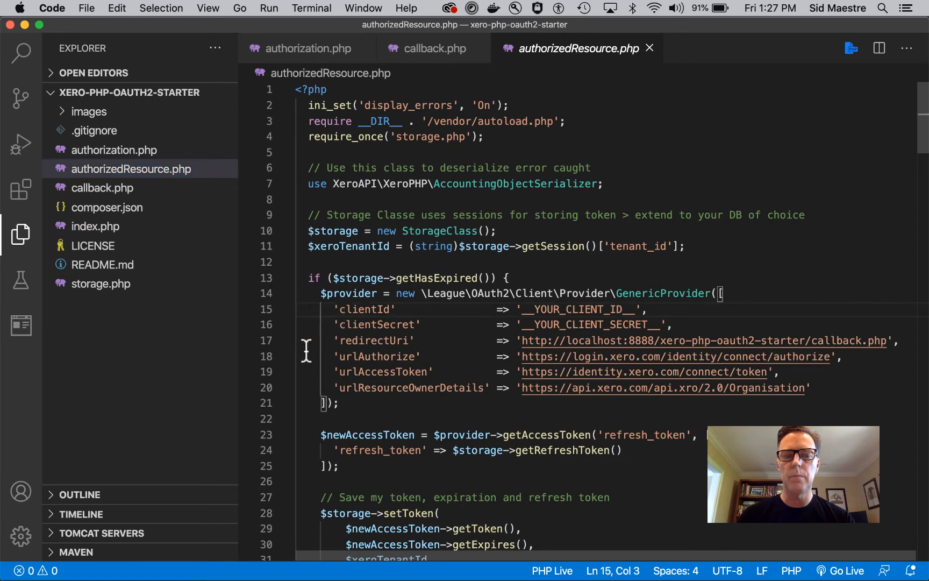
{"action": "left_click", "coordinate": [309, 308]}
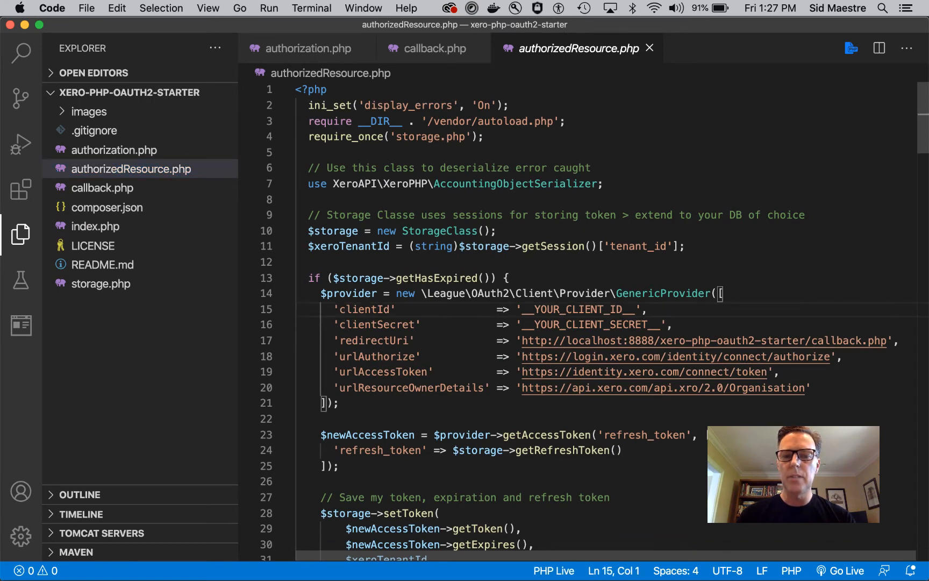
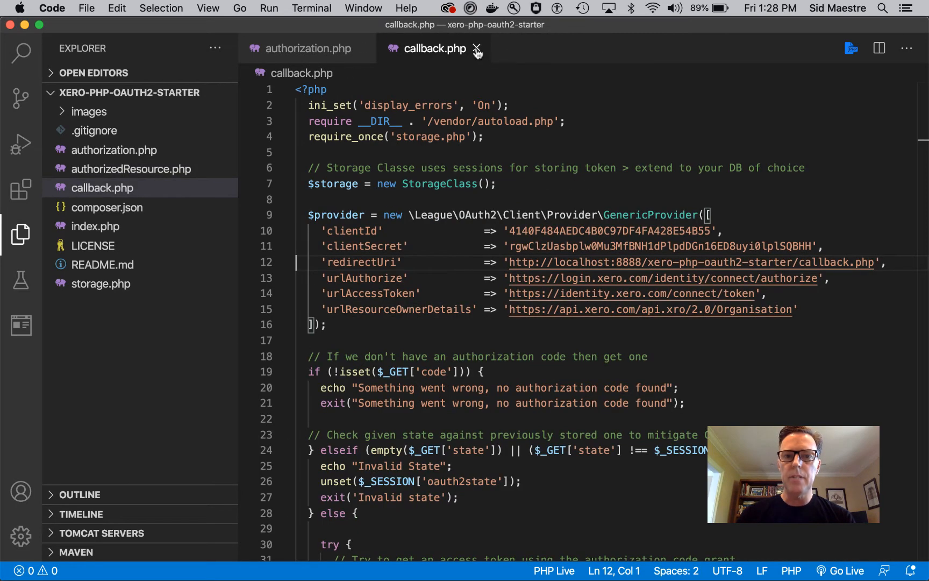
- Close callback.php and leave authorization.php open with its credential lines deselected
{"action": "left_click", "coordinate": [478, 48]}
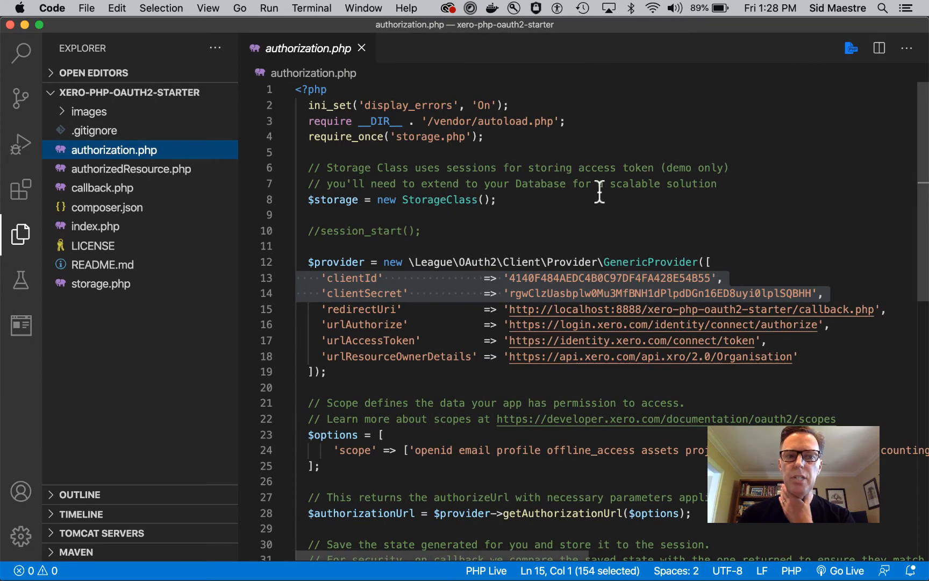
{"action": "mouse_move", "coordinate": [604, 197]}
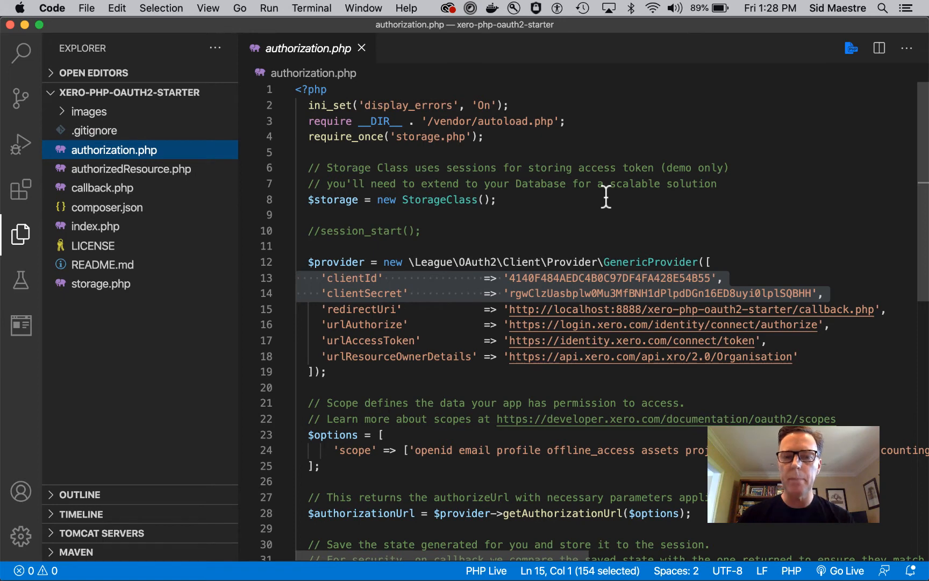
{"action": "scroll", "scroll_direction": "down", "scroll_amount": 3}
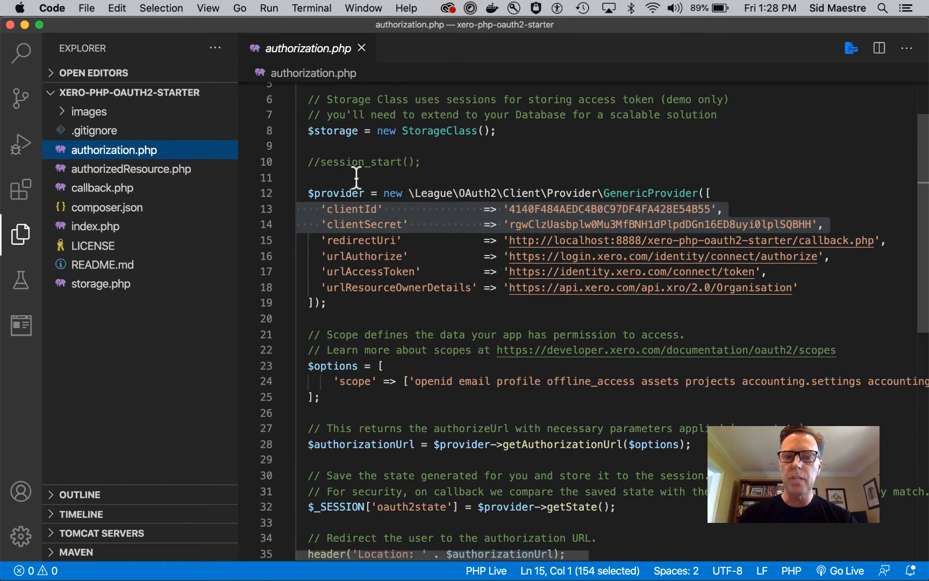
{"action": "scroll", "scroll_direction": "down", "scroll_amount": 3}
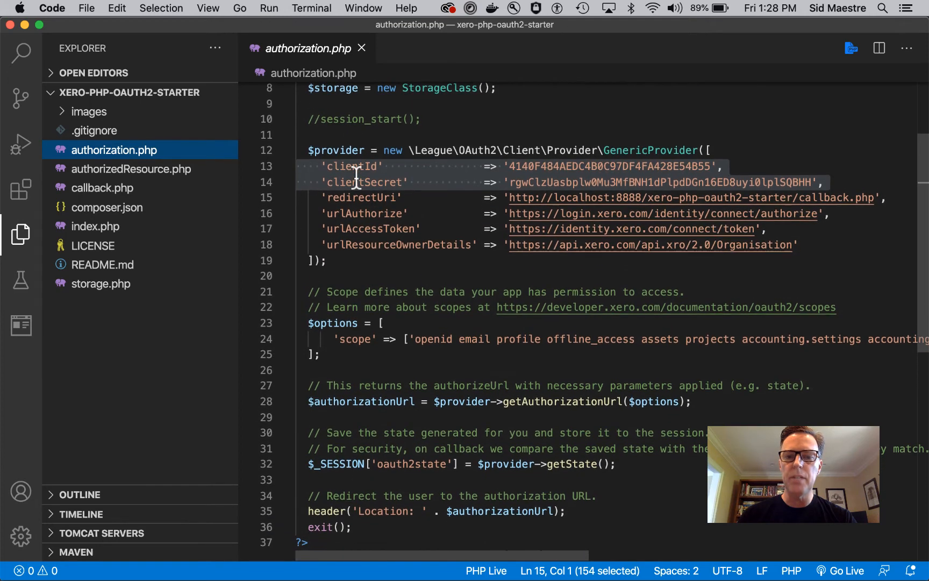
{"action": "left_click", "coordinate": [323, 167]}
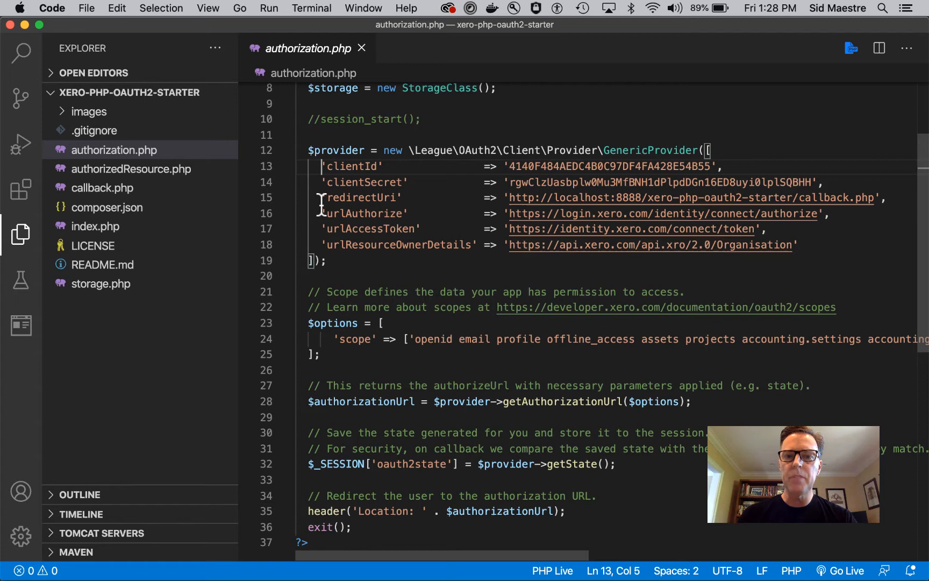
{"action": "mouse_move", "coordinate": [427, 149]}
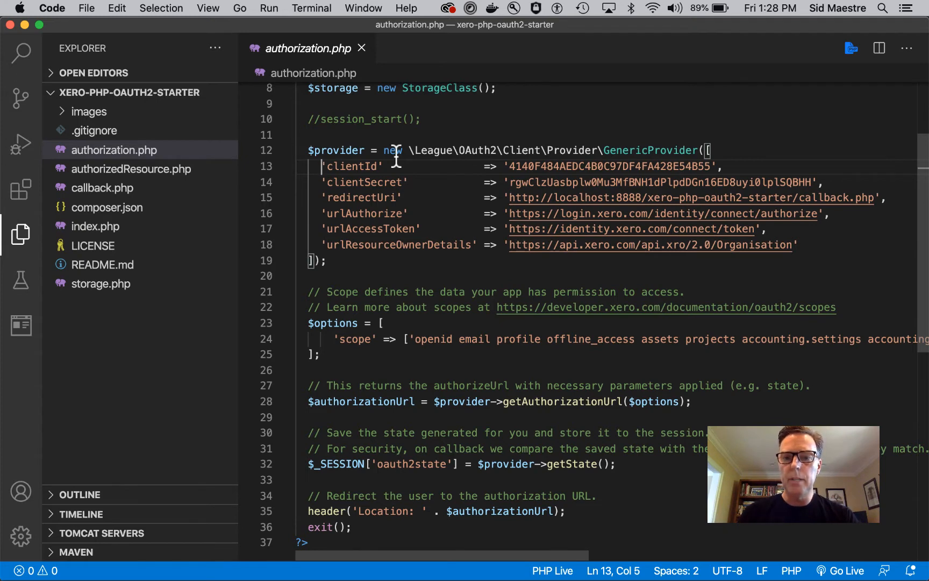
{"action": "scroll", "scroll_direction": "down", "scroll_amount": 3}
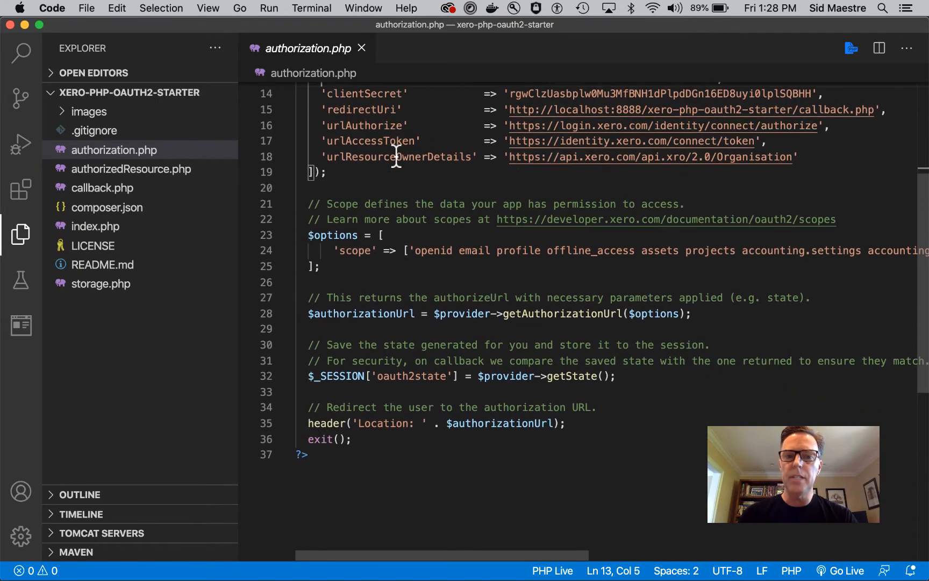
{"action": "double_click", "coordinate": [353, 251]}
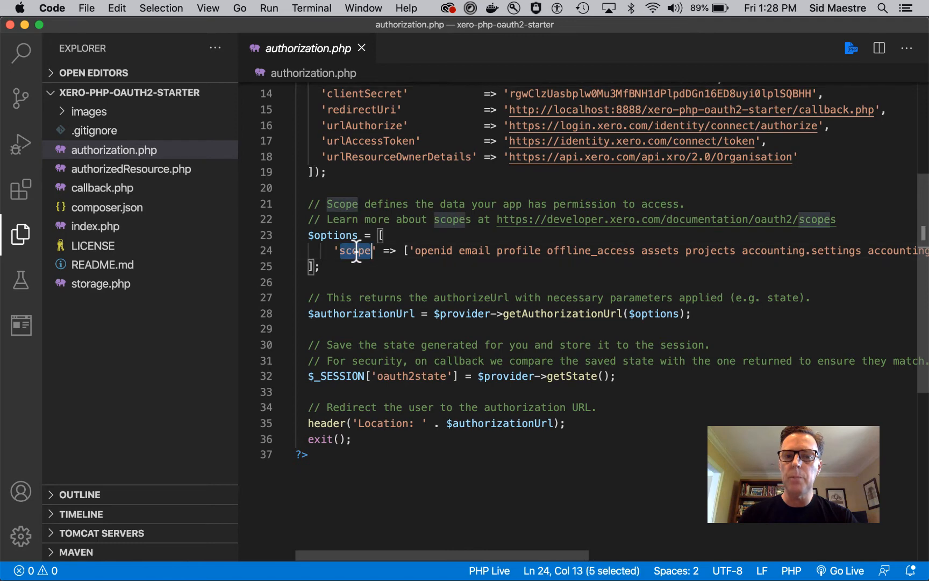
{"action": "mouse_move", "coordinate": [454, 272]}
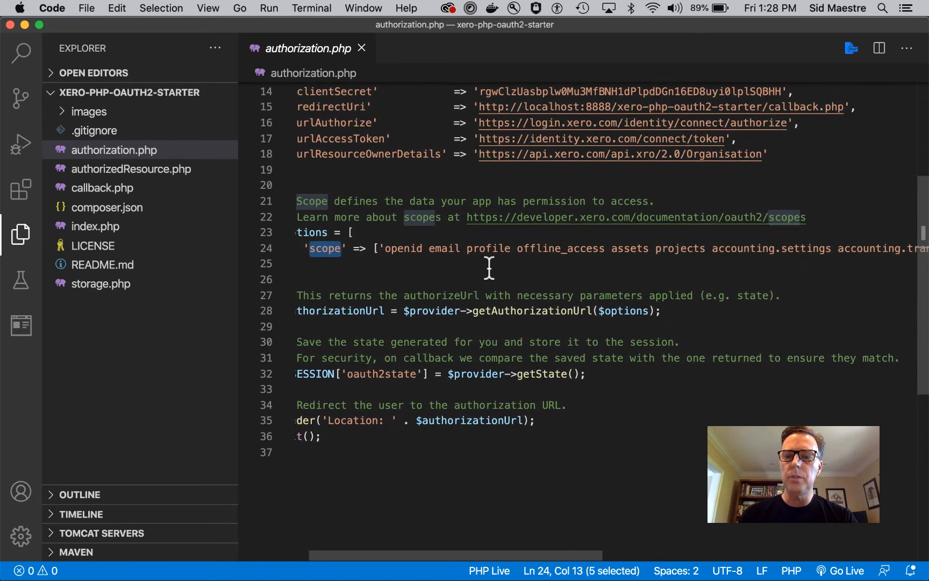
{"action": "scroll", "scroll_direction": "right", "scroll_amount": 3}
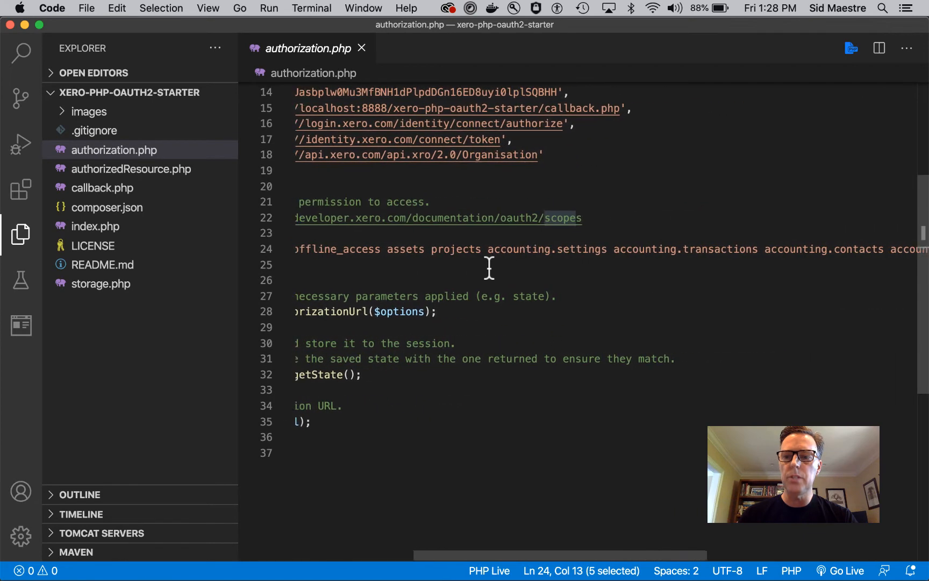
{"action": "scroll", "scroll_direction": "right", "scroll_amount": 3}
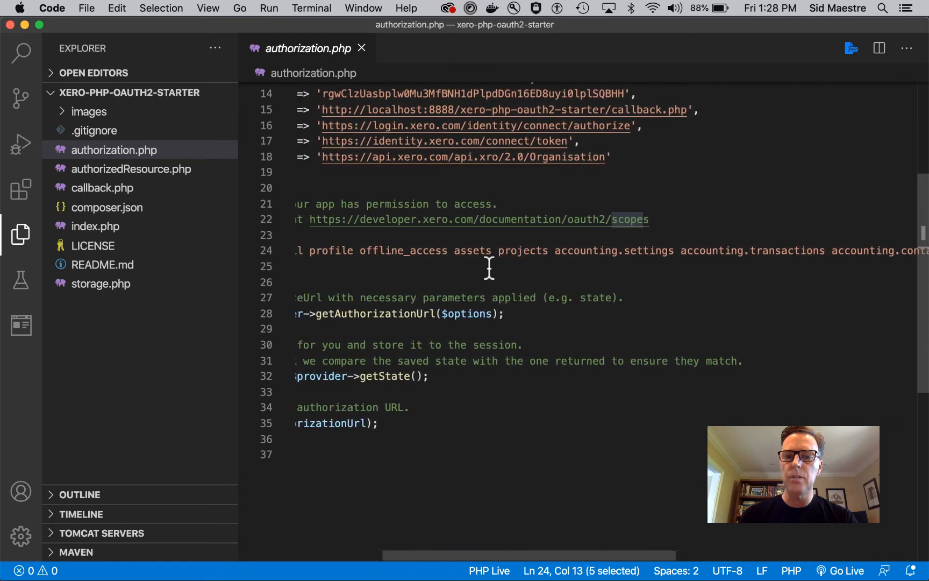
{"action": "scroll", "scroll_direction": "left", "scroll_amount": 3}
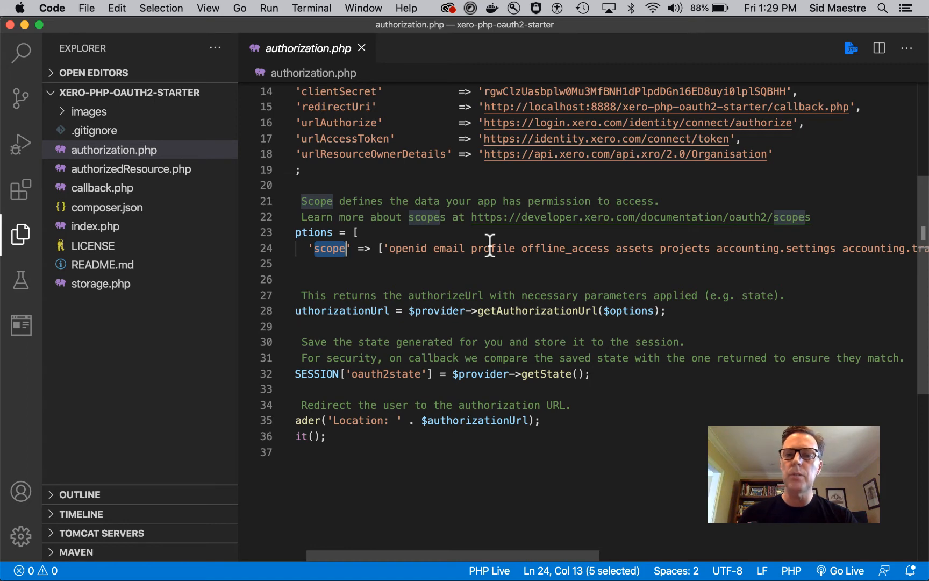
{"action": "mouse_move", "coordinate": [546, 247]}
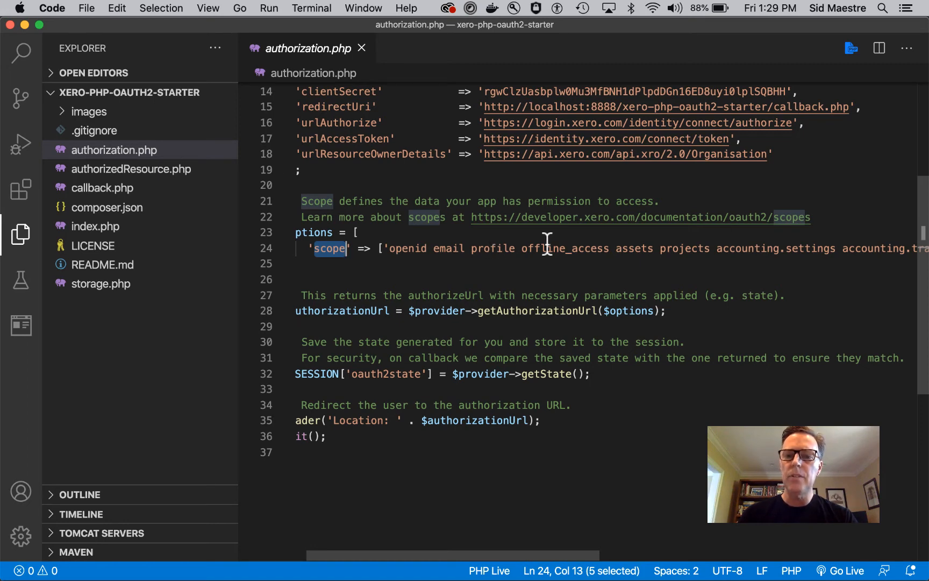
{"action": "double_click", "coordinate": [564, 248]}
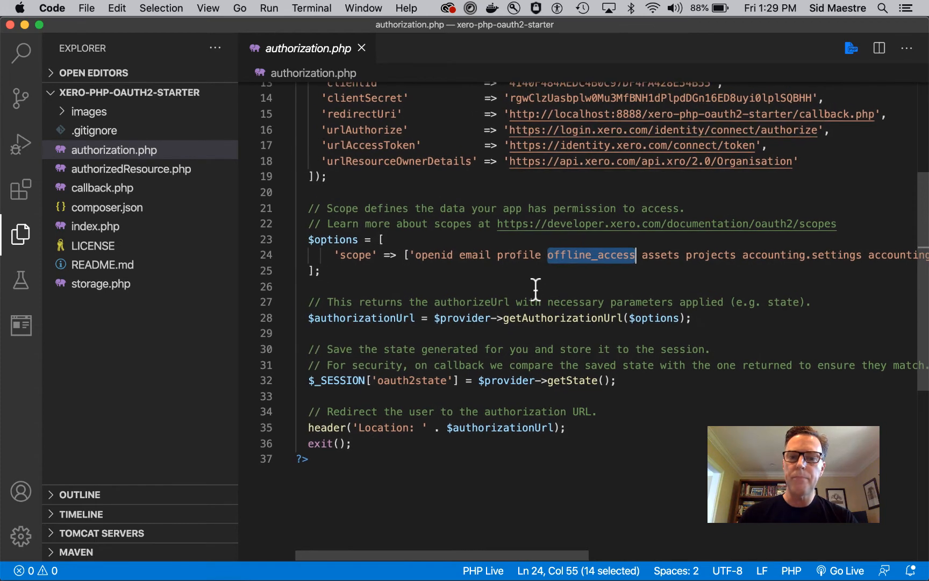
{"action": "scroll", "scroll_direction": "down", "scroll_amount": 3}
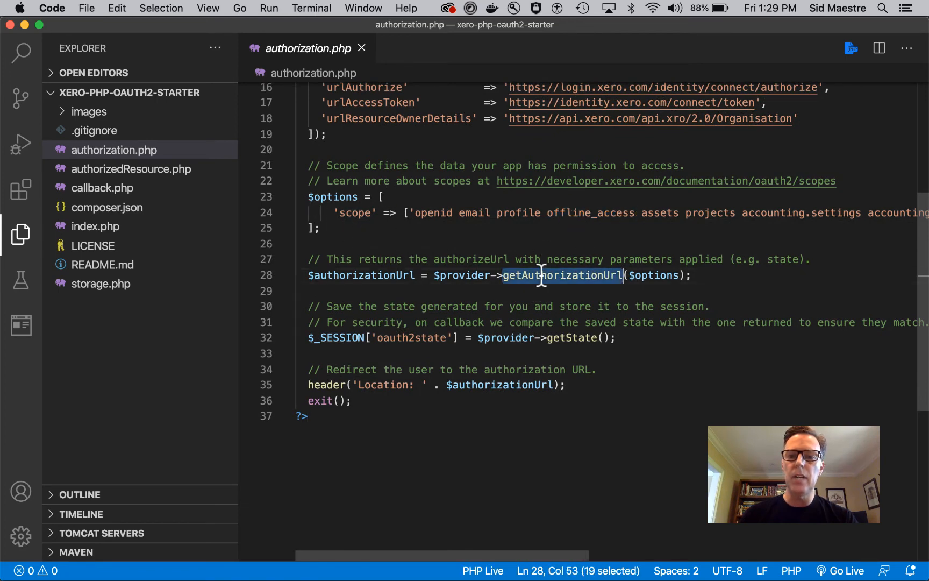
{"action": "scroll", "scroll_direction": "down", "scroll_amount": 3}
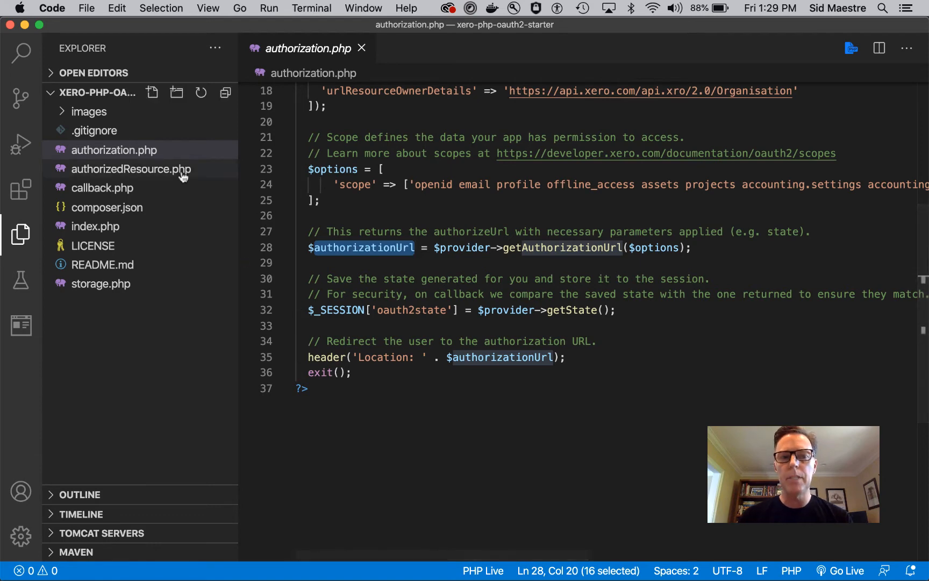
{"action": "left_click", "coordinate": [101, 188]}
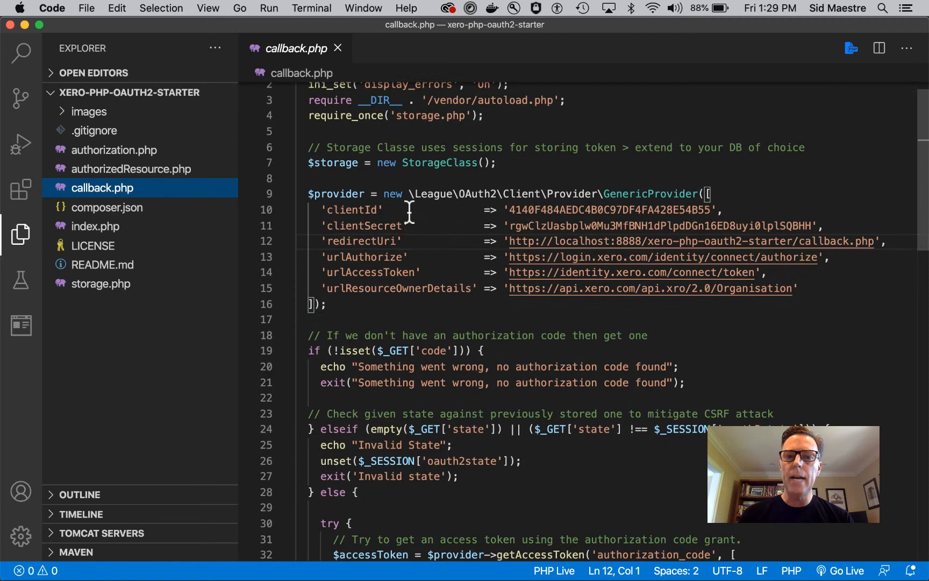
{"action": "scroll", "scroll_direction": "down", "scroll_amount": 3}
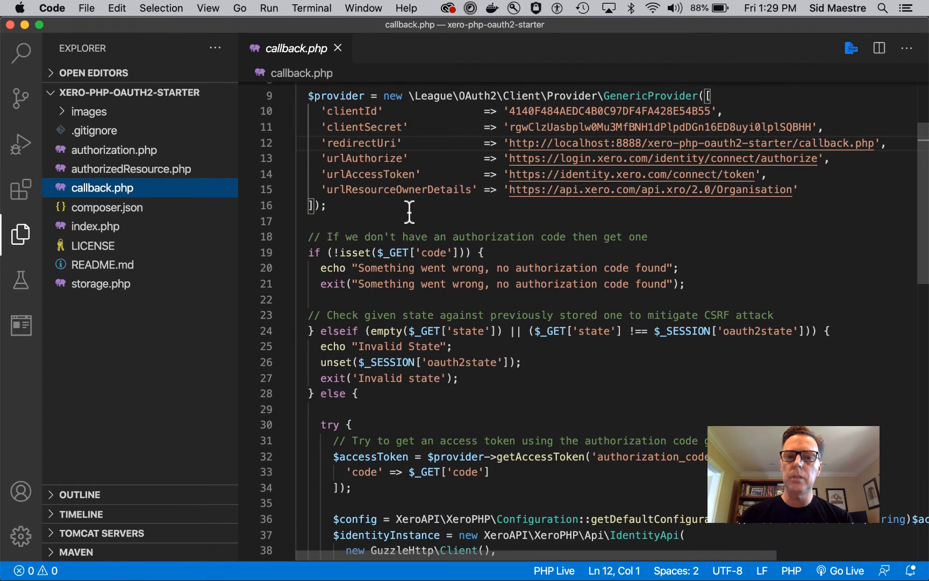
{"action": "scroll", "scroll_direction": "down", "scroll_amount": 3}
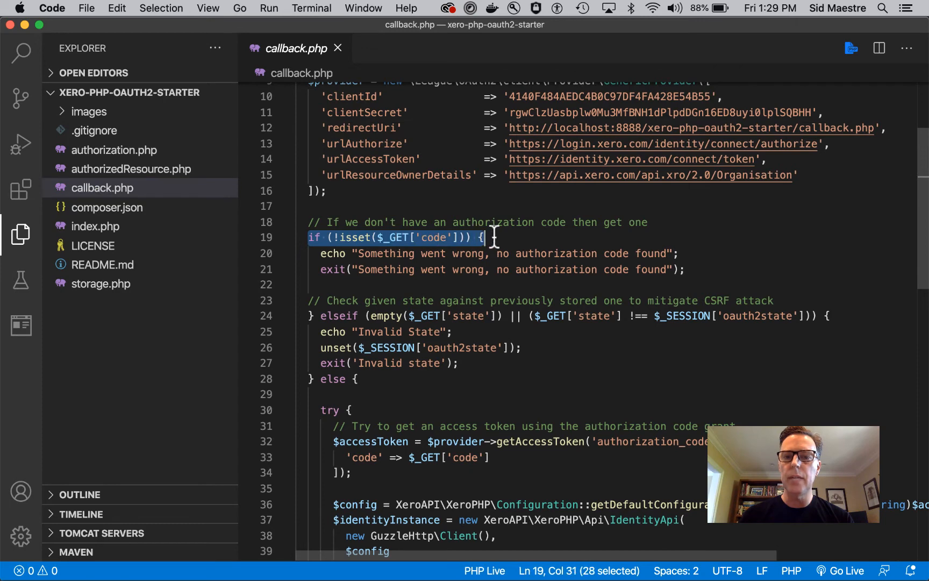
{"action": "scroll", "scroll_direction": "up", "scroll_amount": 3}
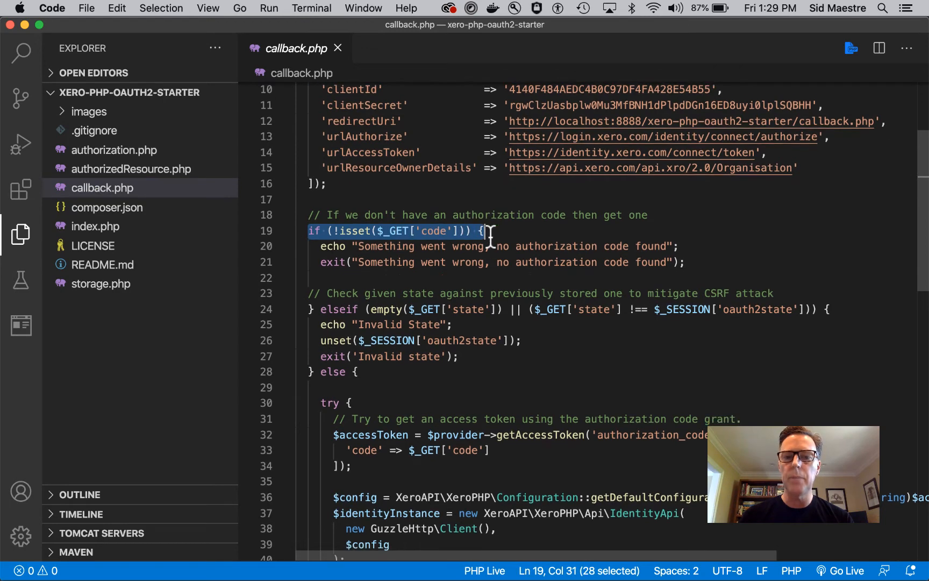
{"action": "scroll", "scroll_direction": "down", "scroll_amount": 3}
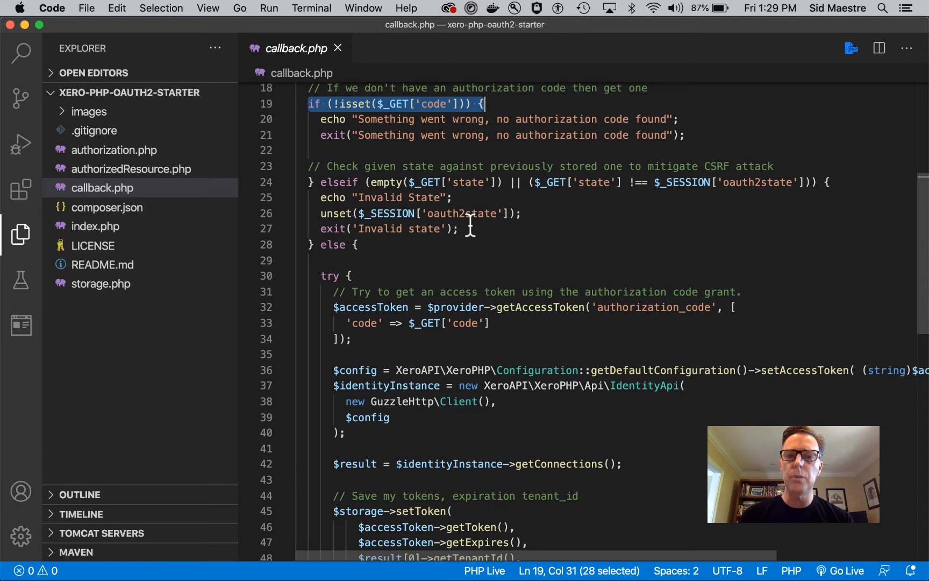
{"action": "scroll", "scroll_direction": "up", "scroll_amount": 3}
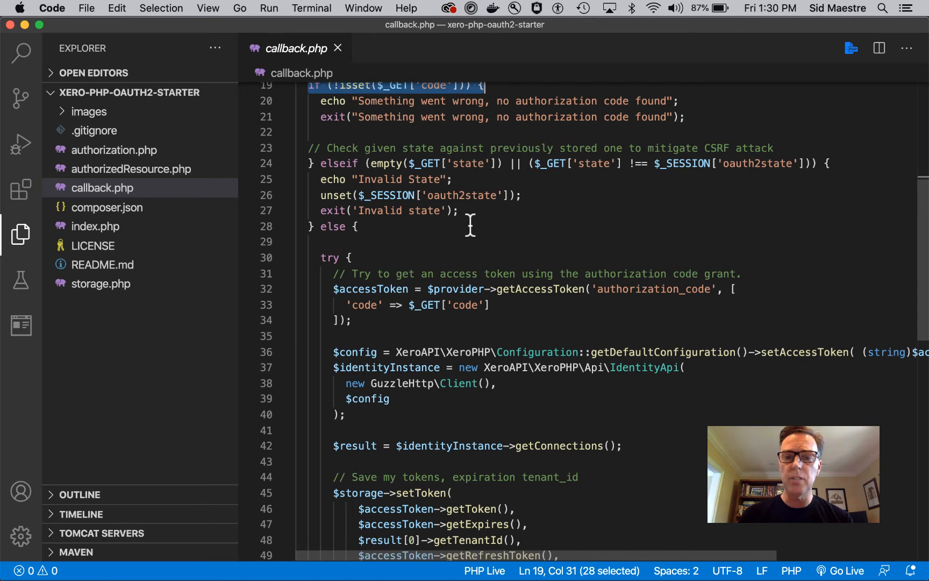
{"action": "scroll", "scroll_direction": "down", "scroll_amount": 3}
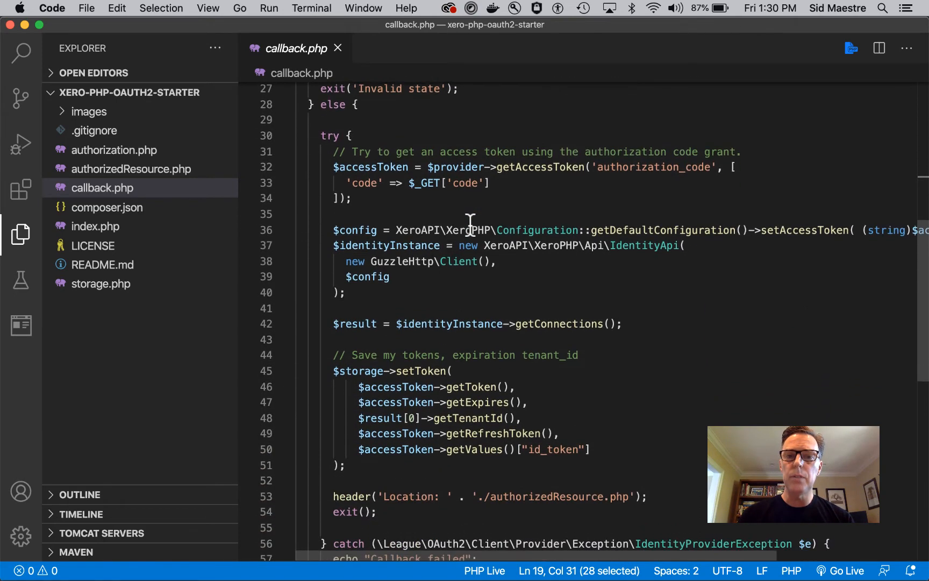
{"action": "mouse_move", "coordinate": [560, 160]}
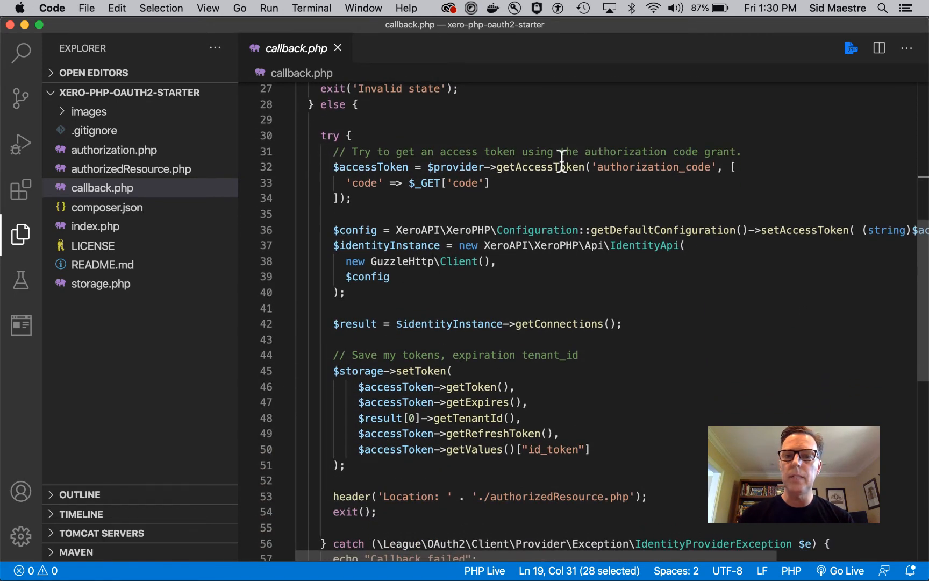
{"action": "scroll", "scroll_direction": "up", "scroll_amount": 3}
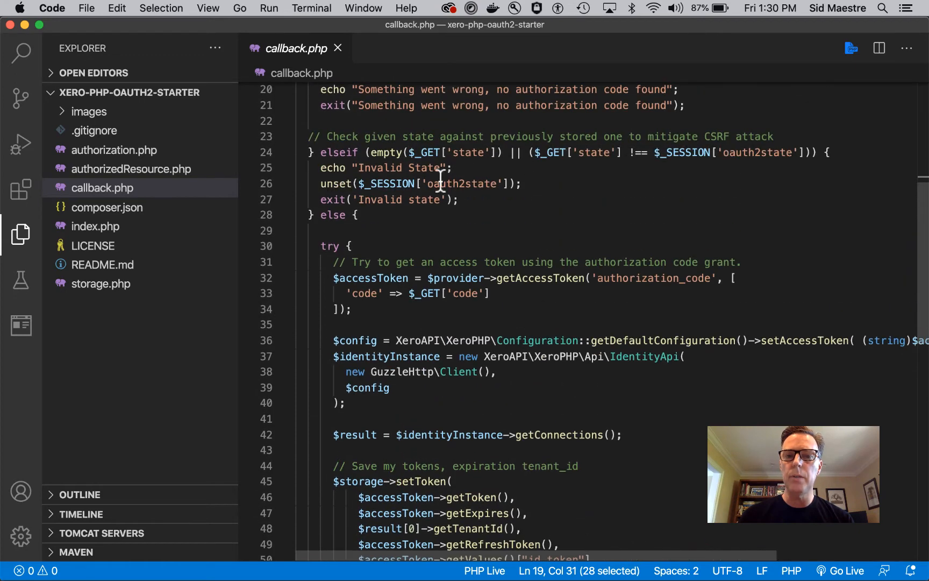
{"action": "scroll", "scroll_direction": "up", "scroll_amount": 3}
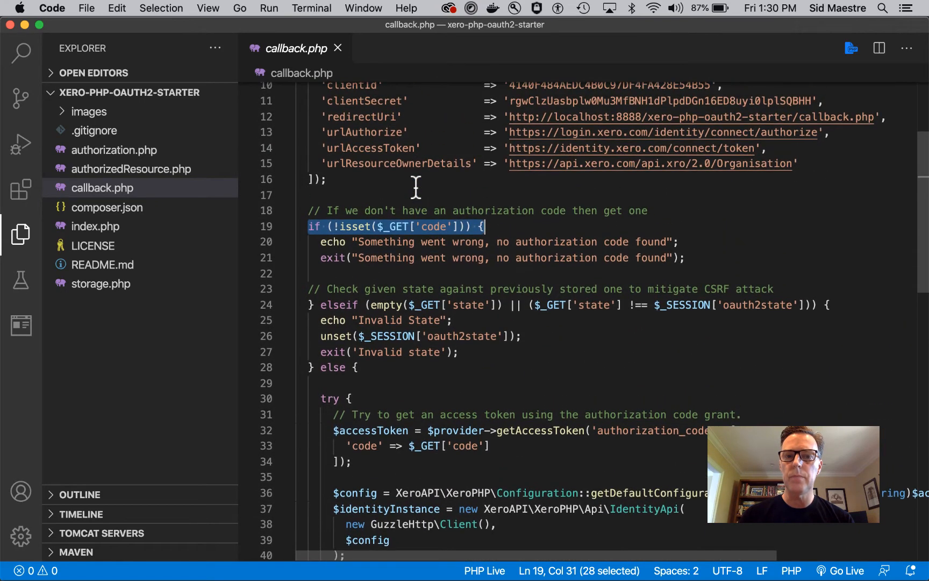
{"action": "scroll", "scroll_direction": "down", "scroll_amount": 3}
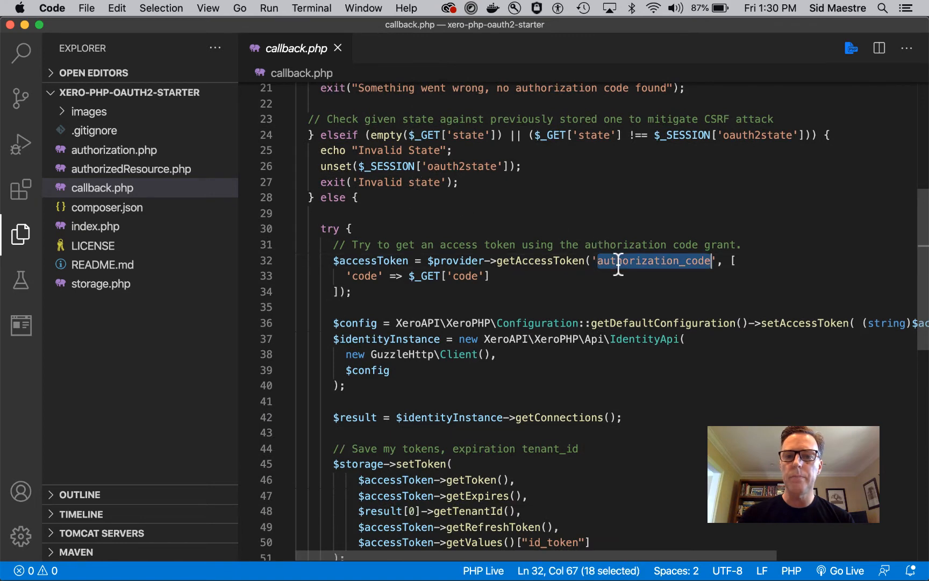
{"action": "mouse_move", "coordinate": [342, 275]}
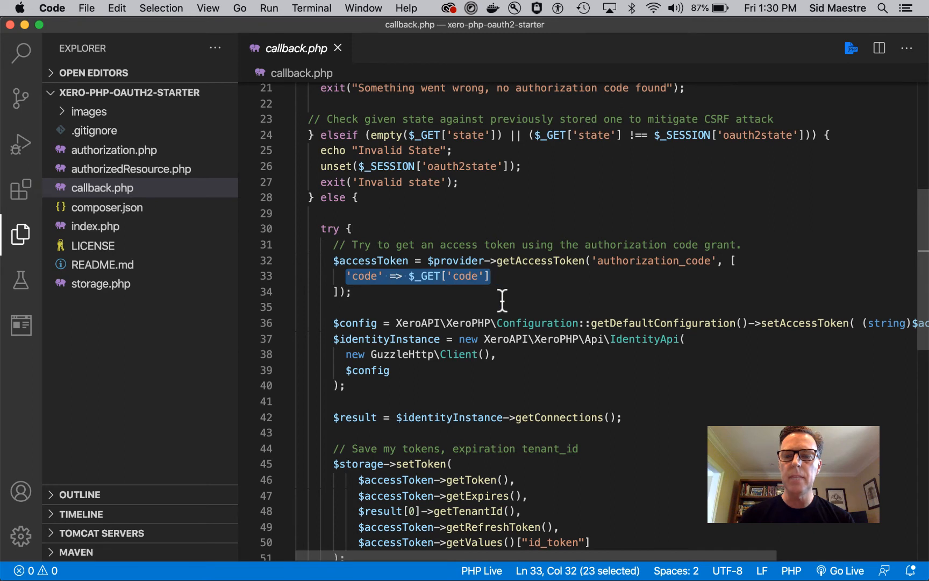
{"action": "scroll", "scroll_direction": "down", "scroll_amount": 3}
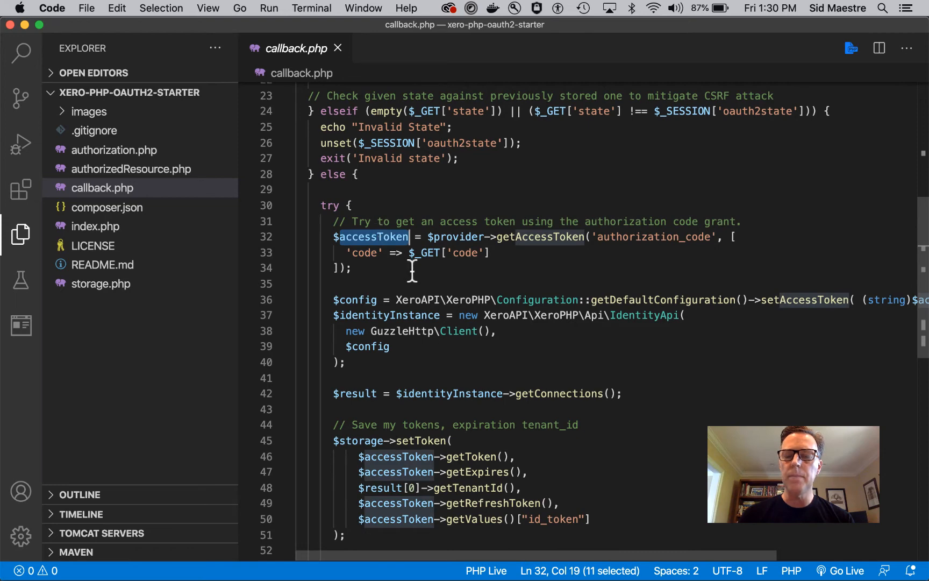
{"action": "scroll", "scroll_direction": "up", "scroll_amount": 3}
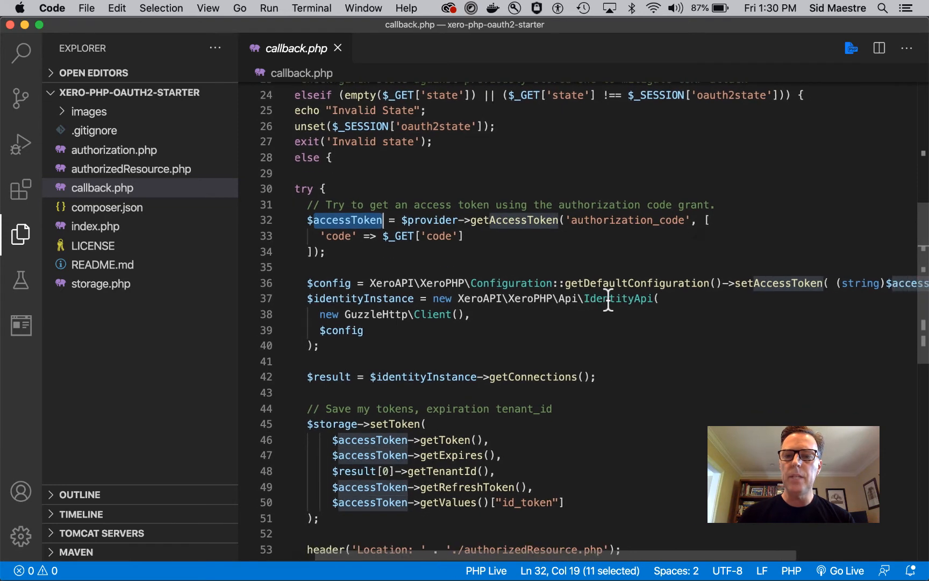
{"action": "scroll", "scroll_direction": "right", "scroll_amount": 3}
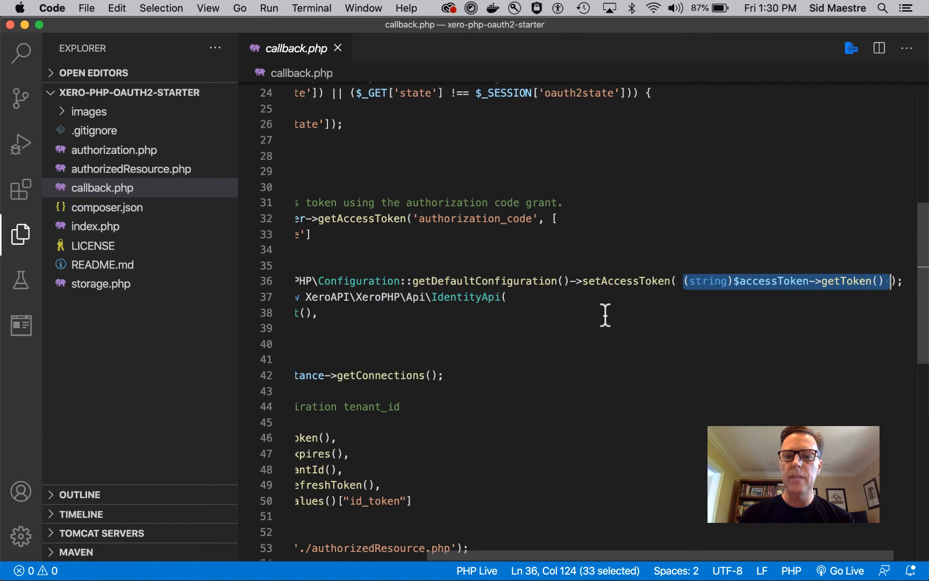
{"action": "scroll", "scroll_direction": "left", "scroll_amount": 3}
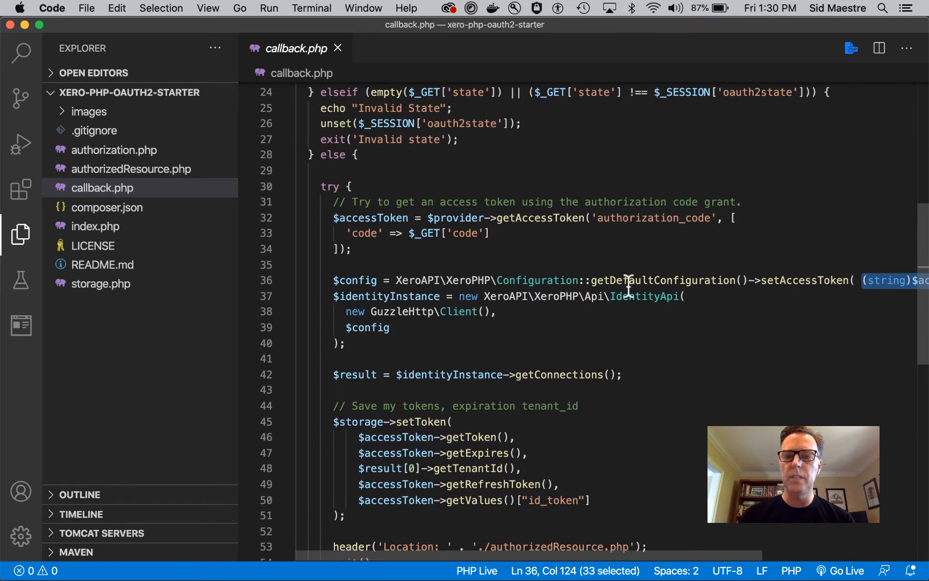
{"action": "mouse_move", "coordinate": [479, 314]}
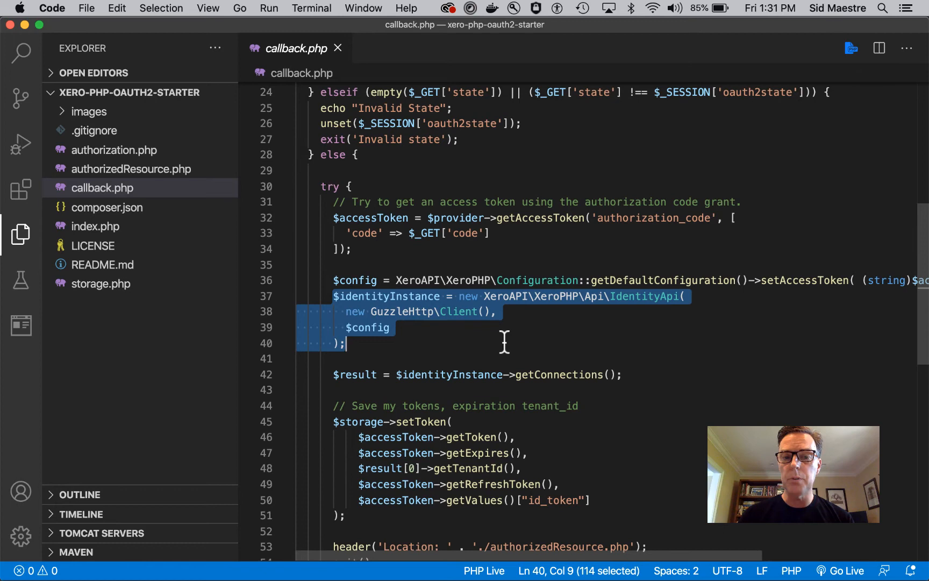
{"action": "mouse_move", "coordinate": [350, 296]}
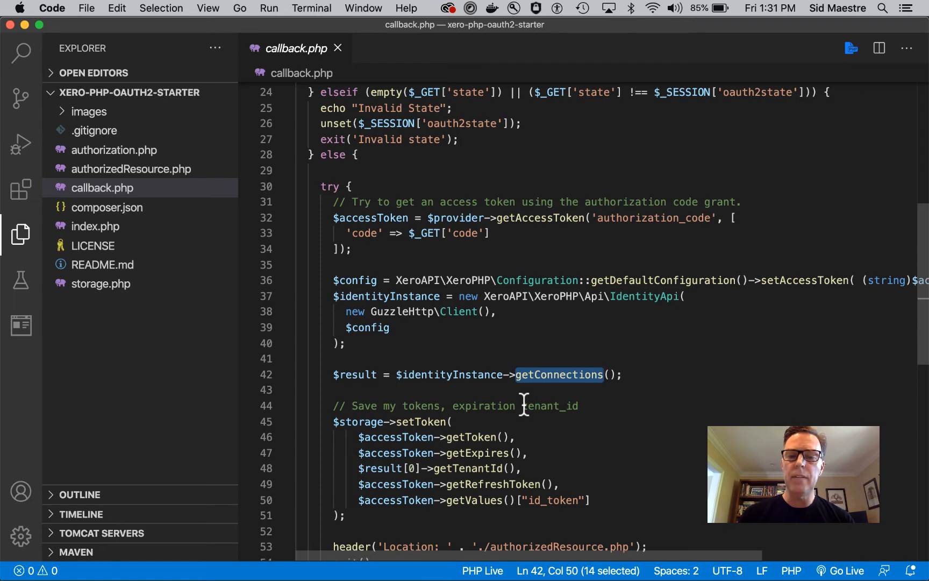
- Finish reviewing callback.php's redirect header and switch to authorizedResource.php in the editor
{"action": "scroll", "scroll_direction": "down", "scroll_amount": 3}
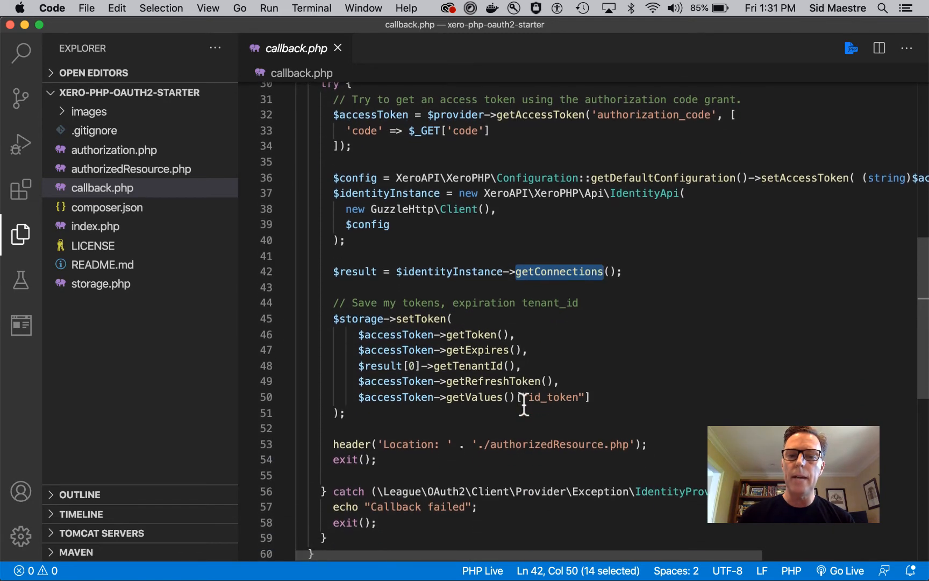
{"action": "left_click", "coordinate": [357, 367]}
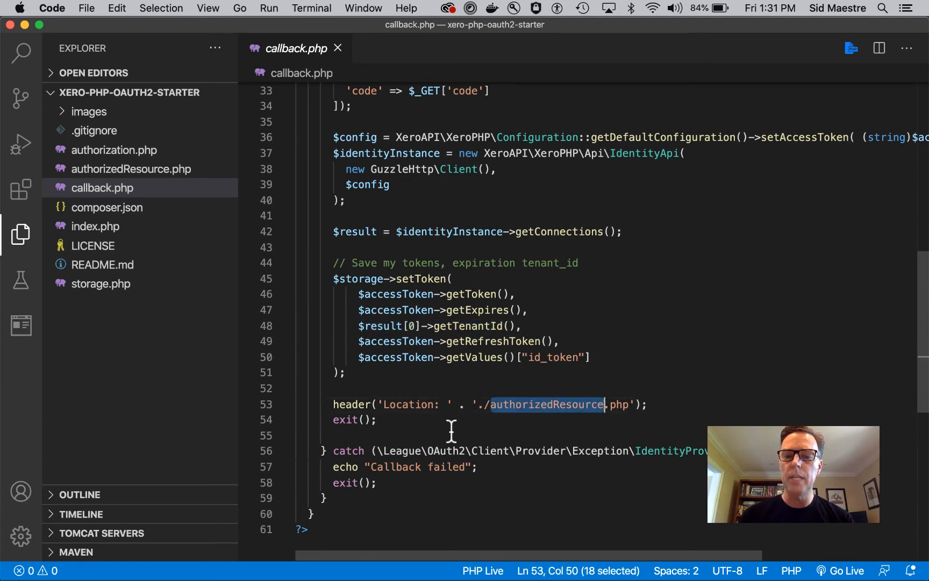
{"action": "left_click", "coordinate": [131, 167]}
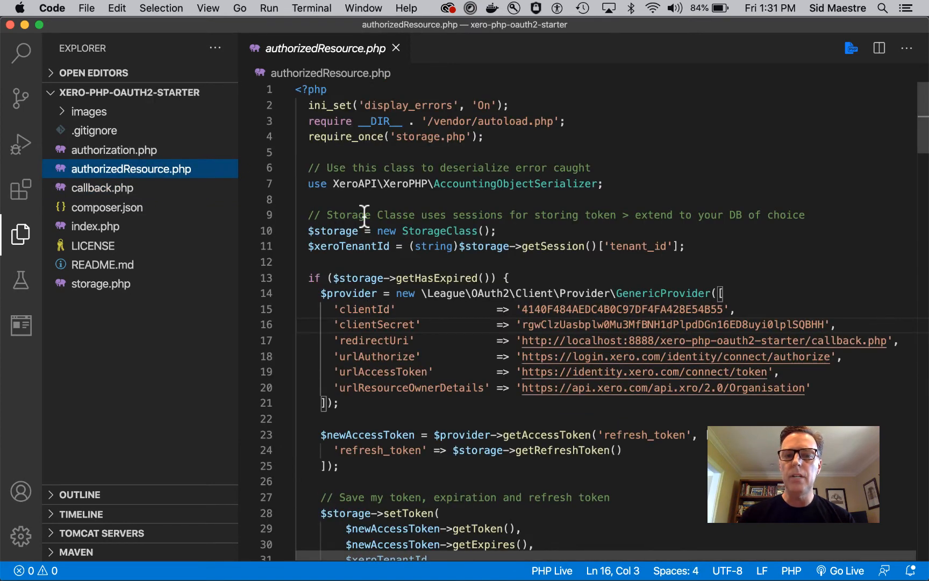
{"action": "scroll", "scroll_direction": "down", "scroll_amount": 3}
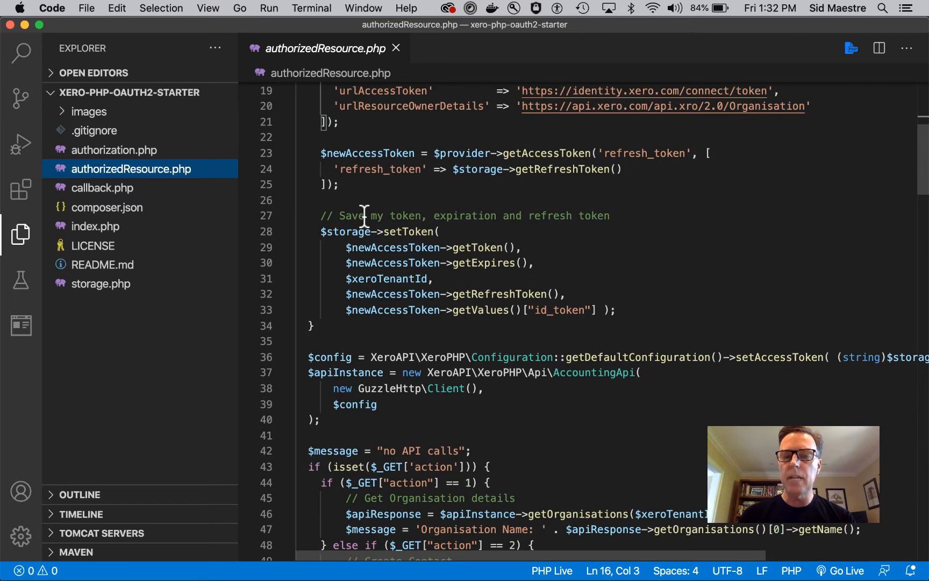
{"action": "scroll", "scroll_direction": "up", "scroll_amount": 3}
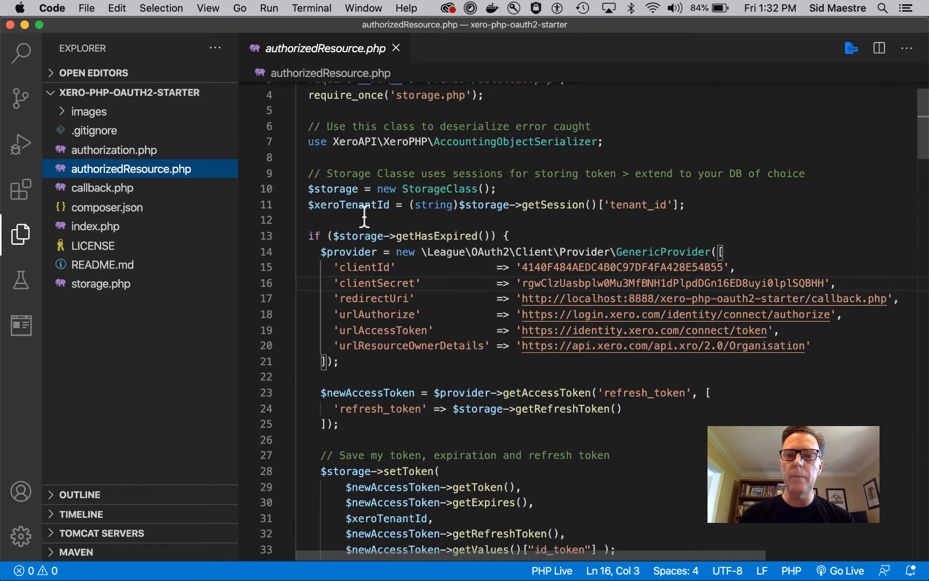
{"action": "scroll", "scroll_direction": "up", "scroll_amount": 3}
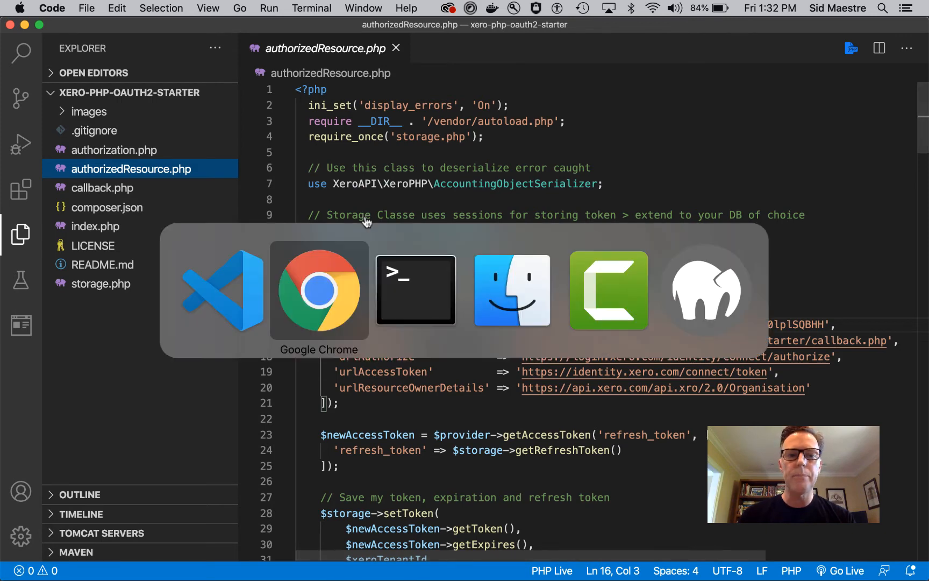
- Load localhost:8888/xero-php-oauth2-starter in Chrome and hit Connect to Xero, revealing the missing vendor/autoload.php error
{"action": "left_click", "coordinate": [318, 290]}
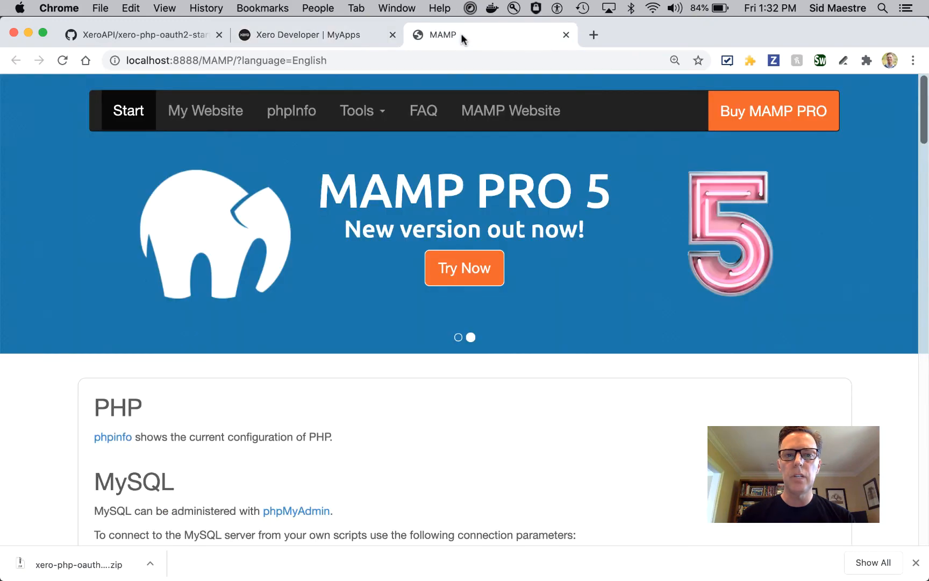
{"action": "left_click", "coordinate": [224, 60]}
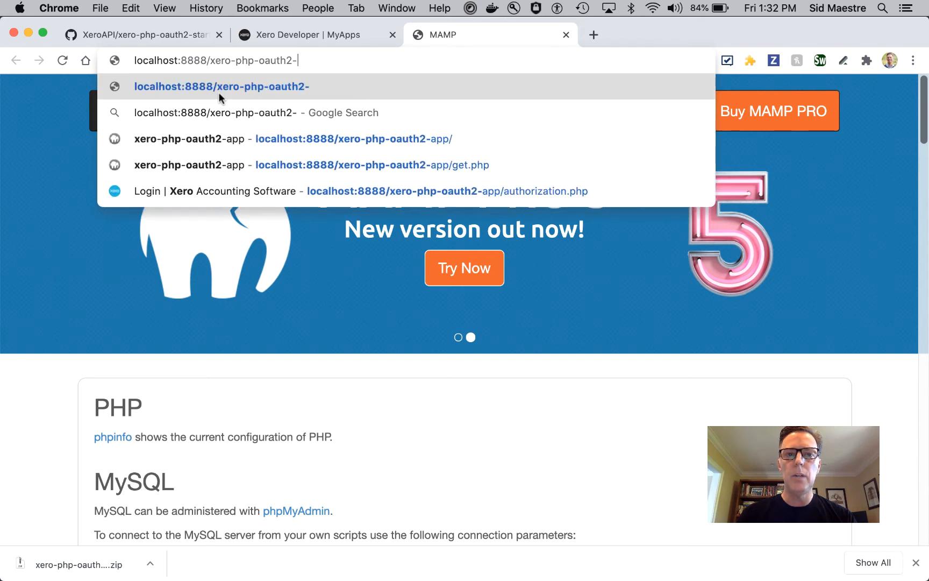
{"action": "type", "text": "stater/"}
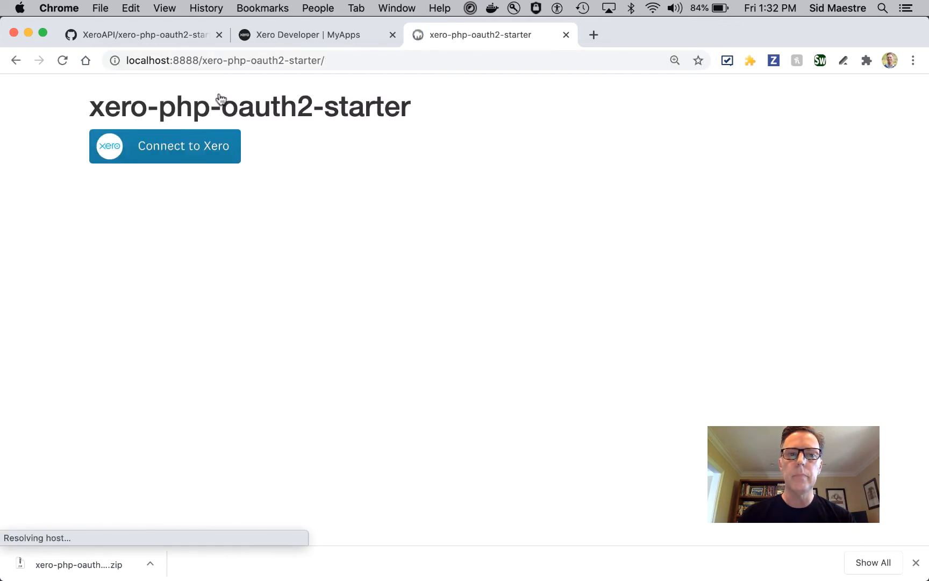
{"action": "mouse_move", "coordinate": [195, 153]}
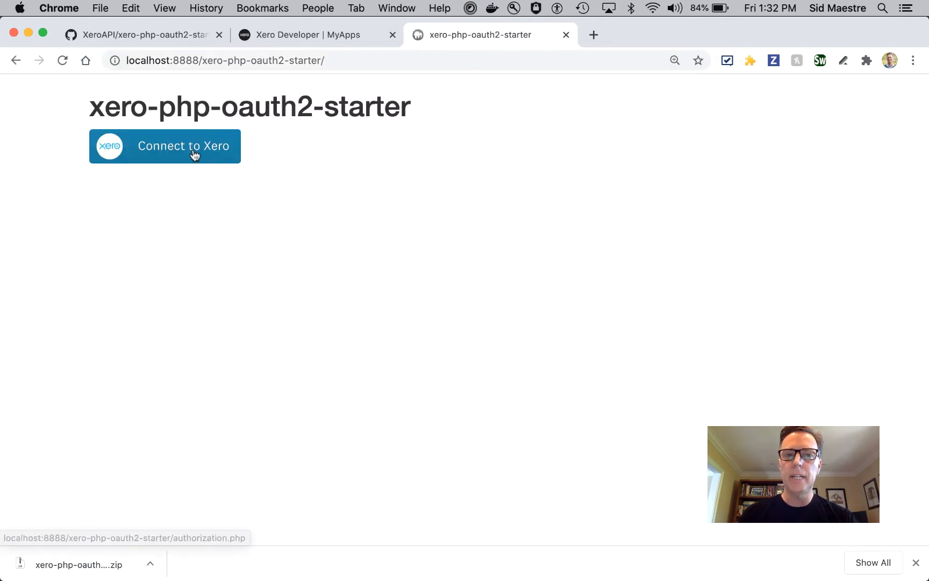
{"action": "left_click", "coordinate": [165, 147]}
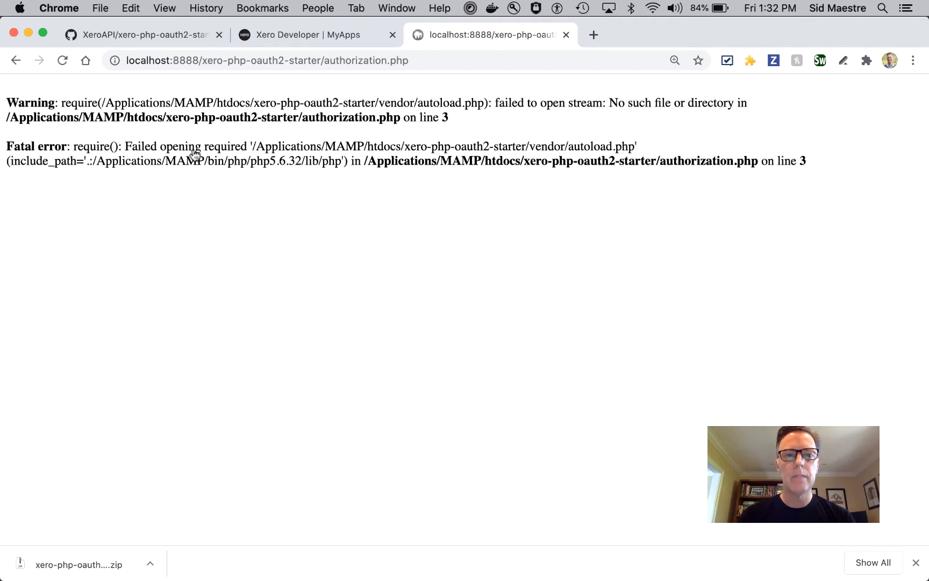
{"action": "mouse_move", "coordinate": [433, 155]}
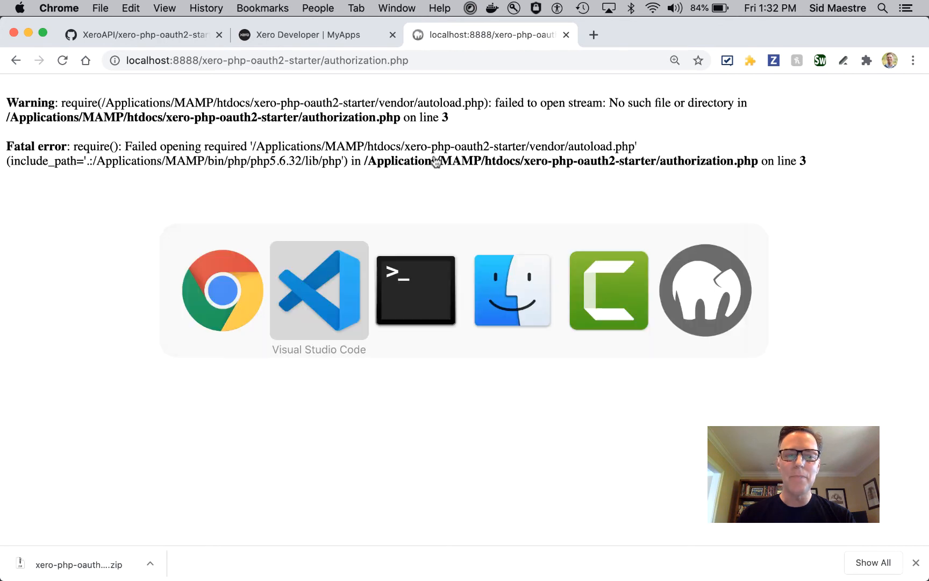
- Run composer install in the xero-php-oauth2-starter folder from Terminal
{"action": "left_click", "coordinate": [415, 289]}
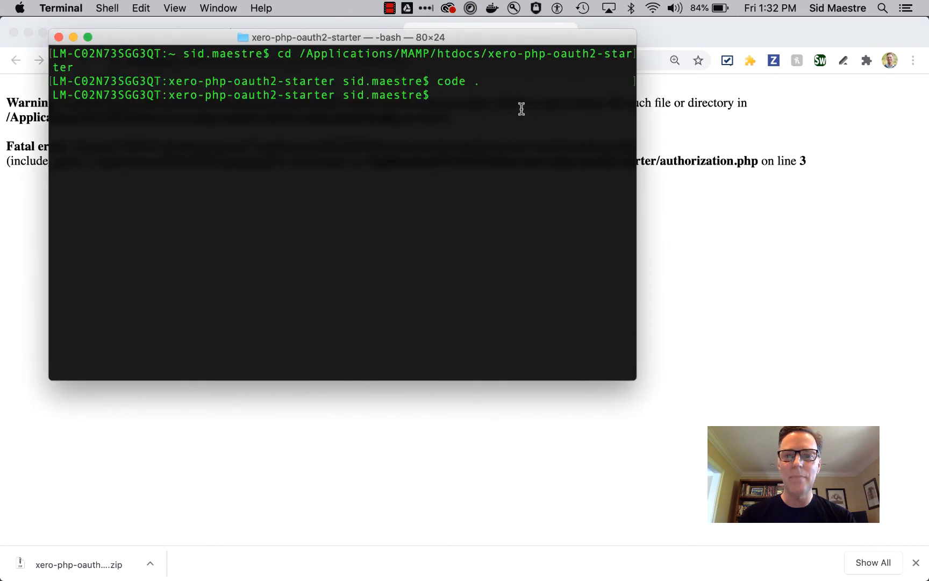
{"action": "mouse_move", "coordinate": [496, 102]}
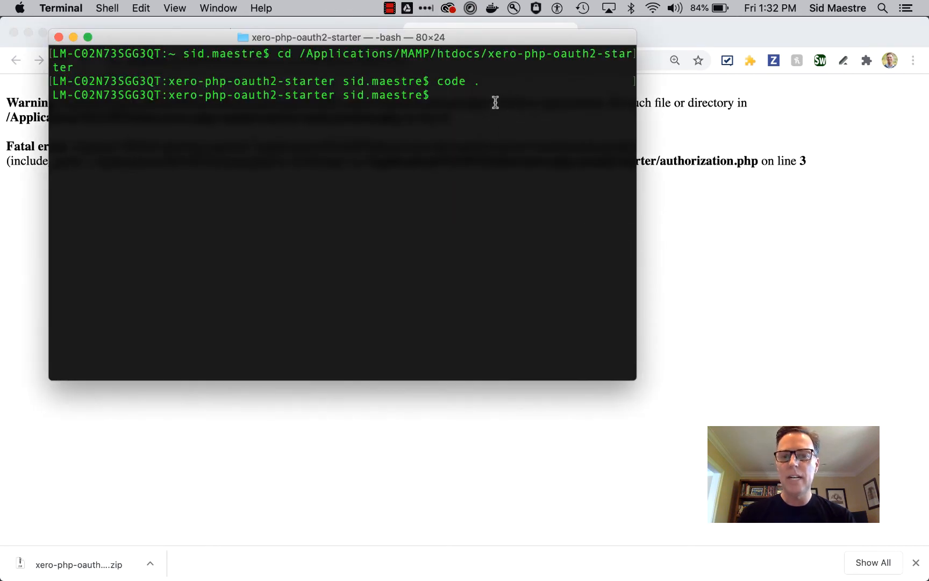
{"action": "type", "text": "com"}
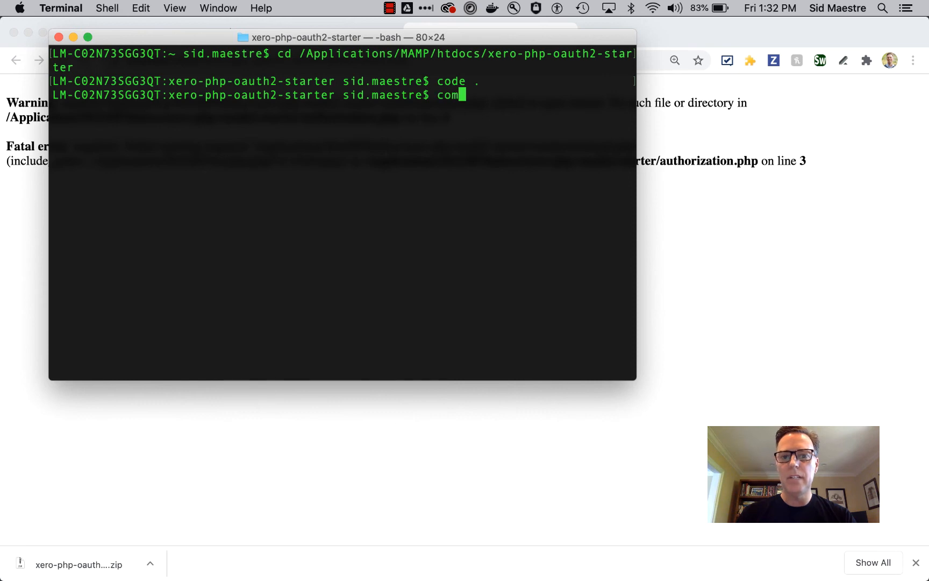
{"action": "type", "text": "pos"}
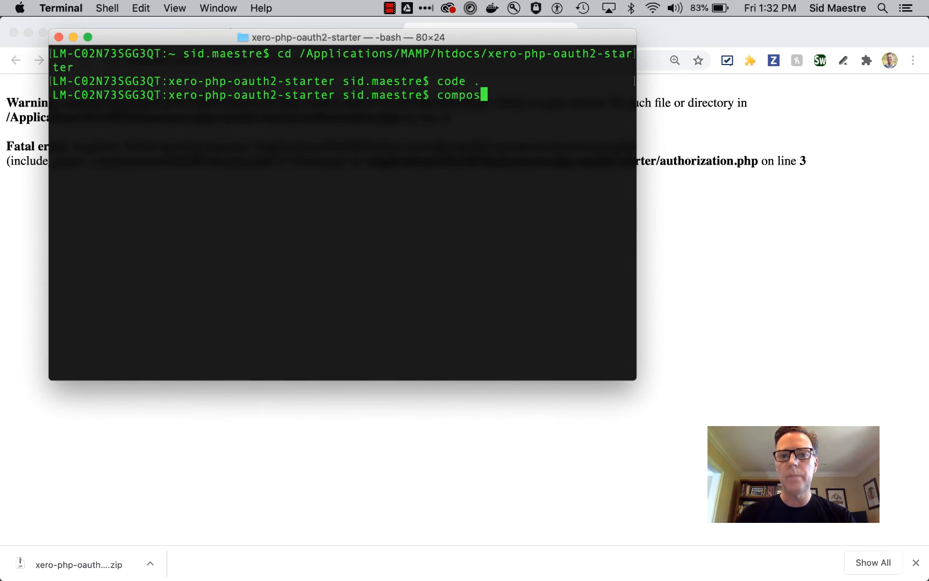
{"action": "type", "text": "er instal"}
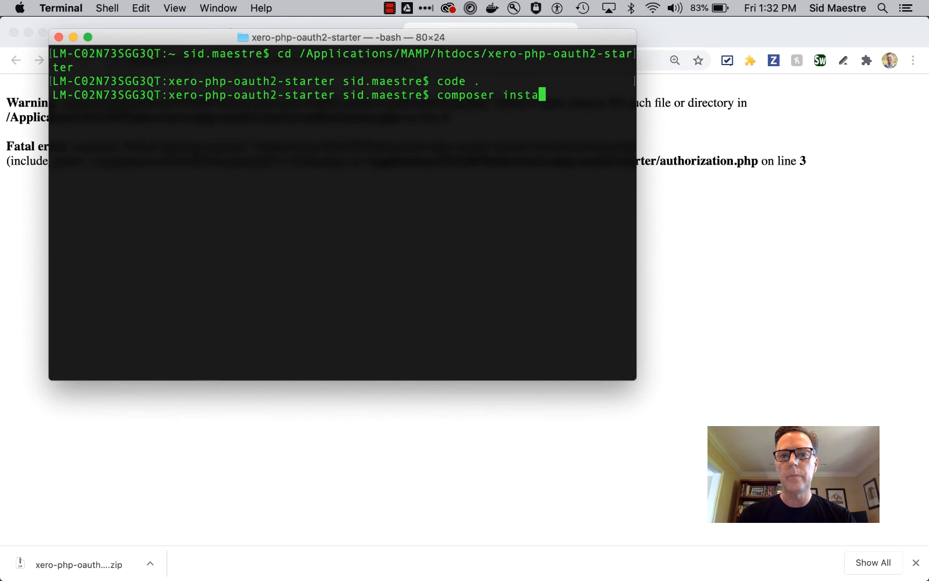
{"action": "key", "text": "Return"}
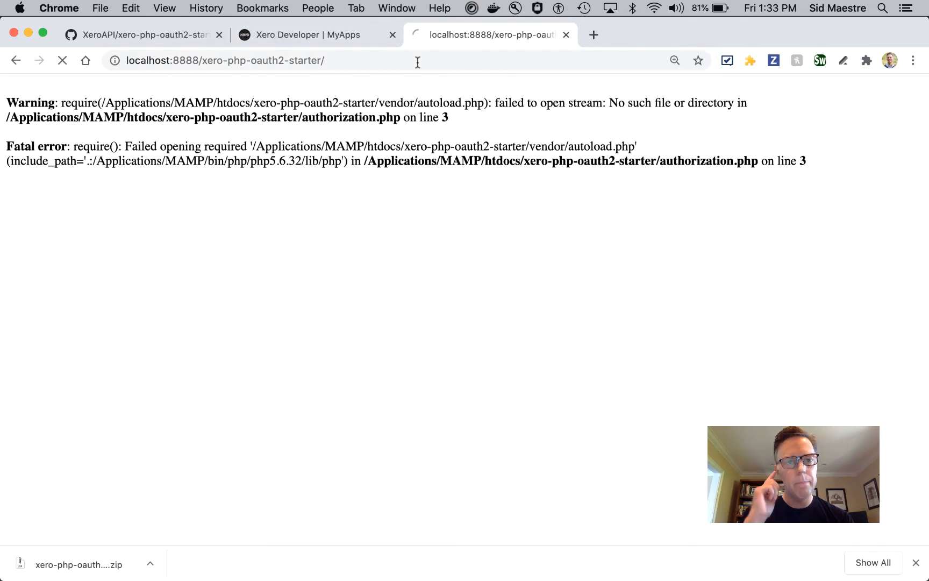
- Reload the starter page and Connect to Xero to reach the demo app's consent page
{"action": "left_click", "coordinate": [63, 60]}
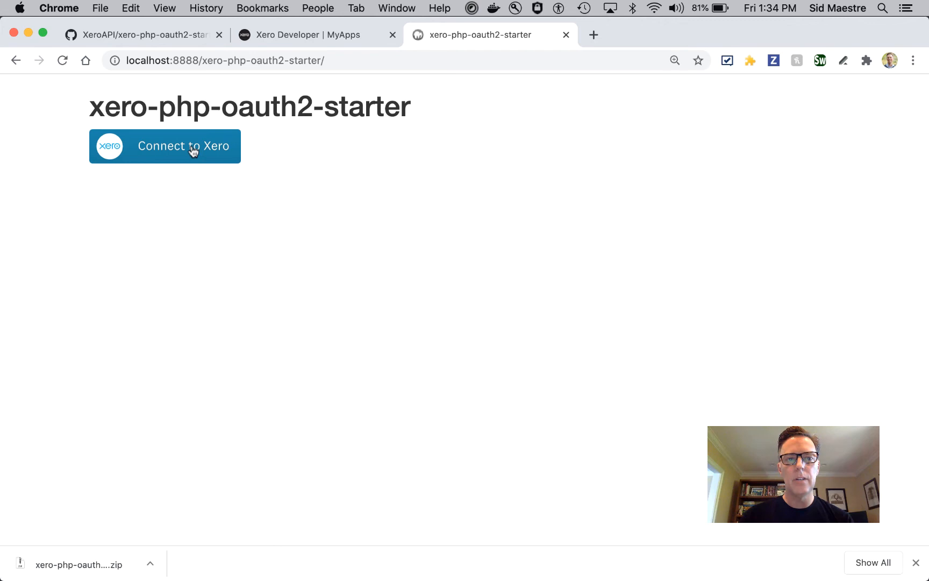
{"action": "left_click", "coordinate": [165, 147]}
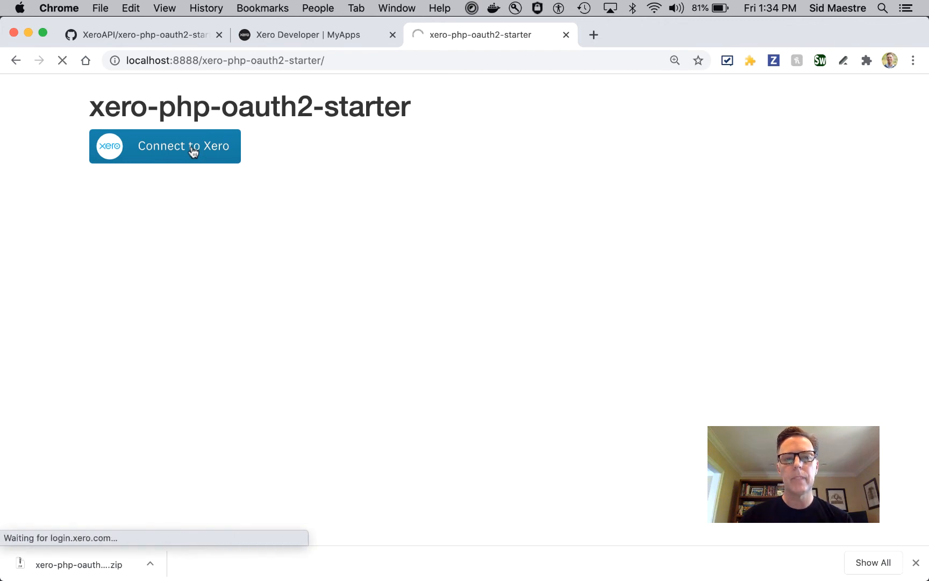
{"action": "left_click", "coordinate": [164, 146]}
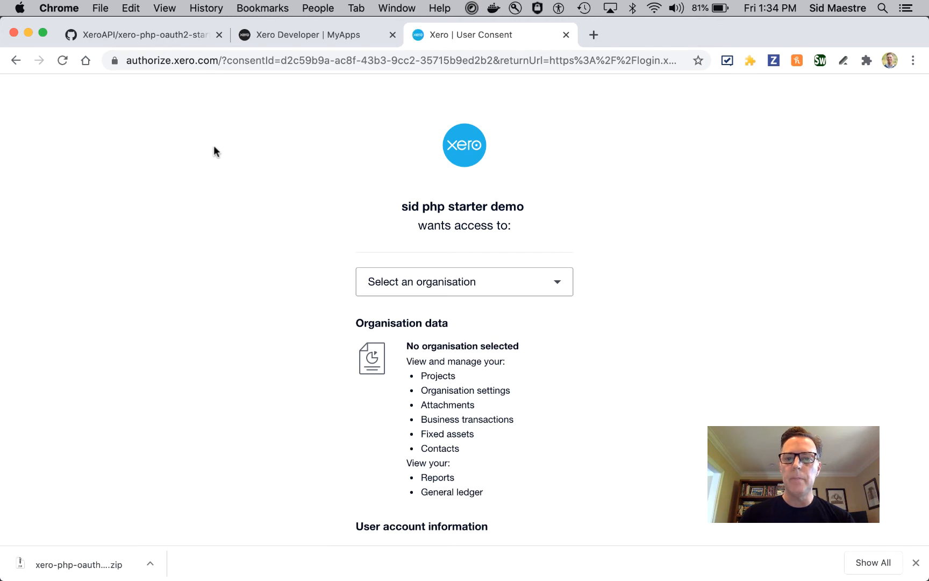
{"action": "mouse_move", "coordinate": [451, 224]}
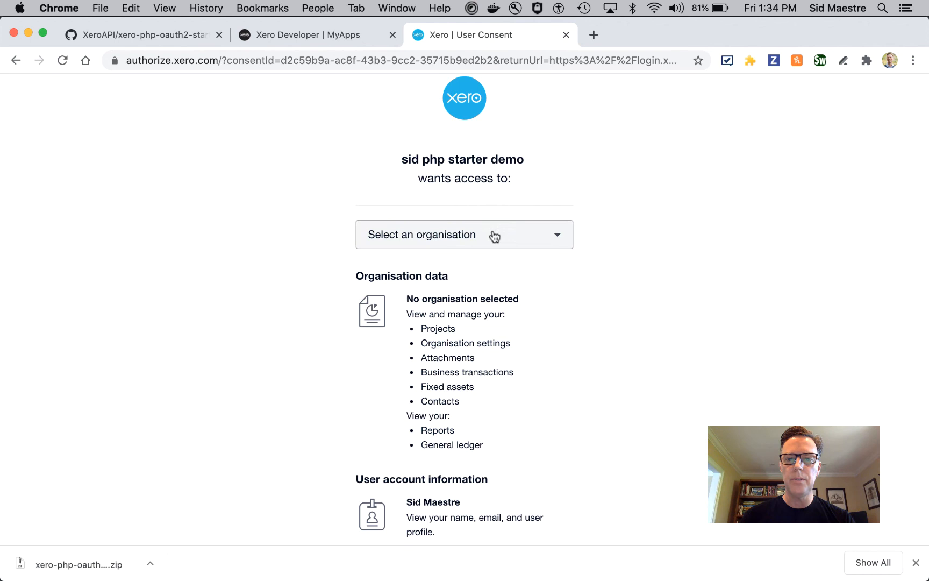
{"action": "mouse_move", "coordinate": [471, 211]}
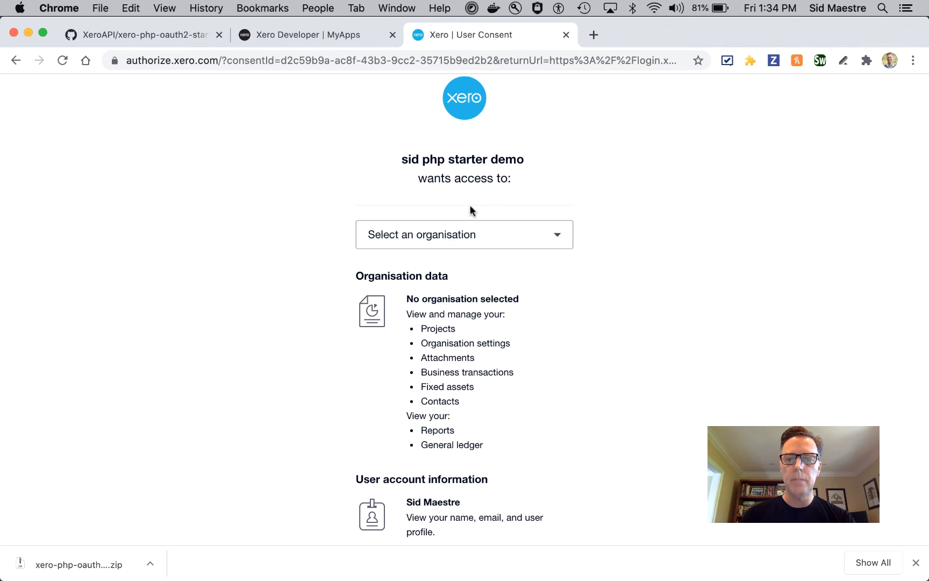
- Choose Demo Company (UK) as the organisation and allow the demo app access
{"action": "left_click", "coordinate": [464, 234]}
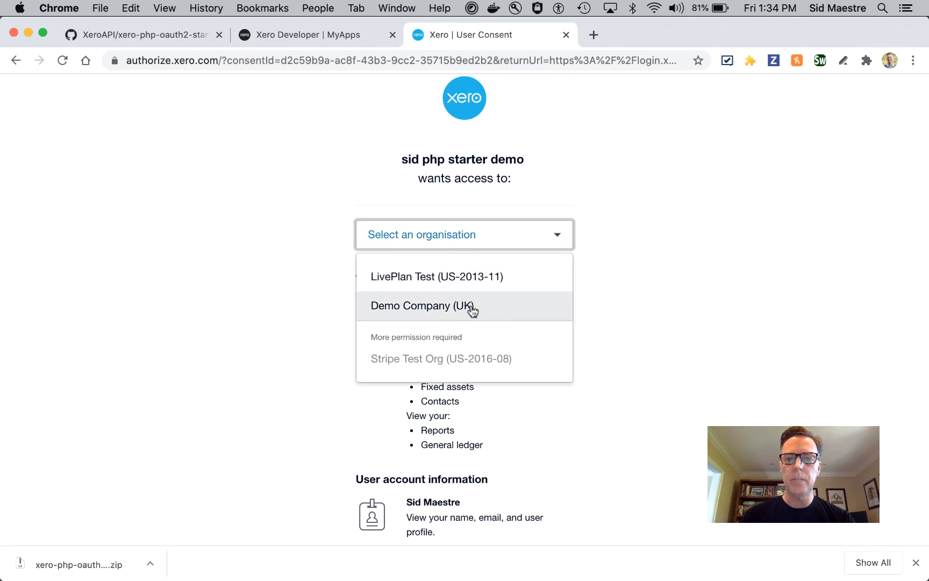
{"action": "left_click", "coordinate": [422, 306]}
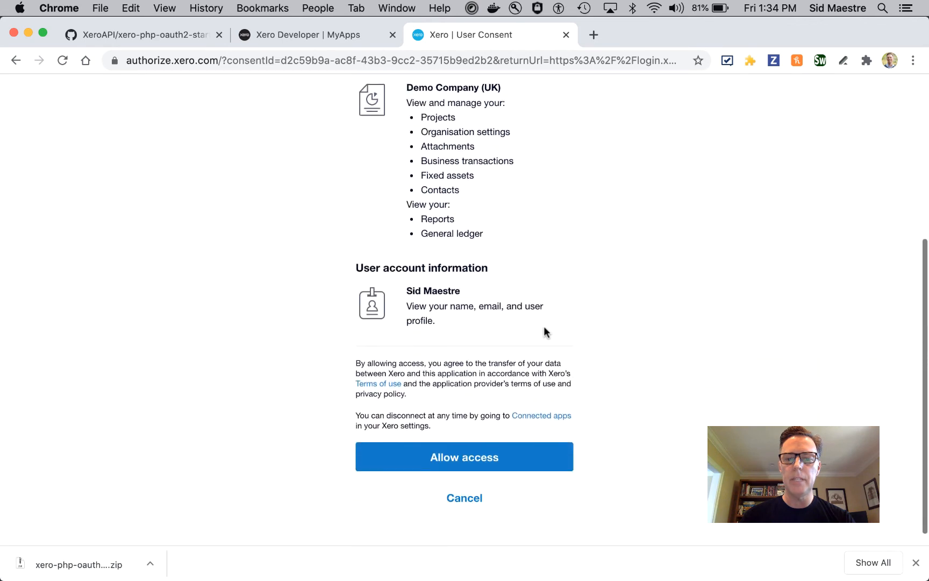
{"action": "left_click", "coordinate": [464, 456]}
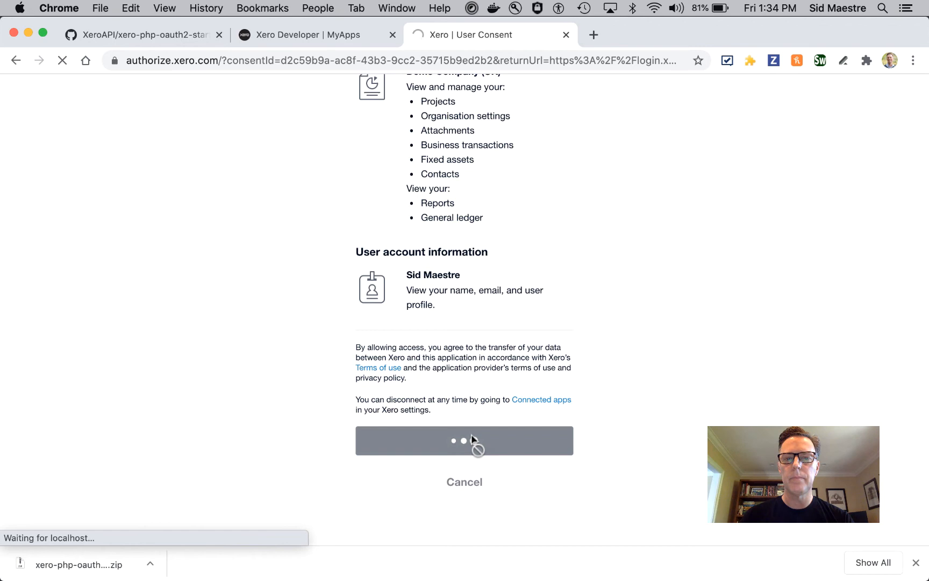
{"action": "left_click", "coordinate": [464, 440]}
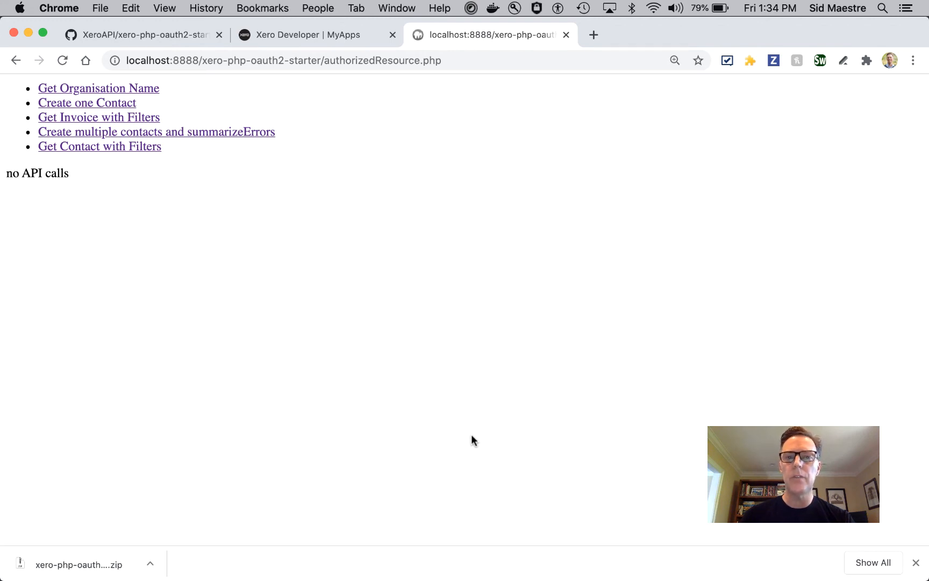
{"action": "mouse_move", "coordinate": [252, 180]}
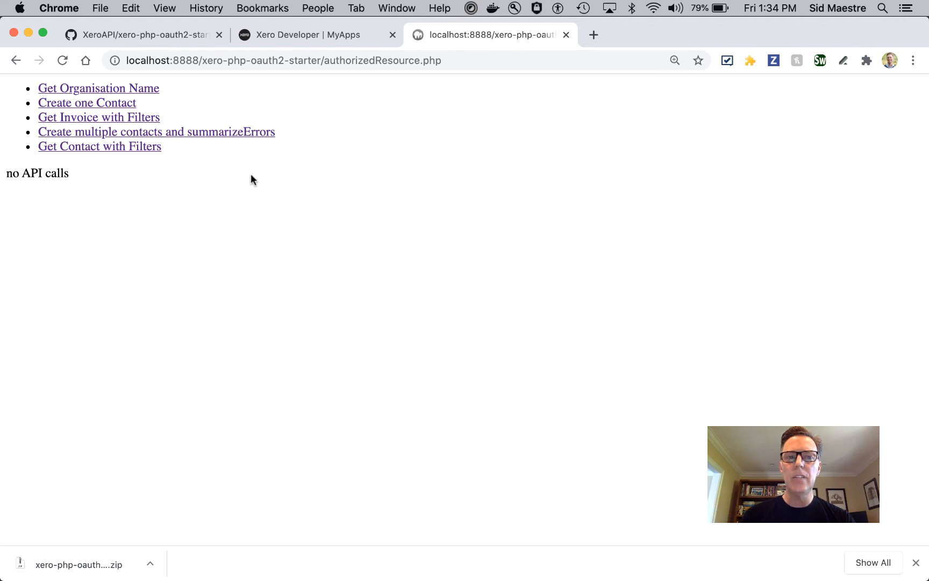
- Run Get Organisation Name, Create one Contact, and Get Invoice with Filters (11 invoices found)
{"action": "left_click", "coordinate": [98, 88]}
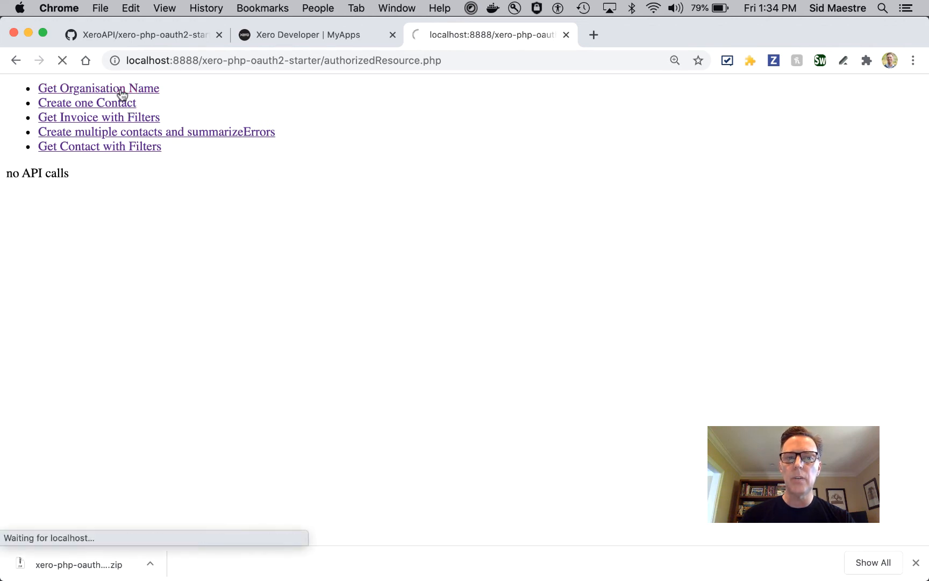
{"action": "left_click", "coordinate": [98, 89]}
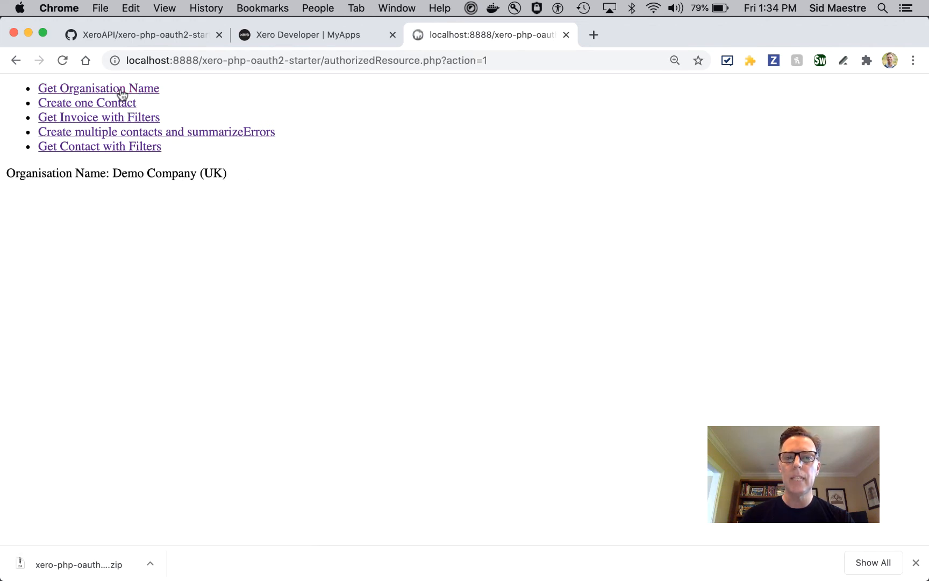
{"action": "mouse_move", "coordinate": [87, 106]}
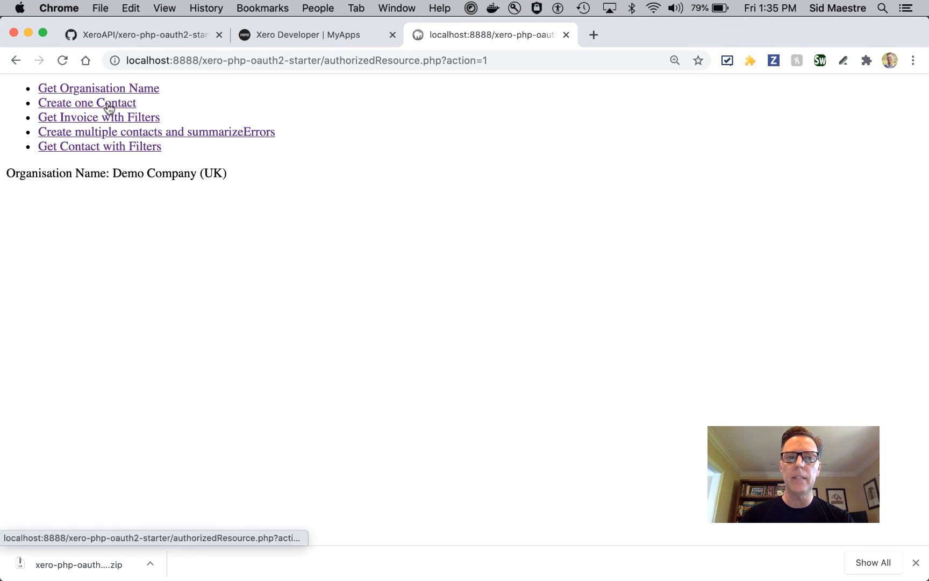
{"action": "left_click", "coordinate": [86, 103]}
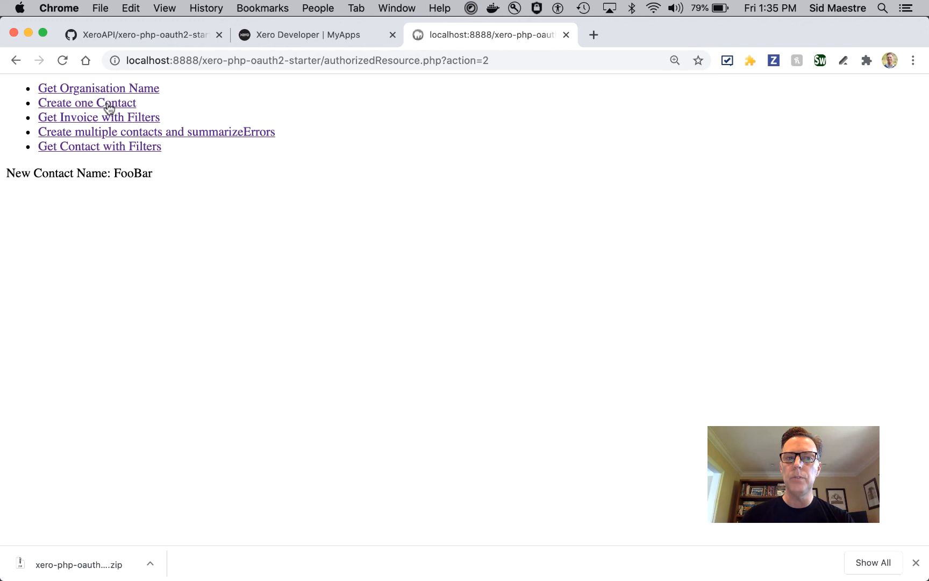
{"action": "mouse_move", "coordinate": [106, 124]}
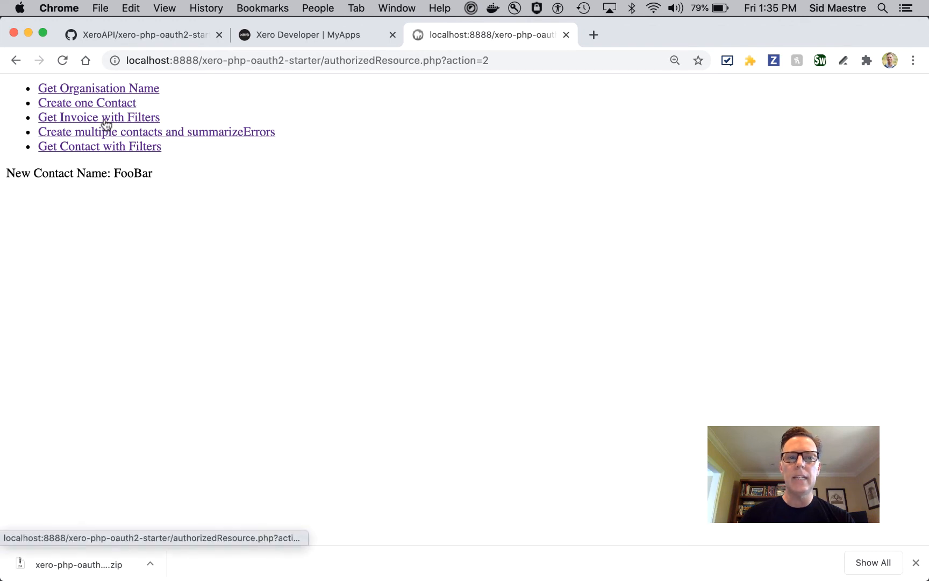
{"action": "left_click", "coordinate": [98, 118]}
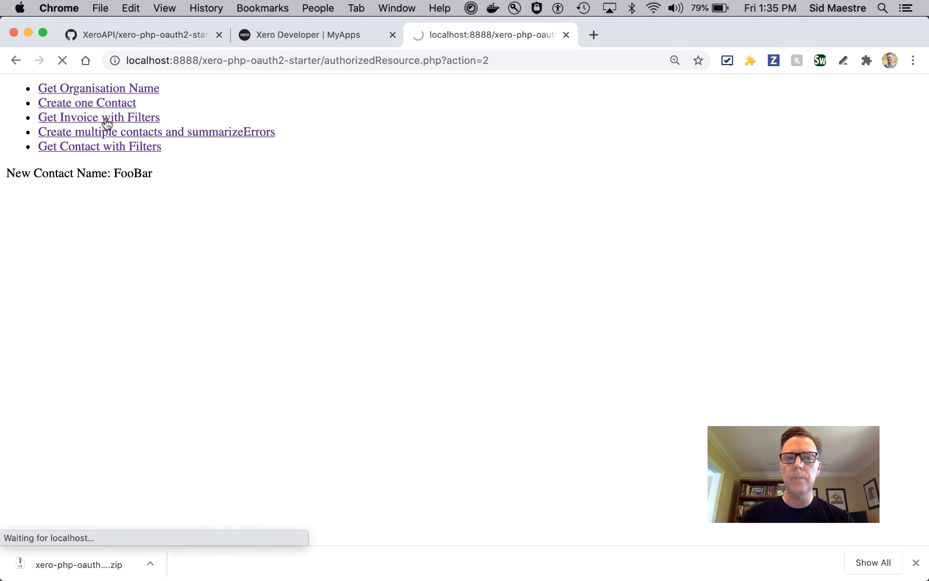
{"action": "left_click", "coordinate": [98, 117]}
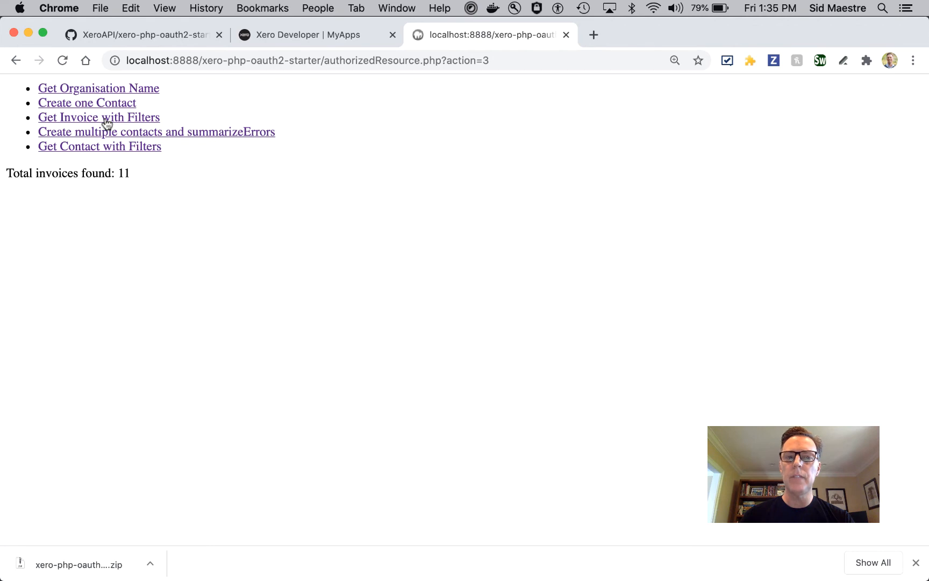
{"action": "mouse_move", "coordinate": [119, 150]}
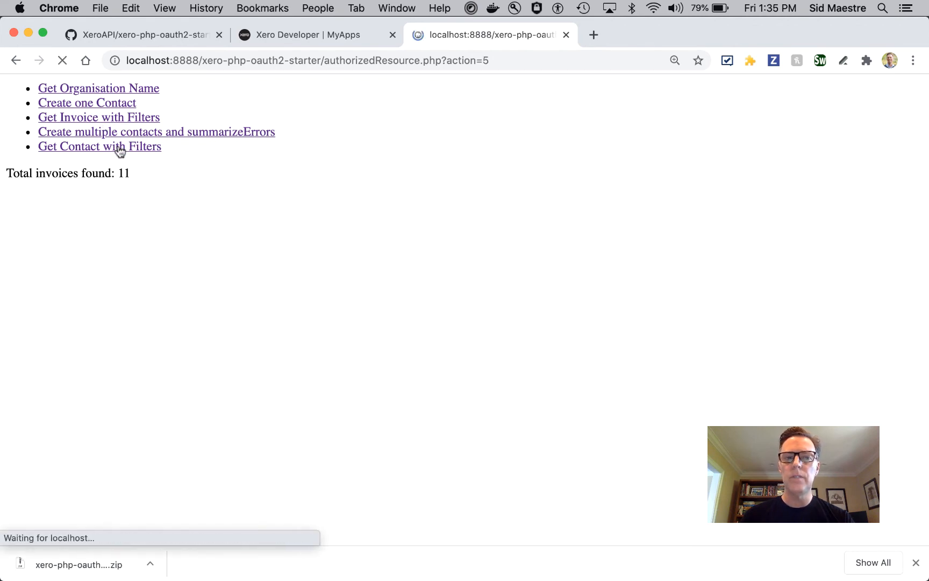
- Run Get Contact with Filters (57 contacts) and Create multiple contacts with summarizeErrors, showing a duplicate-name error
{"action": "left_click", "coordinate": [100, 146]}
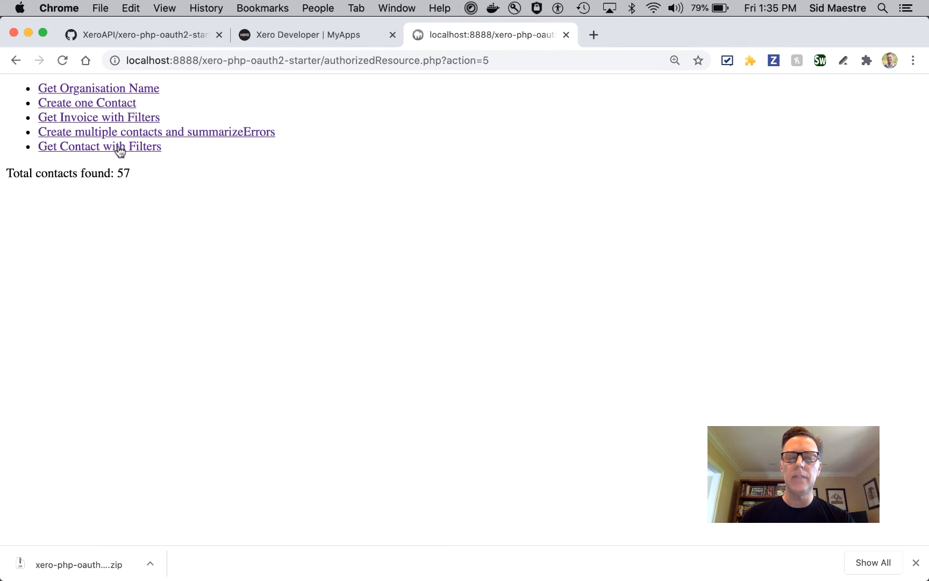
{"action": "mouse_move", "coordinate": [94, 131]}
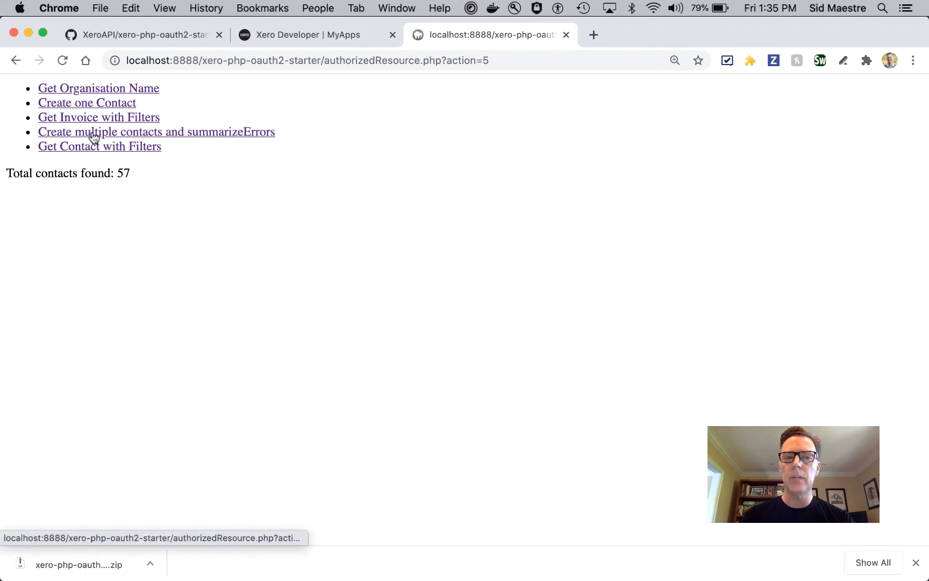
{"action": "mouse_move", "coordinate": [100, 146]}
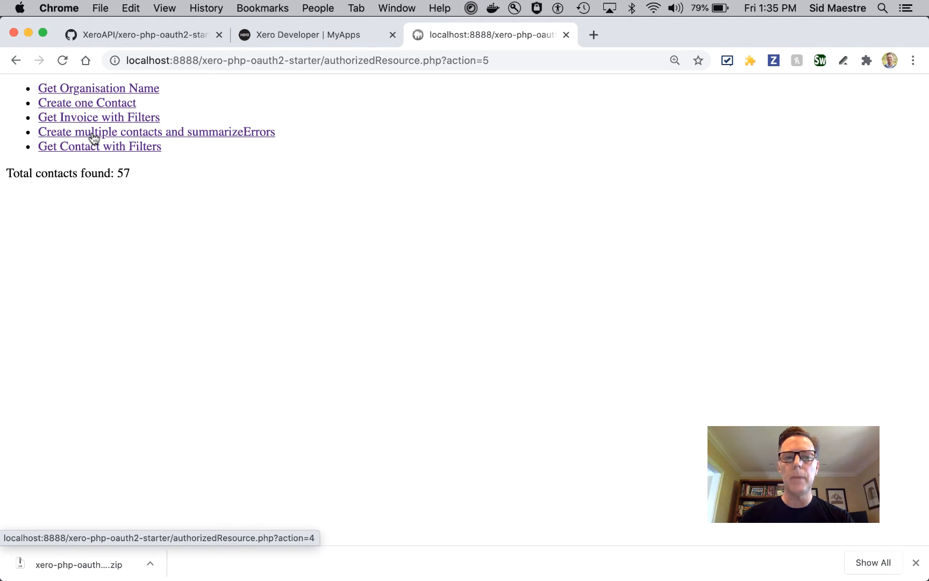
{"action": "left_click", "coordinate": [155, 131]}
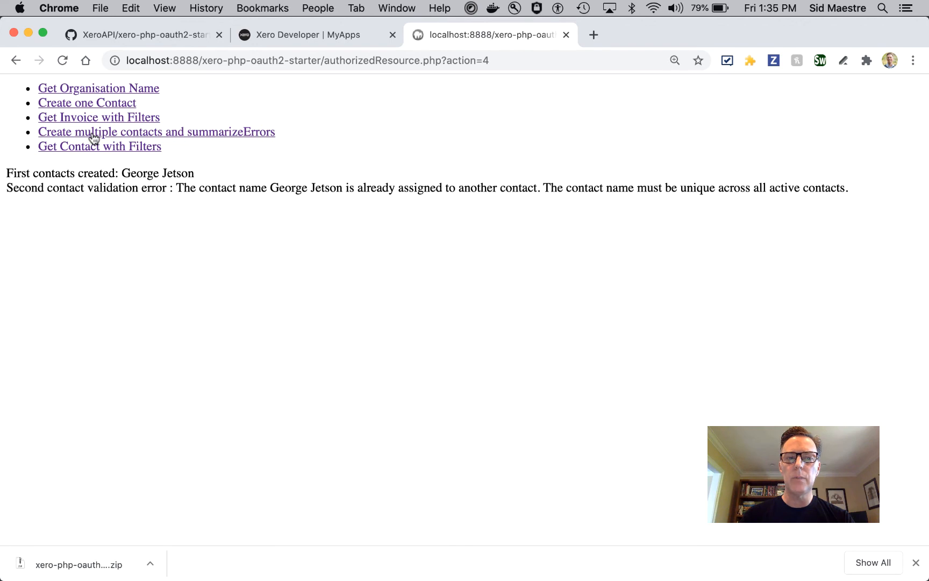
{"action": "mouse_move", "coordinate": [158, 188]}
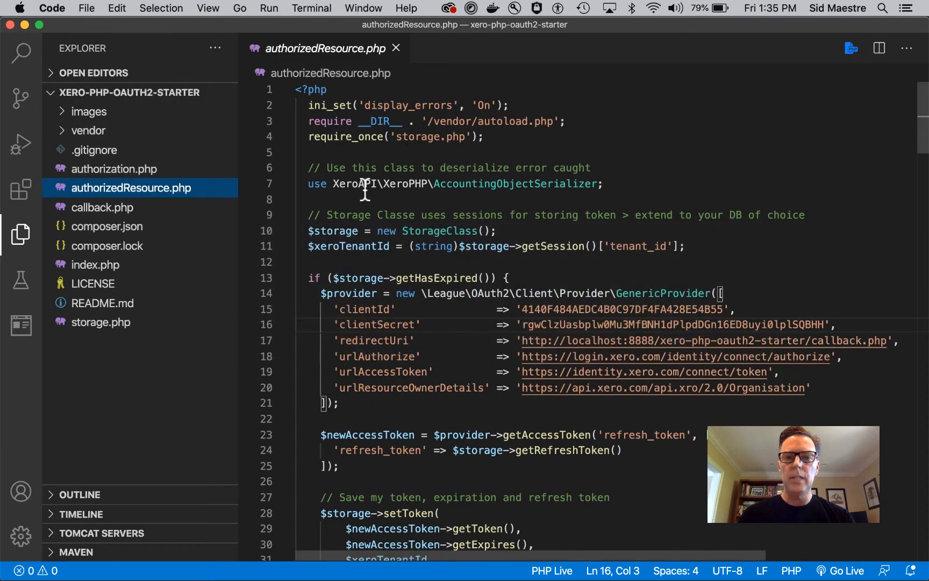
{"action": "scroll", "scroll_direction": "down", "scroll_amount": 3}
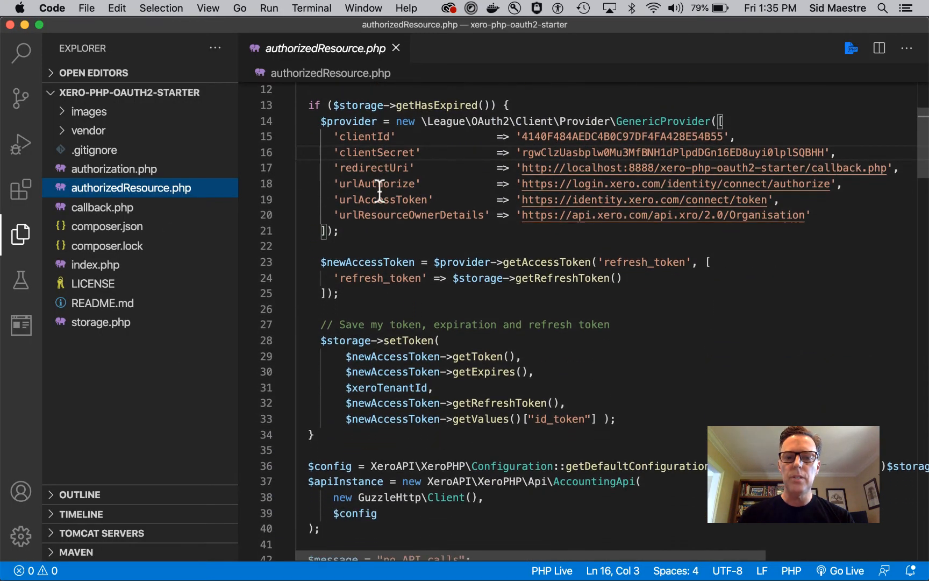
{"action": "scroll", "scroll_direction": "down", "scroll_amount": 3}
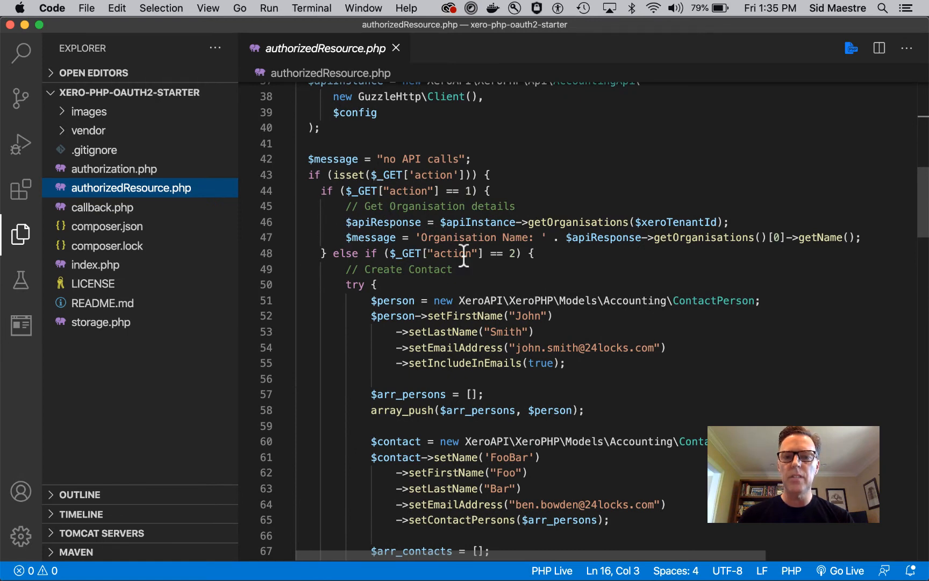
{"action": "scroll", "scroll_direction": "down", "scroll_amount": 3}
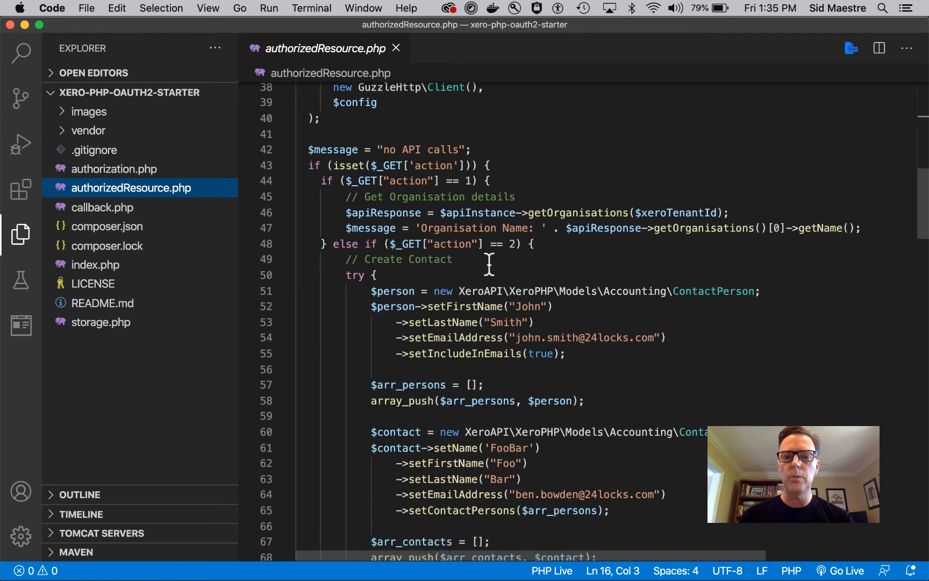
{"action": "scroll", "scroll_direction": "down", "scroll_amount": 3}
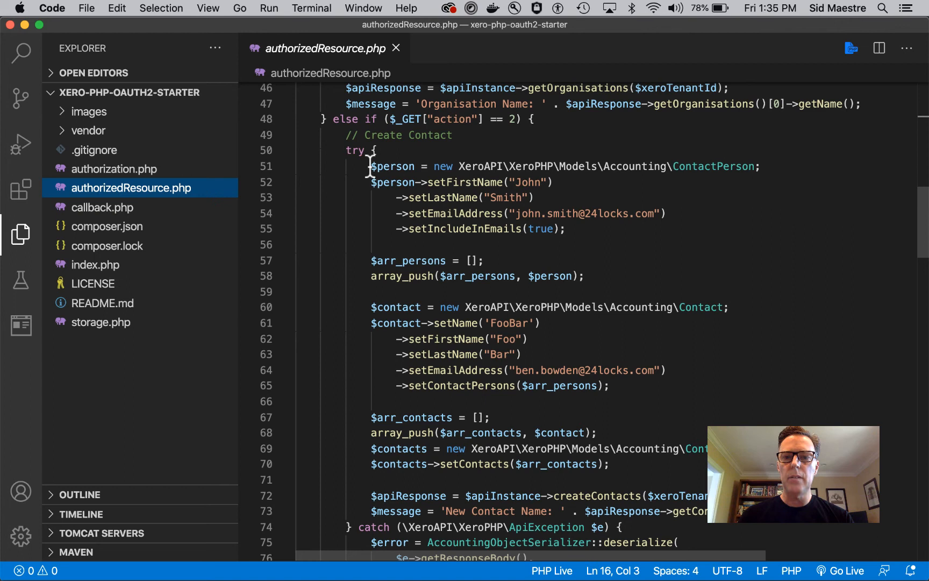
{"action": "double_click", "coordinate": [393, 166]}
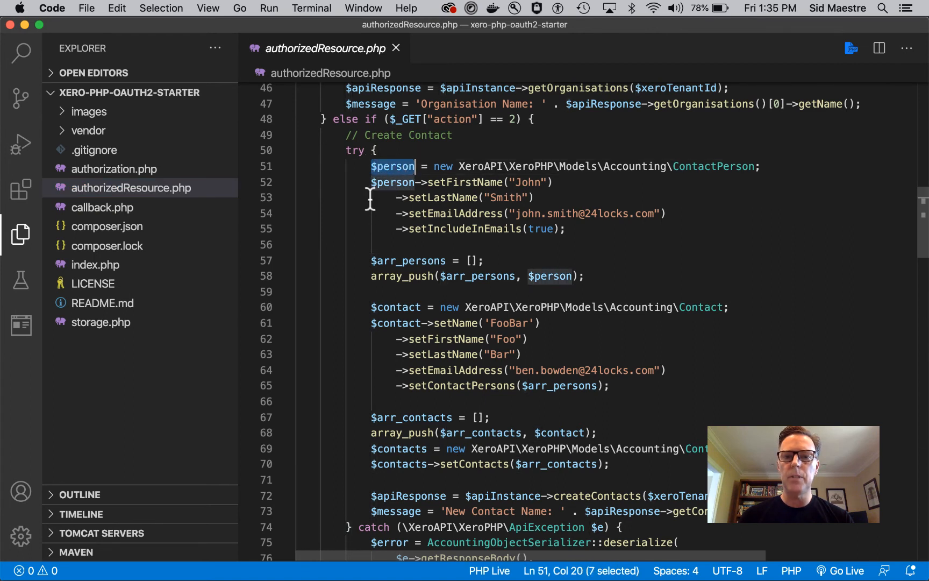
{"action": "scroll", "scroll_direction": "up", "scroll_amount": 3}
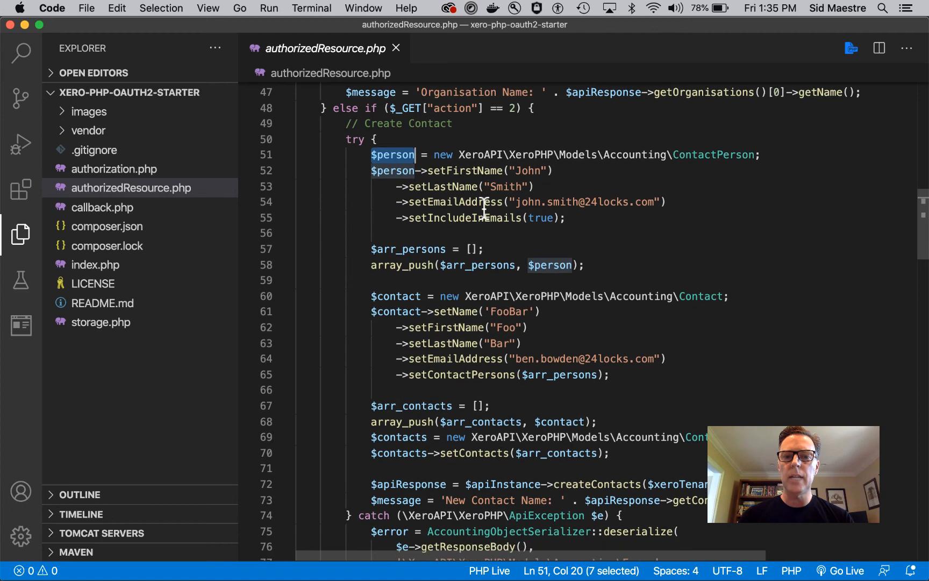
{"action": "scroll", "scroll_direction": "down", "scroll_amount": 3}
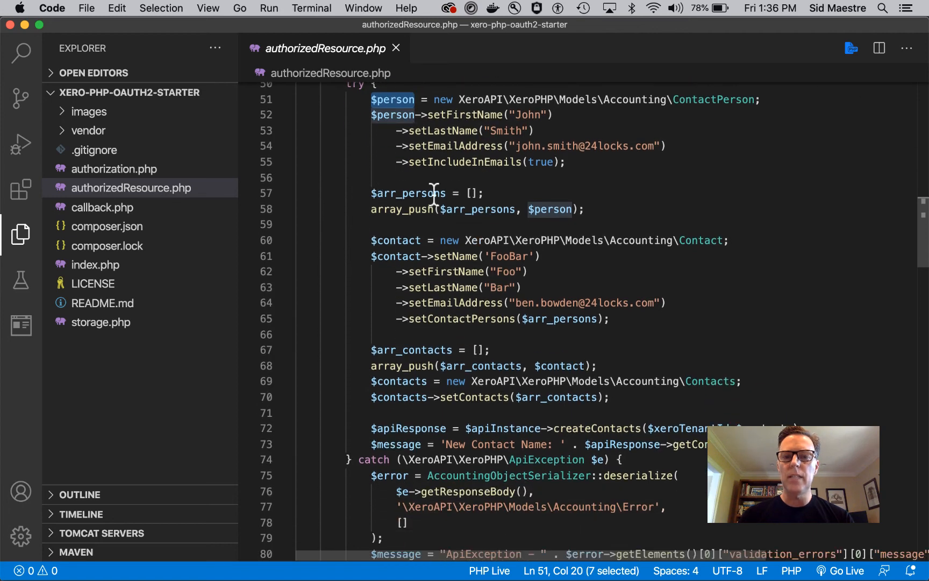
{"action": "mouse_move", "coordinate": [526, 287]}
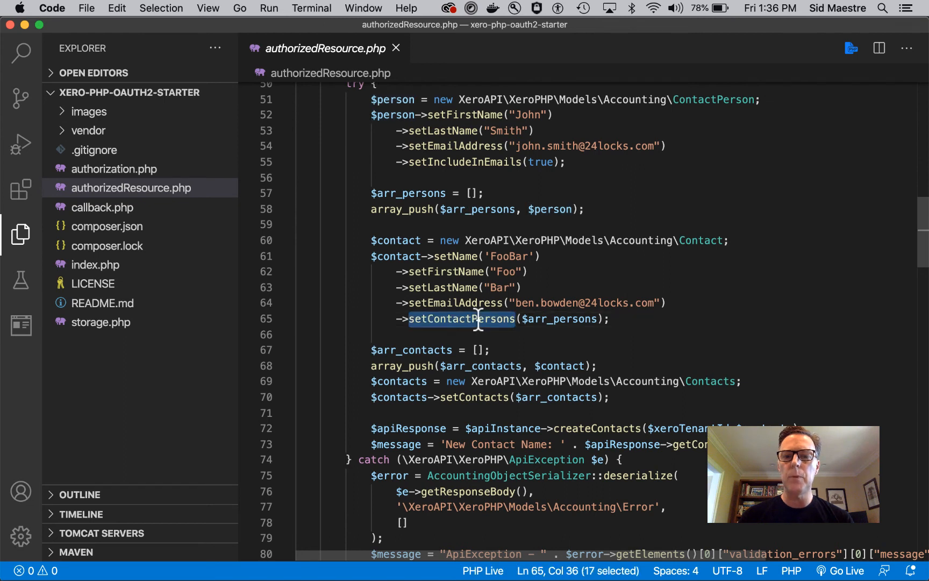
{"action": "mouse_move", "coordinate": [554, 318]}
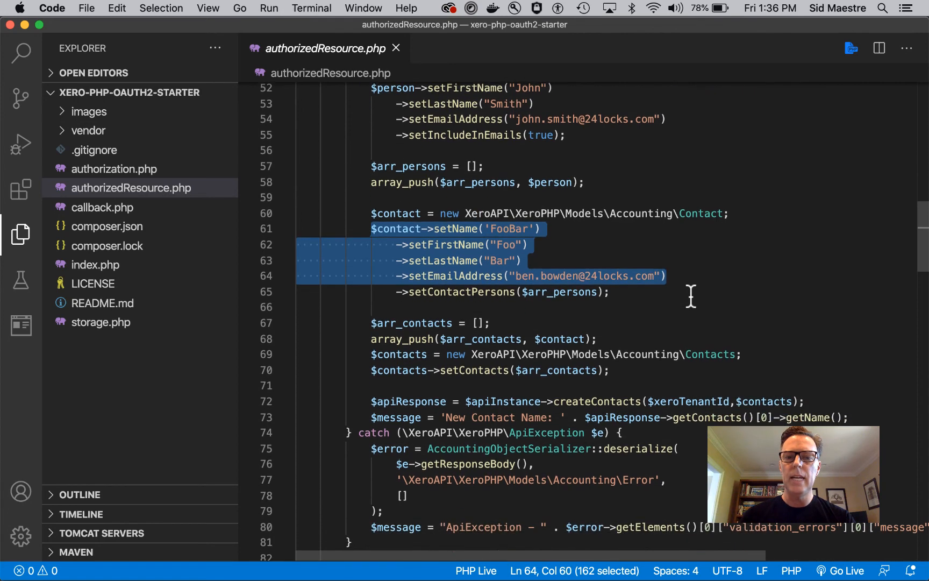
{"action": "scroll", "scroll_direction": "down", "scroll_amount": 3}
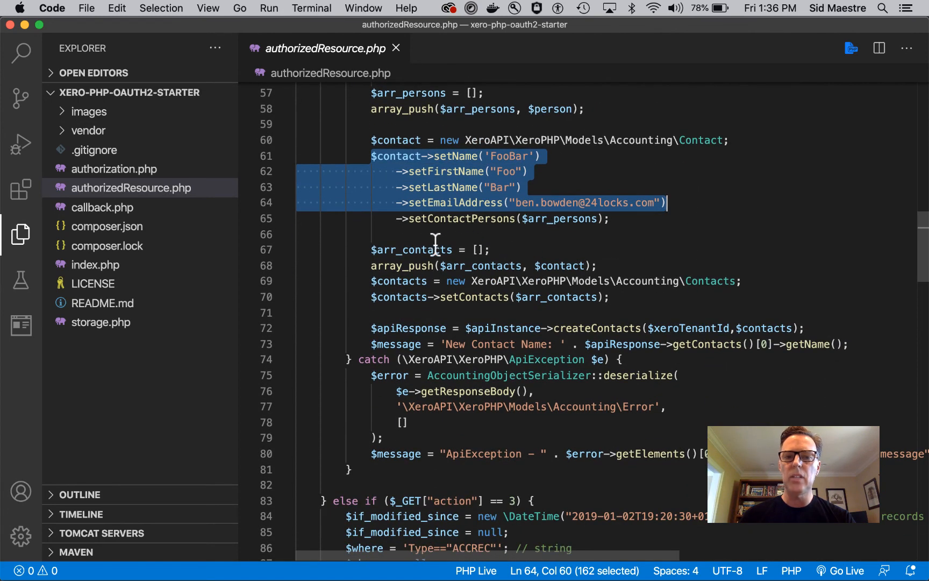
{"action": "double_click", "coordinate": [480, 266]}
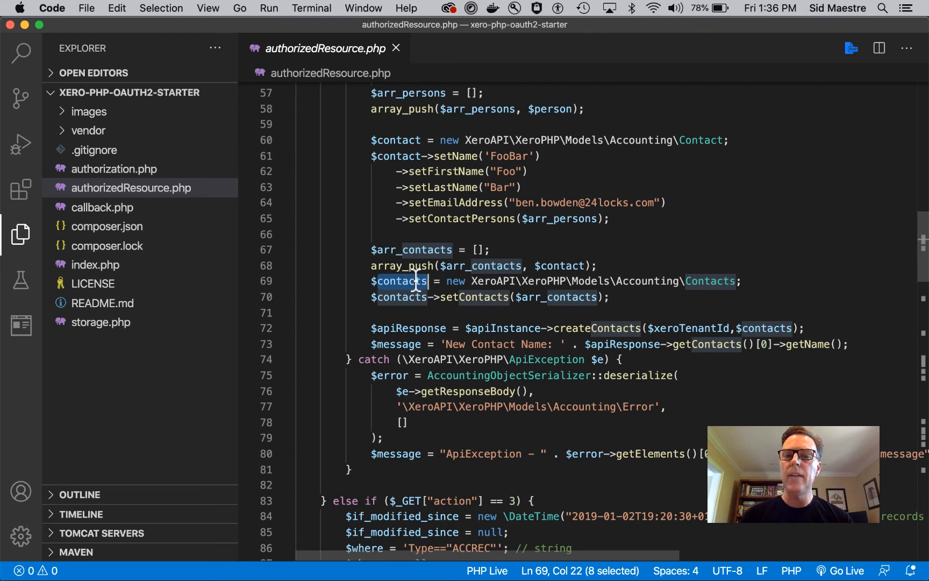
{"action": "mouse_move", "coordinate": [566, 328]}
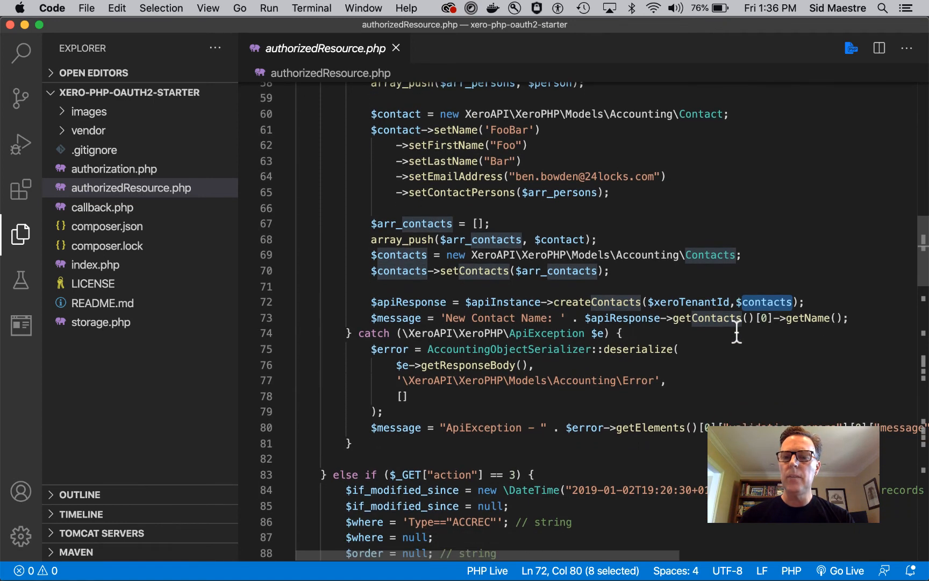
{"action": "scroll", "scroll_direction": "down", "scroll_amount": 3}
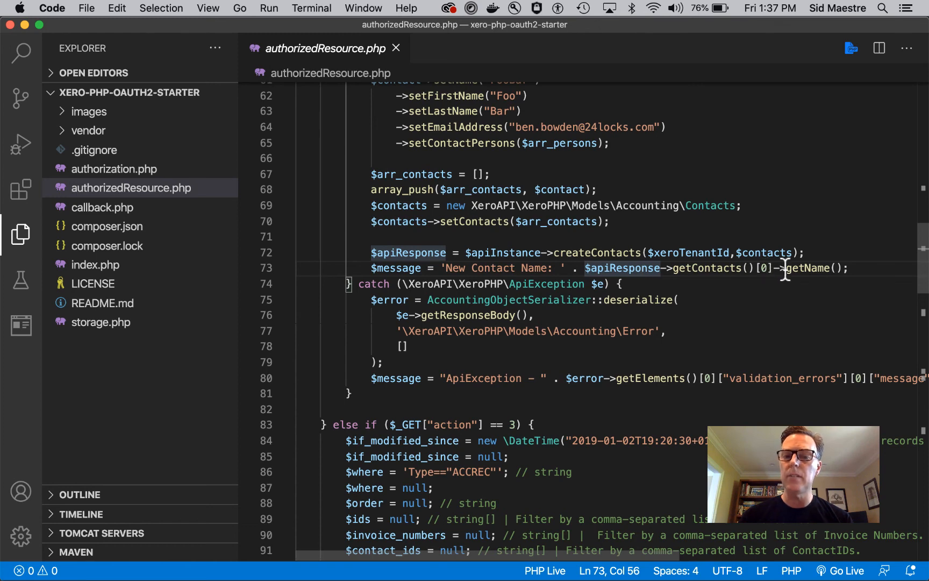
{"action": "scroll", "scroll_direction": "down", "scroll_amount": 3}
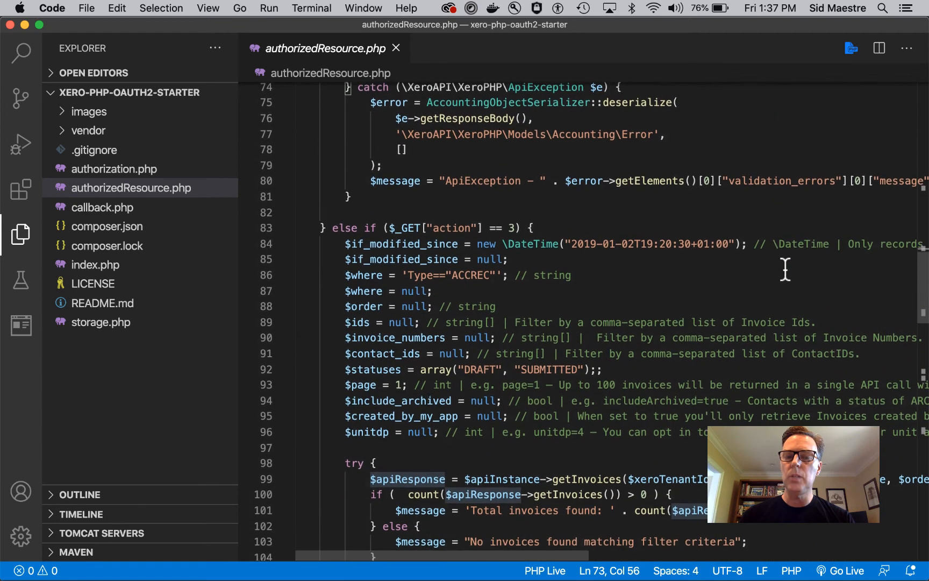
{"action": "scroll", "scroll_direction": "down", "scroll_amount": 3}
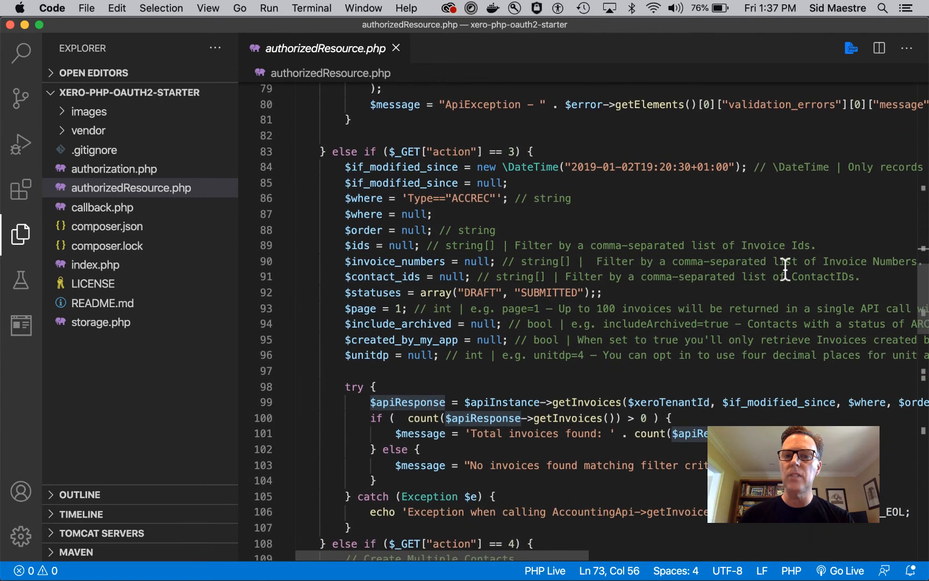
{"action": "mouse_move", "coordinate": [572, 167]}
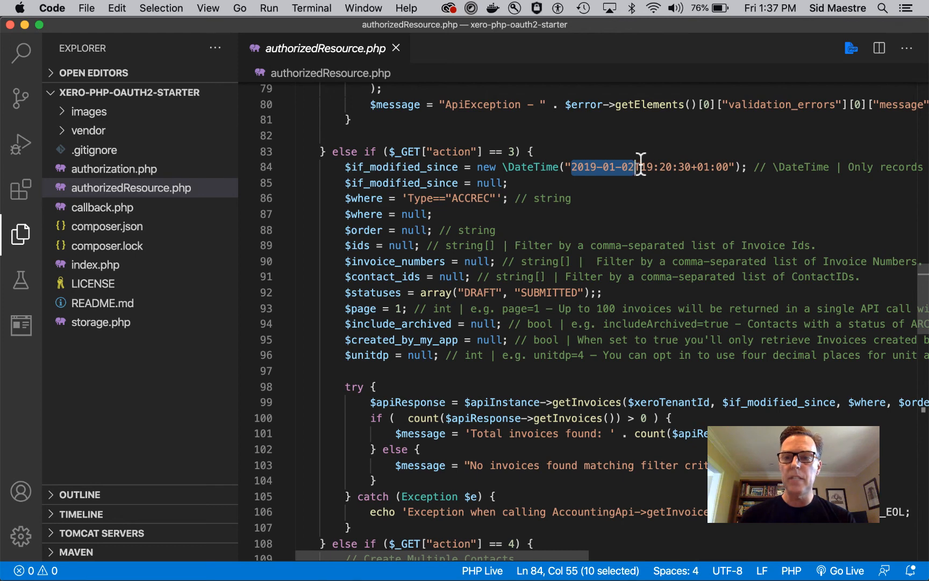
{"action": "mouse_move", "coordinate": [403, 198]}
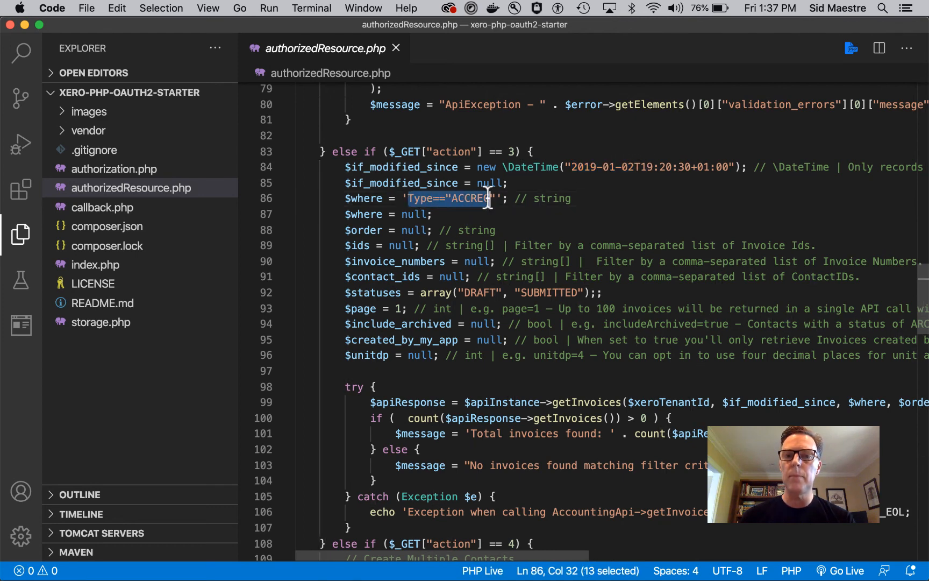
{"action": "mouse_move", "coordinate": [550, 224]}
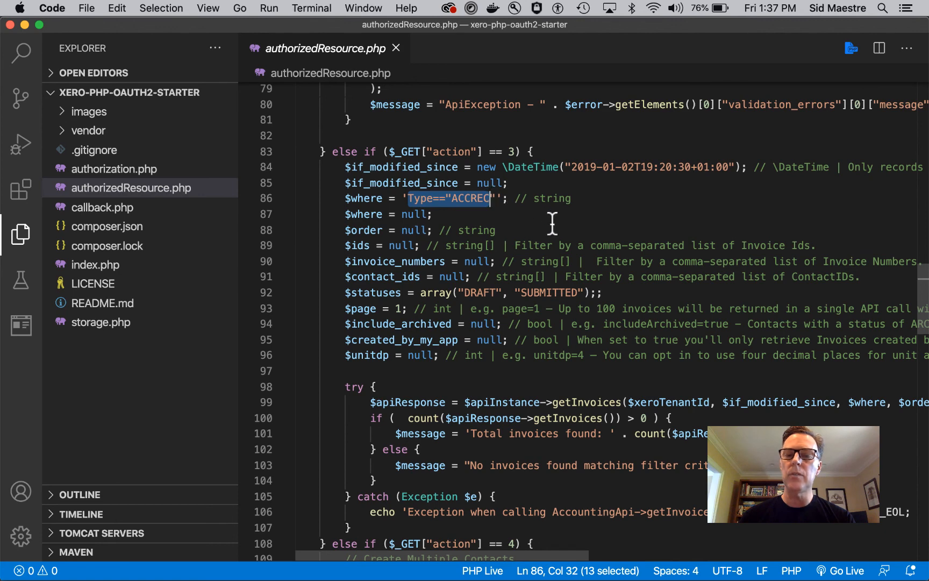
{"action": "scroll", "scroll_direction": "up", "scroll_amount": 3}
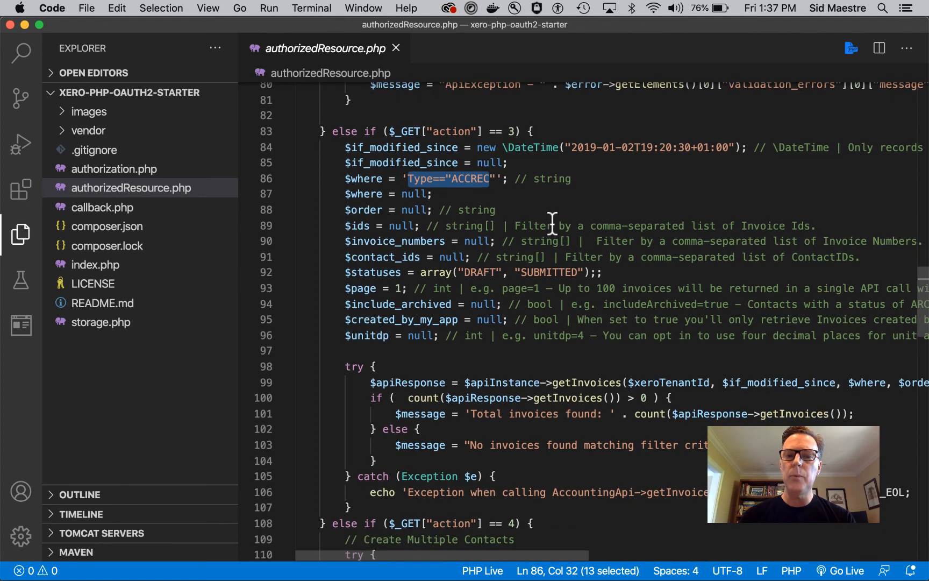
{"action": "scroll", "scroll_direction": "up", "scroll_amount": 3}
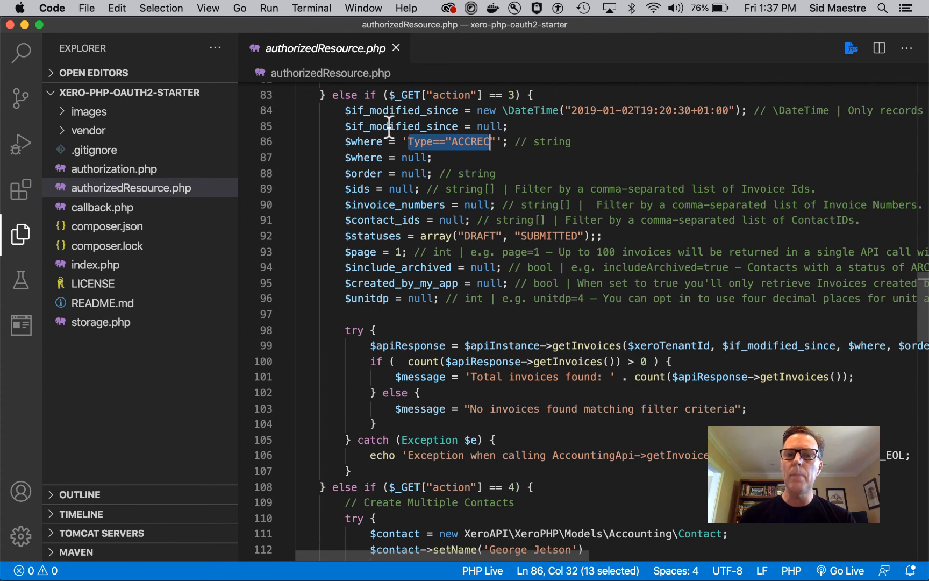
{"action": "scroll", "scroll_direction": "down", "scroll_amount": 3}
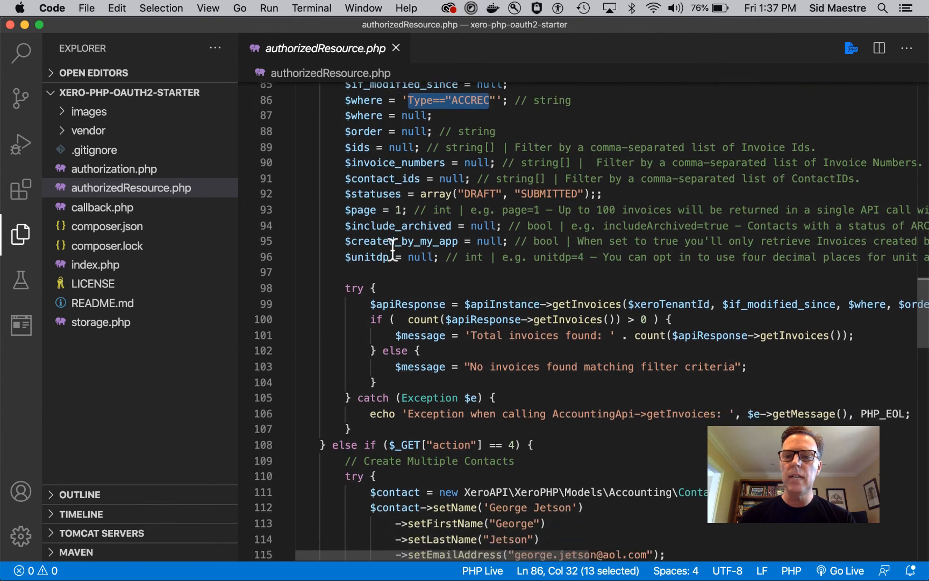
{"action": "scroll", "scroll_direction": "right", "scroll_amount": 3}
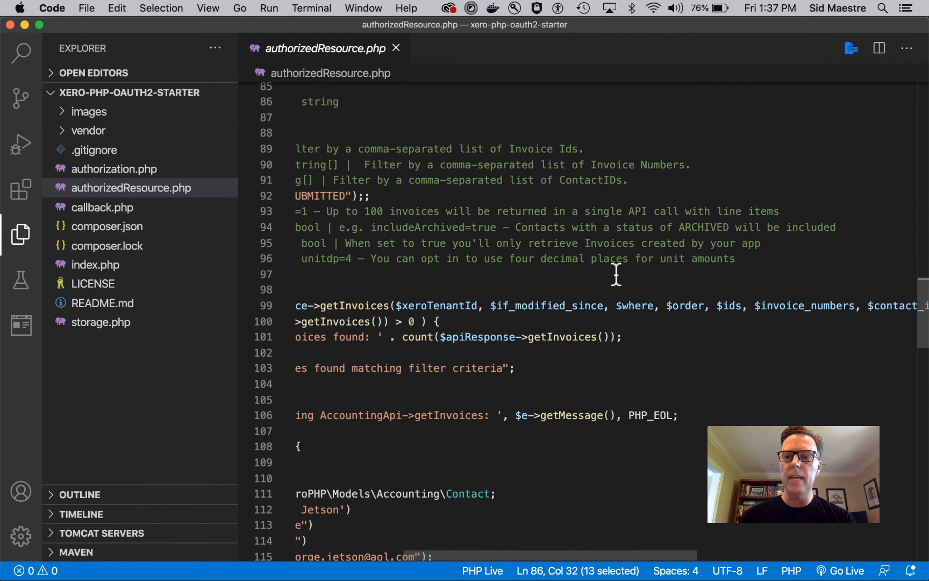
{"action": "scroll", "scroll_direction": "left", "scroll_amount": 3}
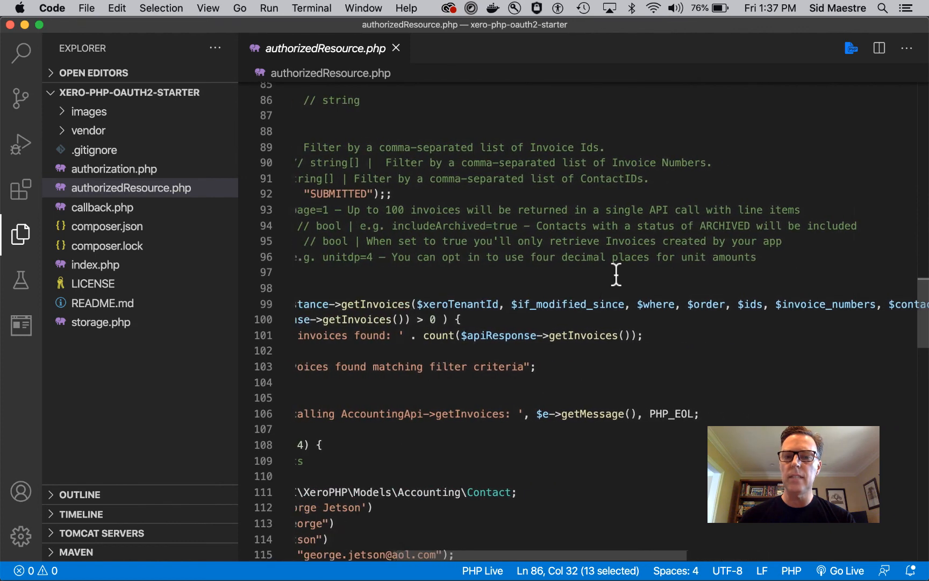
{"action": "double_click", "coordinate": [454, 304]}
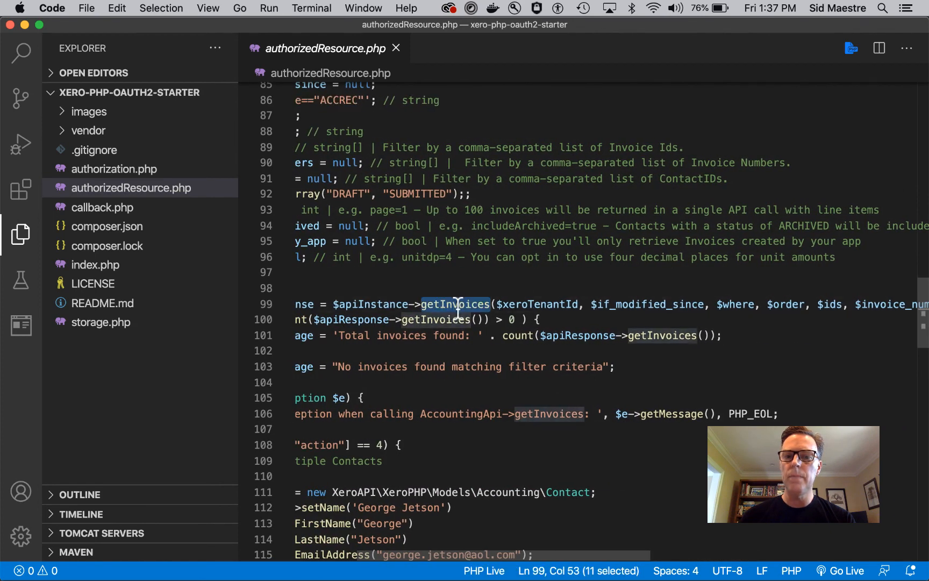
{"action": "scroll", "scroll_direction": "left", "scroll_amount": 3}
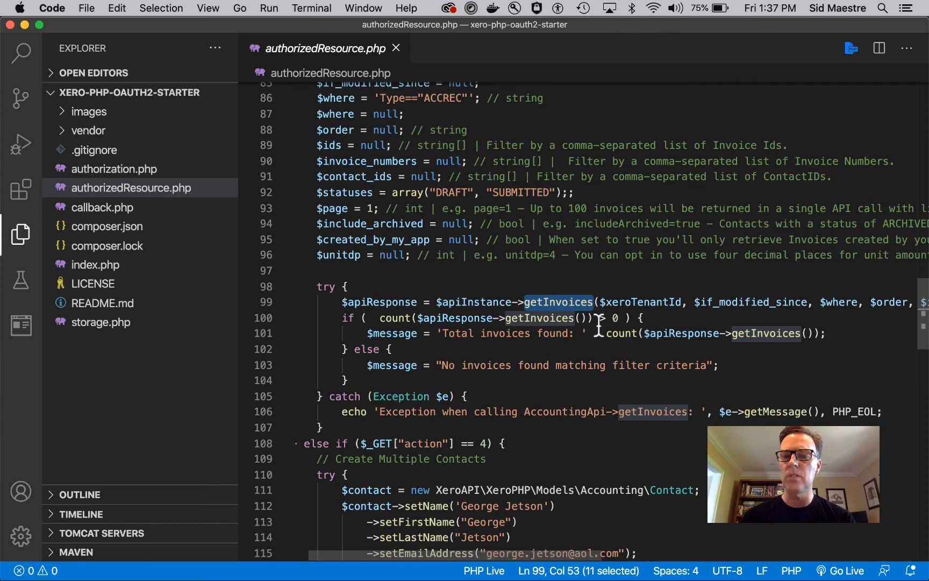
{"action": "mouse_move", "coordinate": [579, 361]}
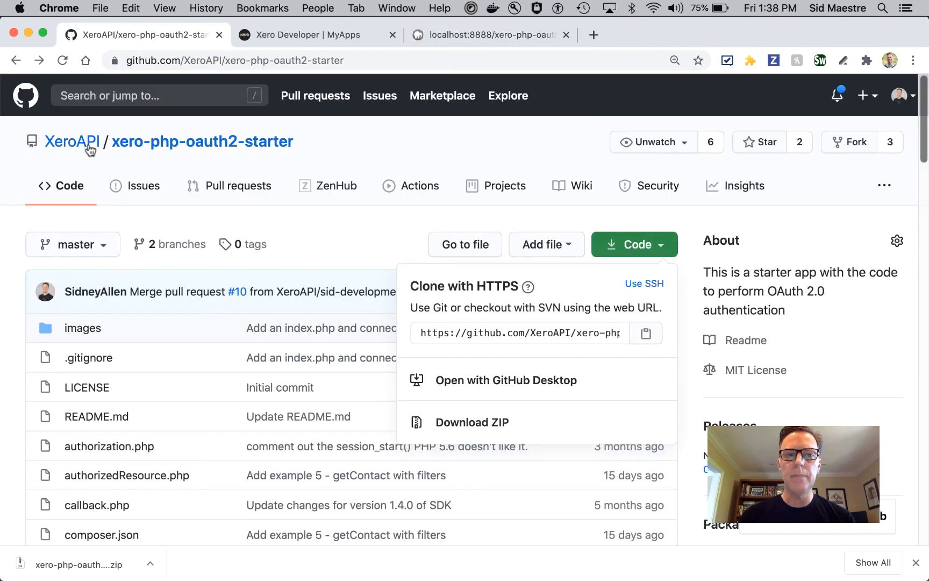
- Filter the XeroAPI organisation's repositories by 'php' and open xero-php-oauth2-app
{"action": "left_click", "coordinate": [71, 141]}
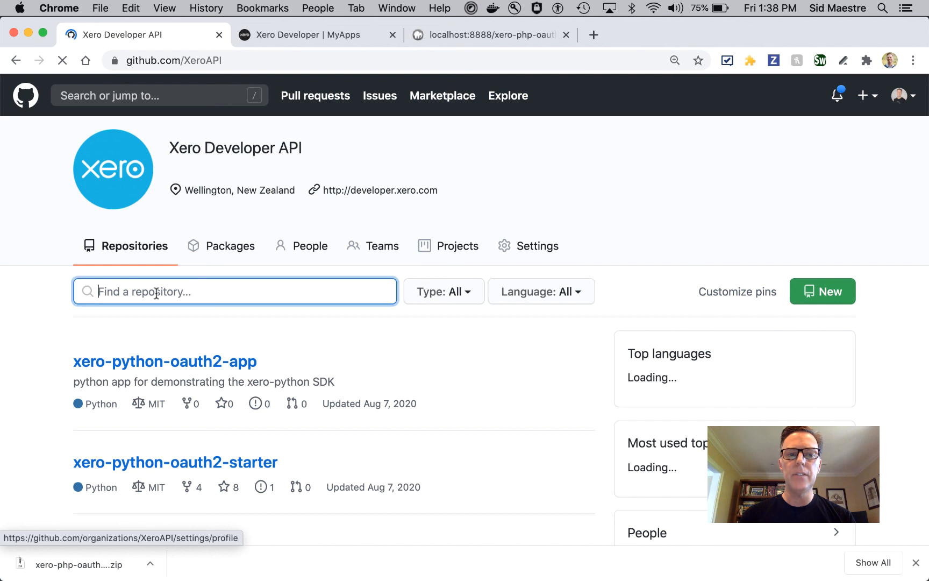
{"action": "type", "text": "php"}
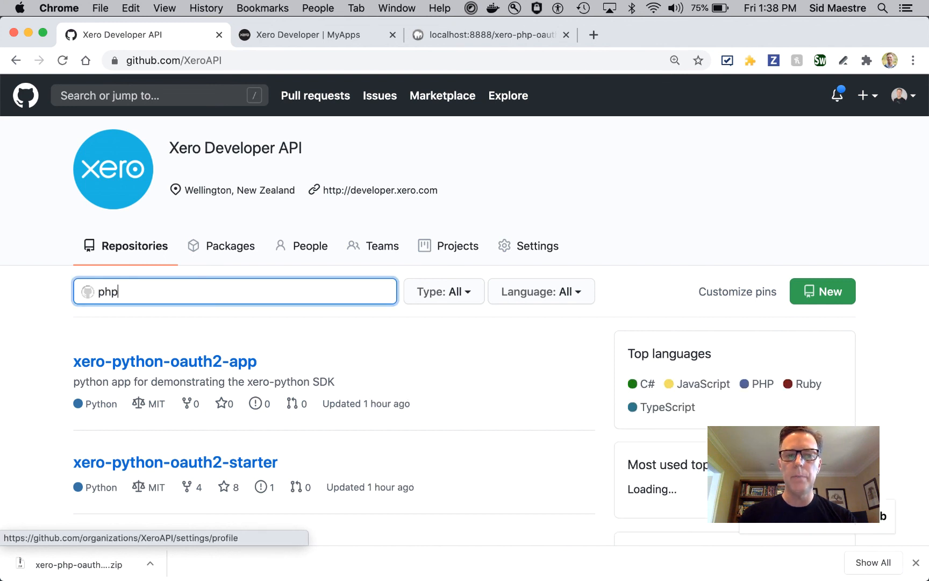
{"action": "key", "text": "Return"}
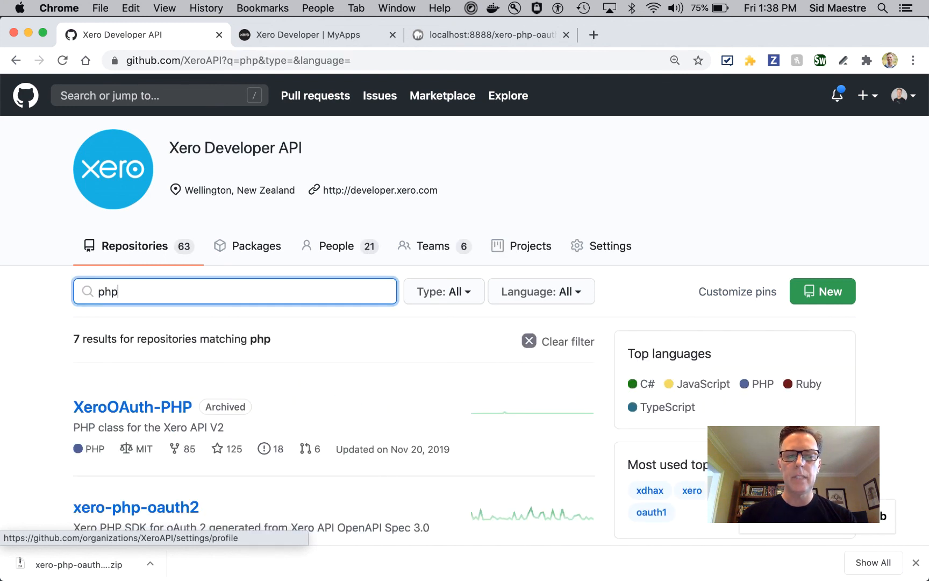
{"action": "scroll", "scroll_direction": "down", "scroll_amount": 3}
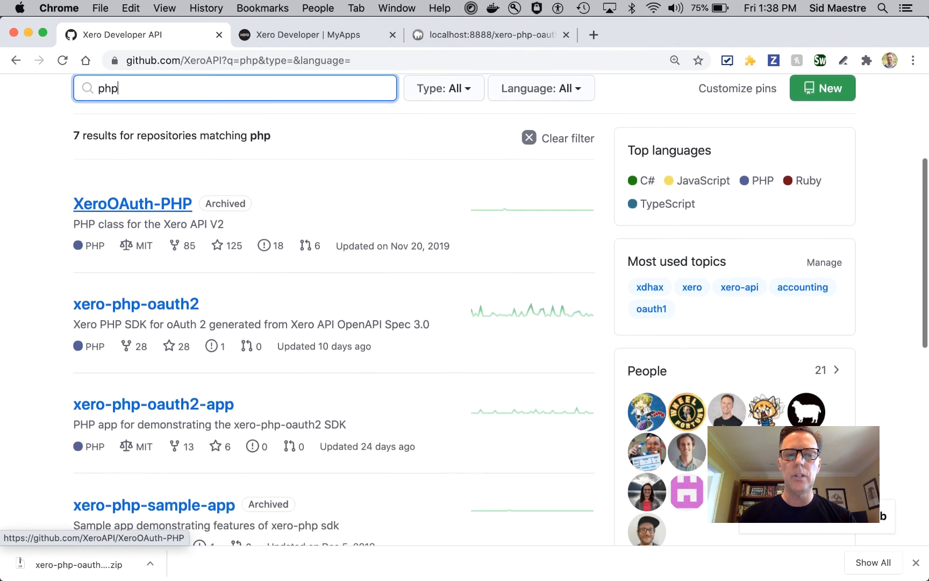
{"action": "left_click", "coordinate": [153, 401]}
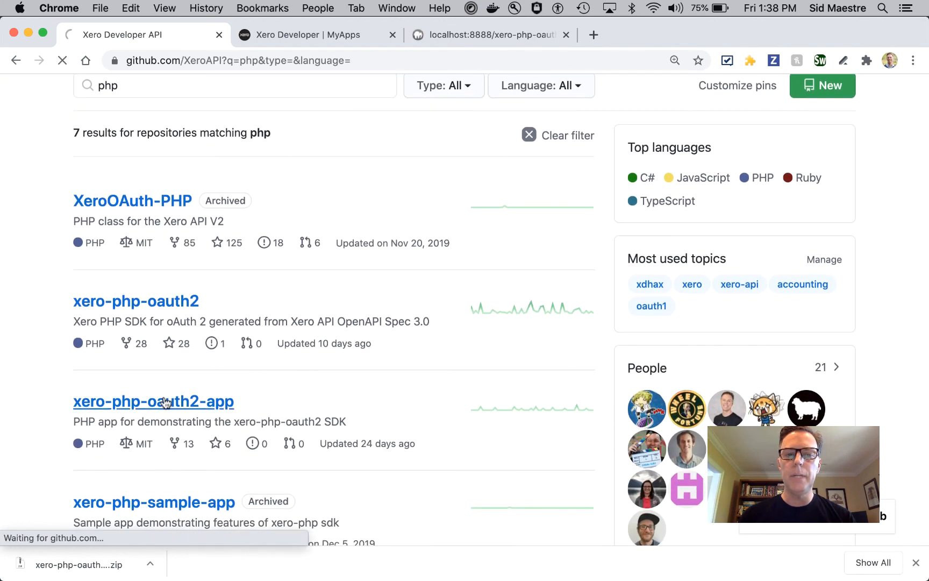
{"action": "left_click", "coordinate": [154, 401]}
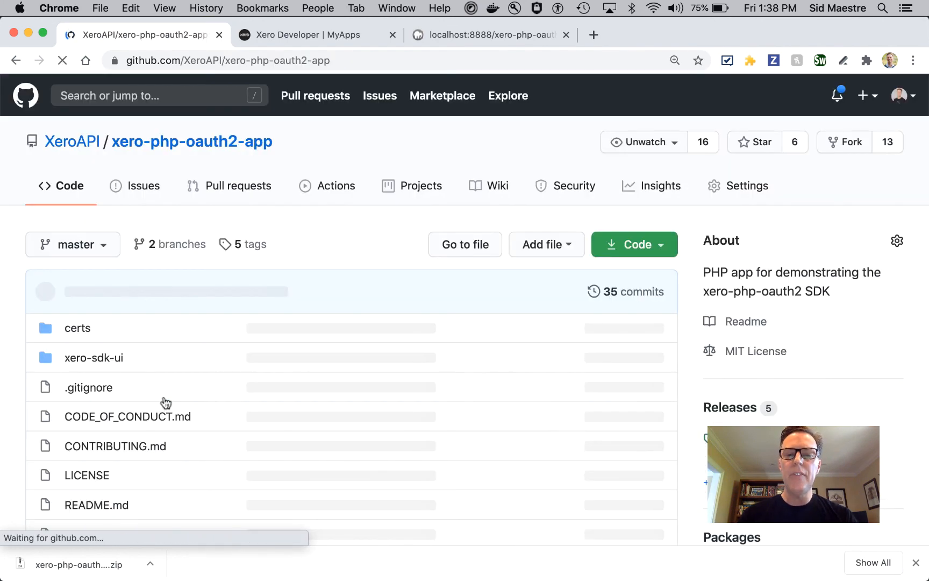